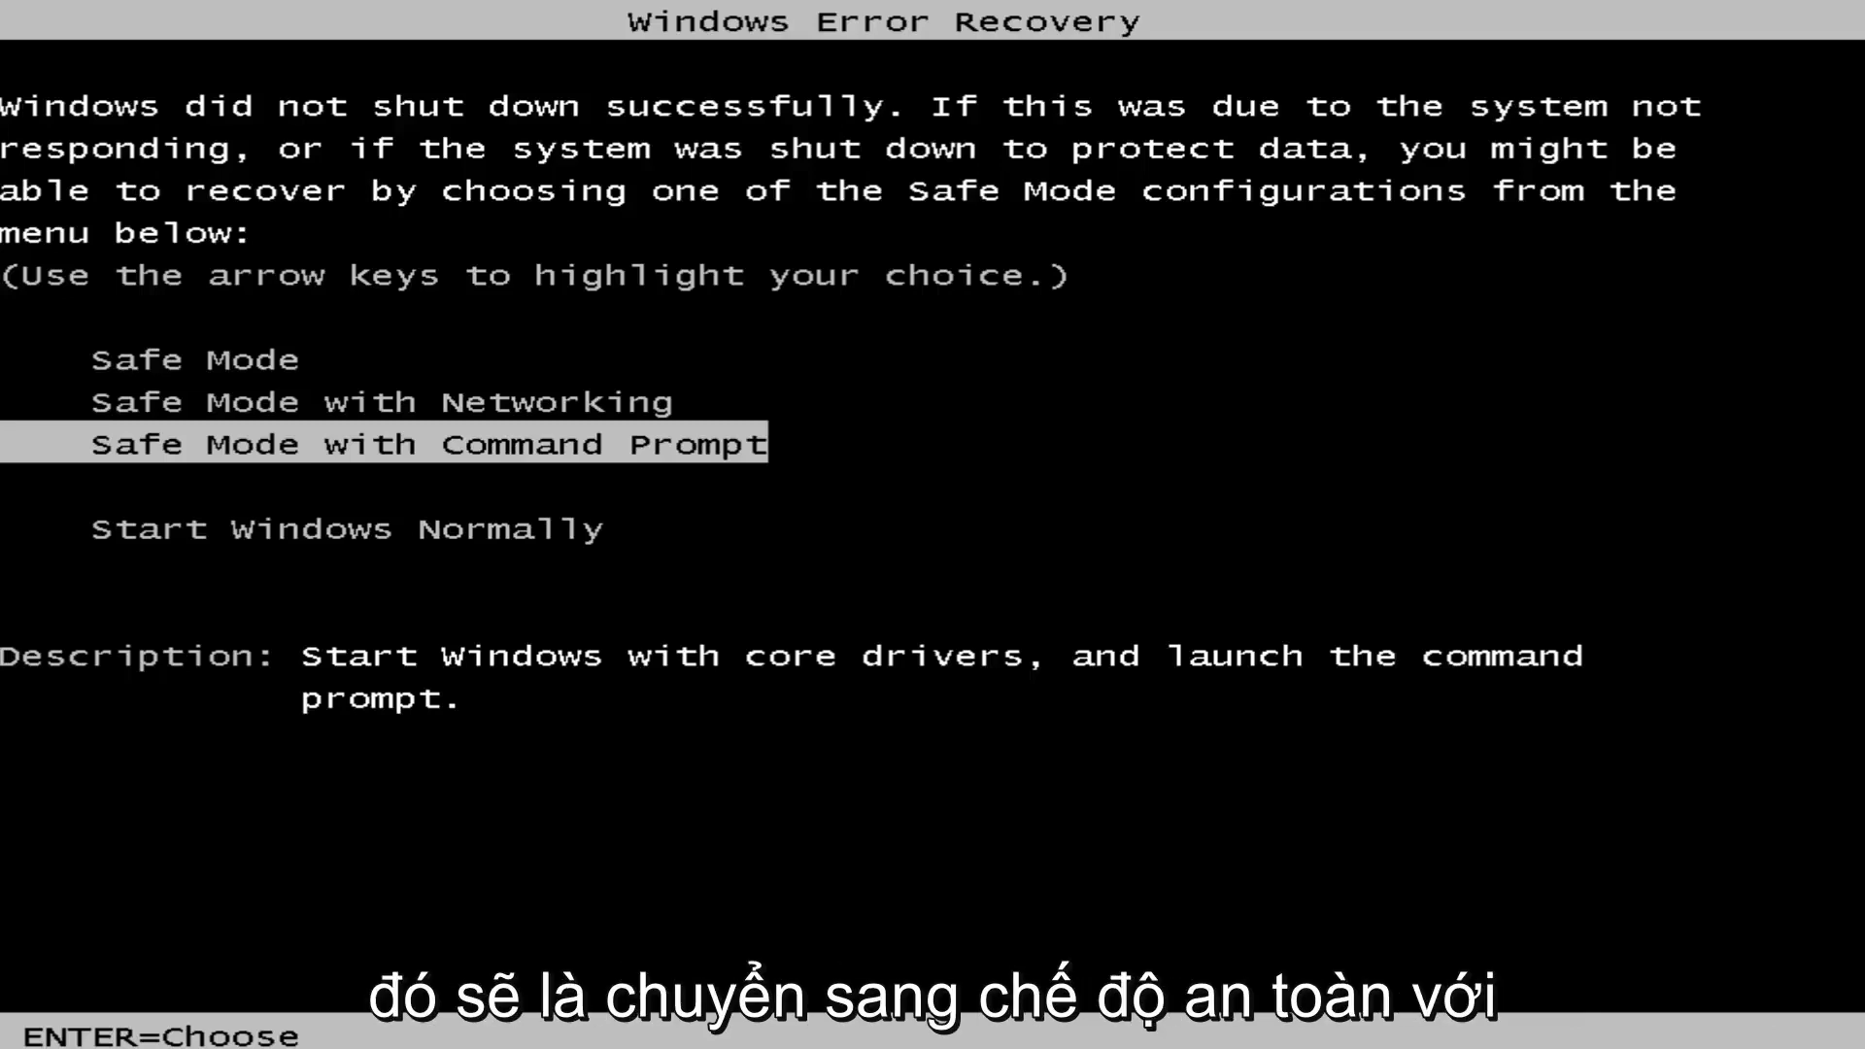
Choose Safe Mode with Networking from the Windows Error Recovery boot menu
key(Up)
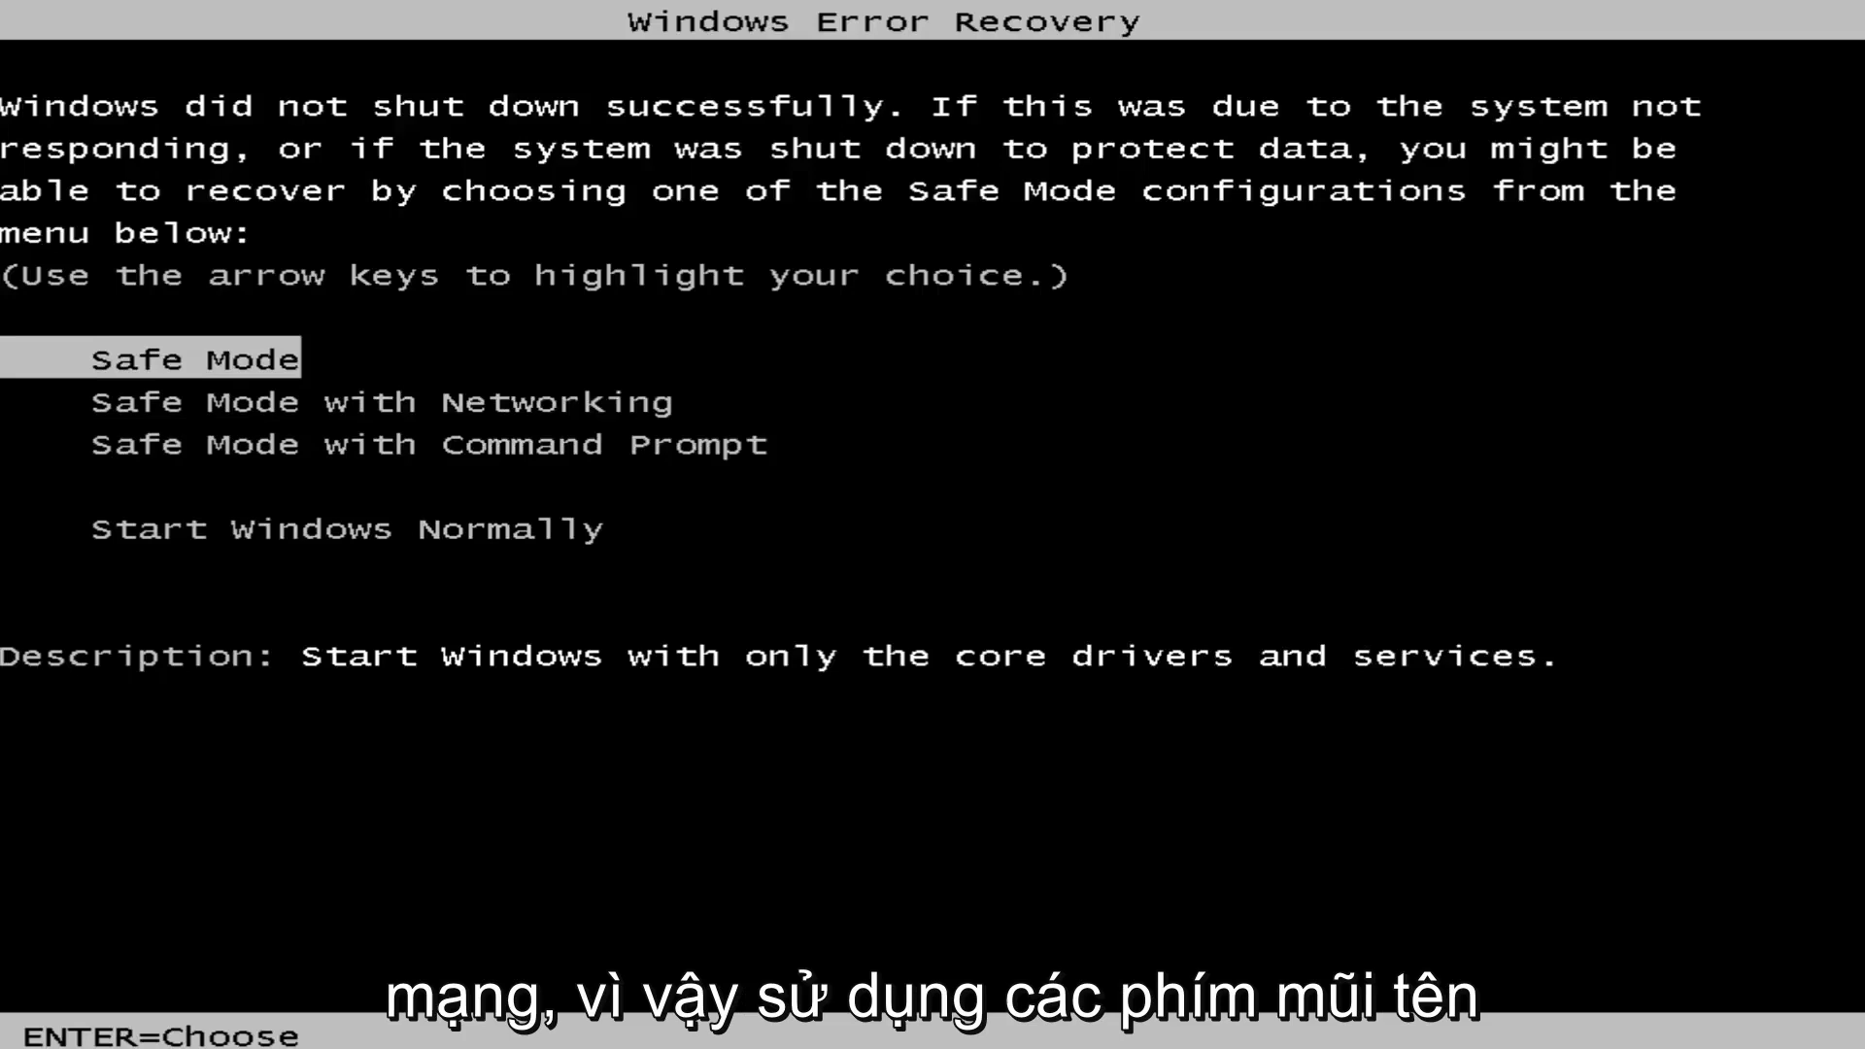
key(Down)
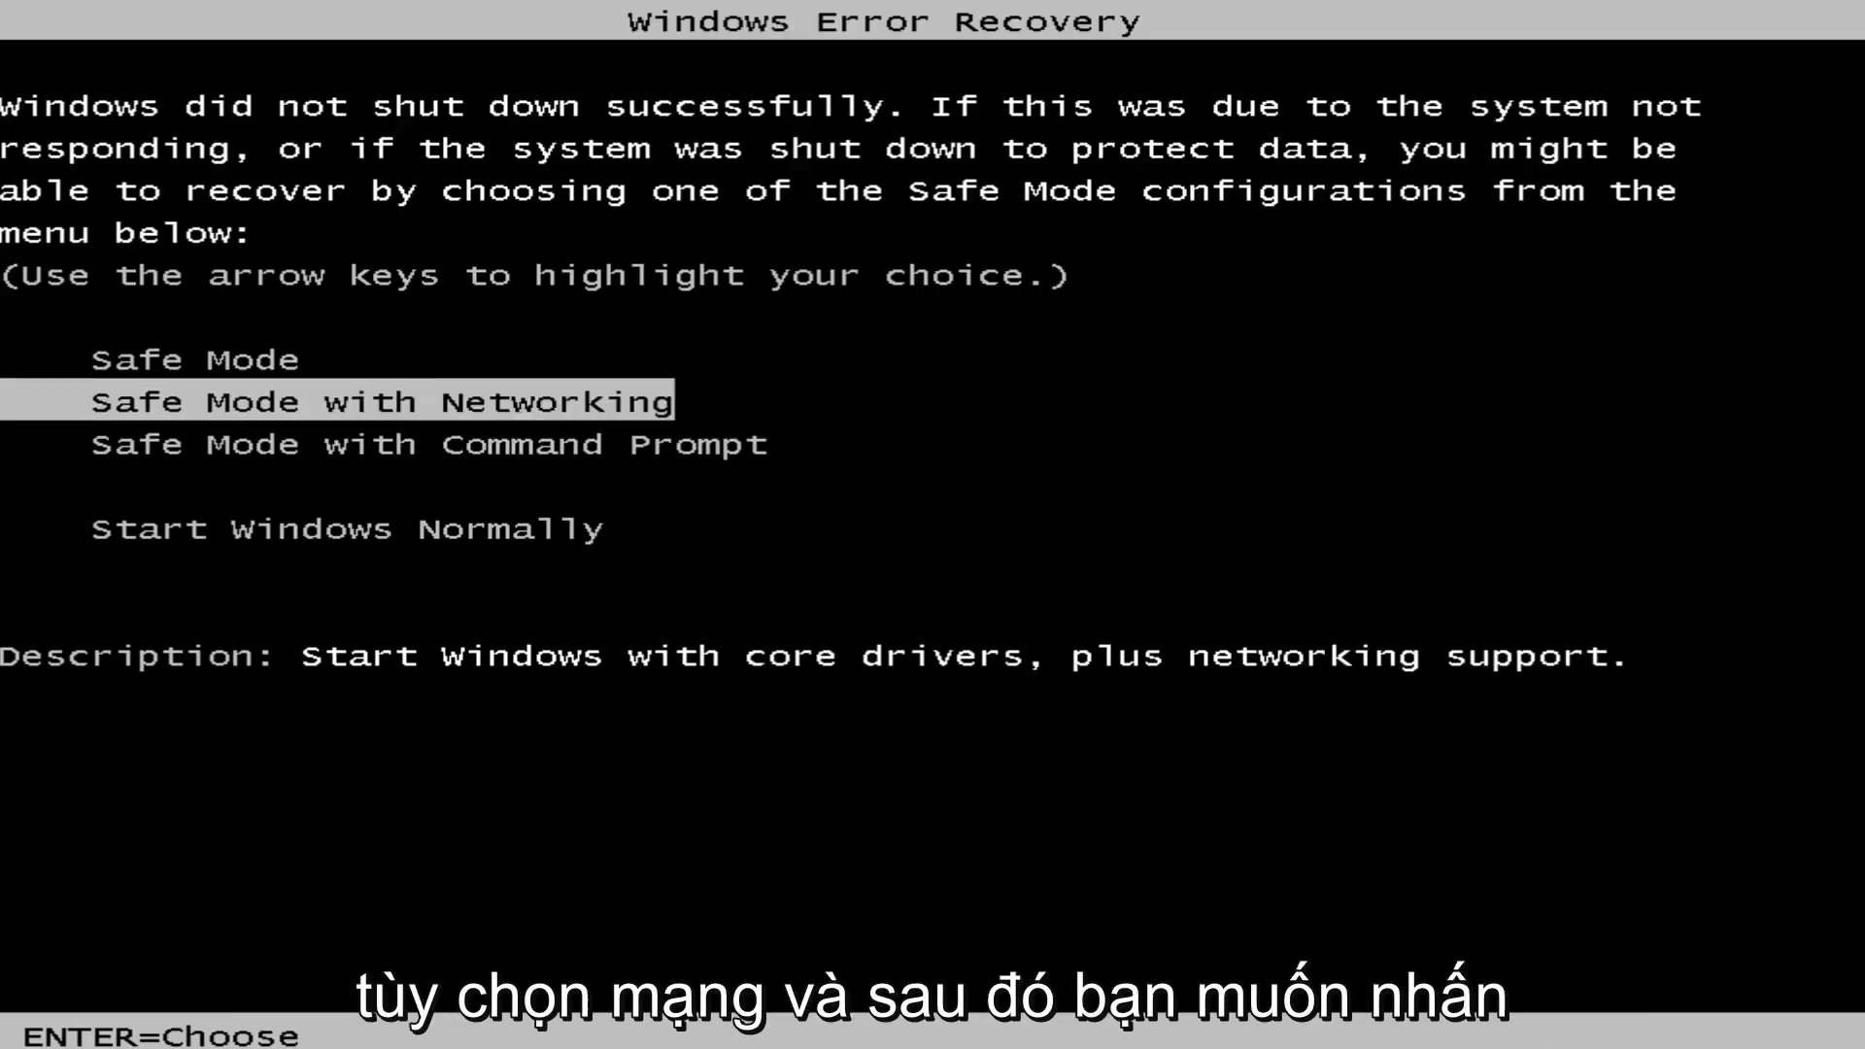
key(enter)
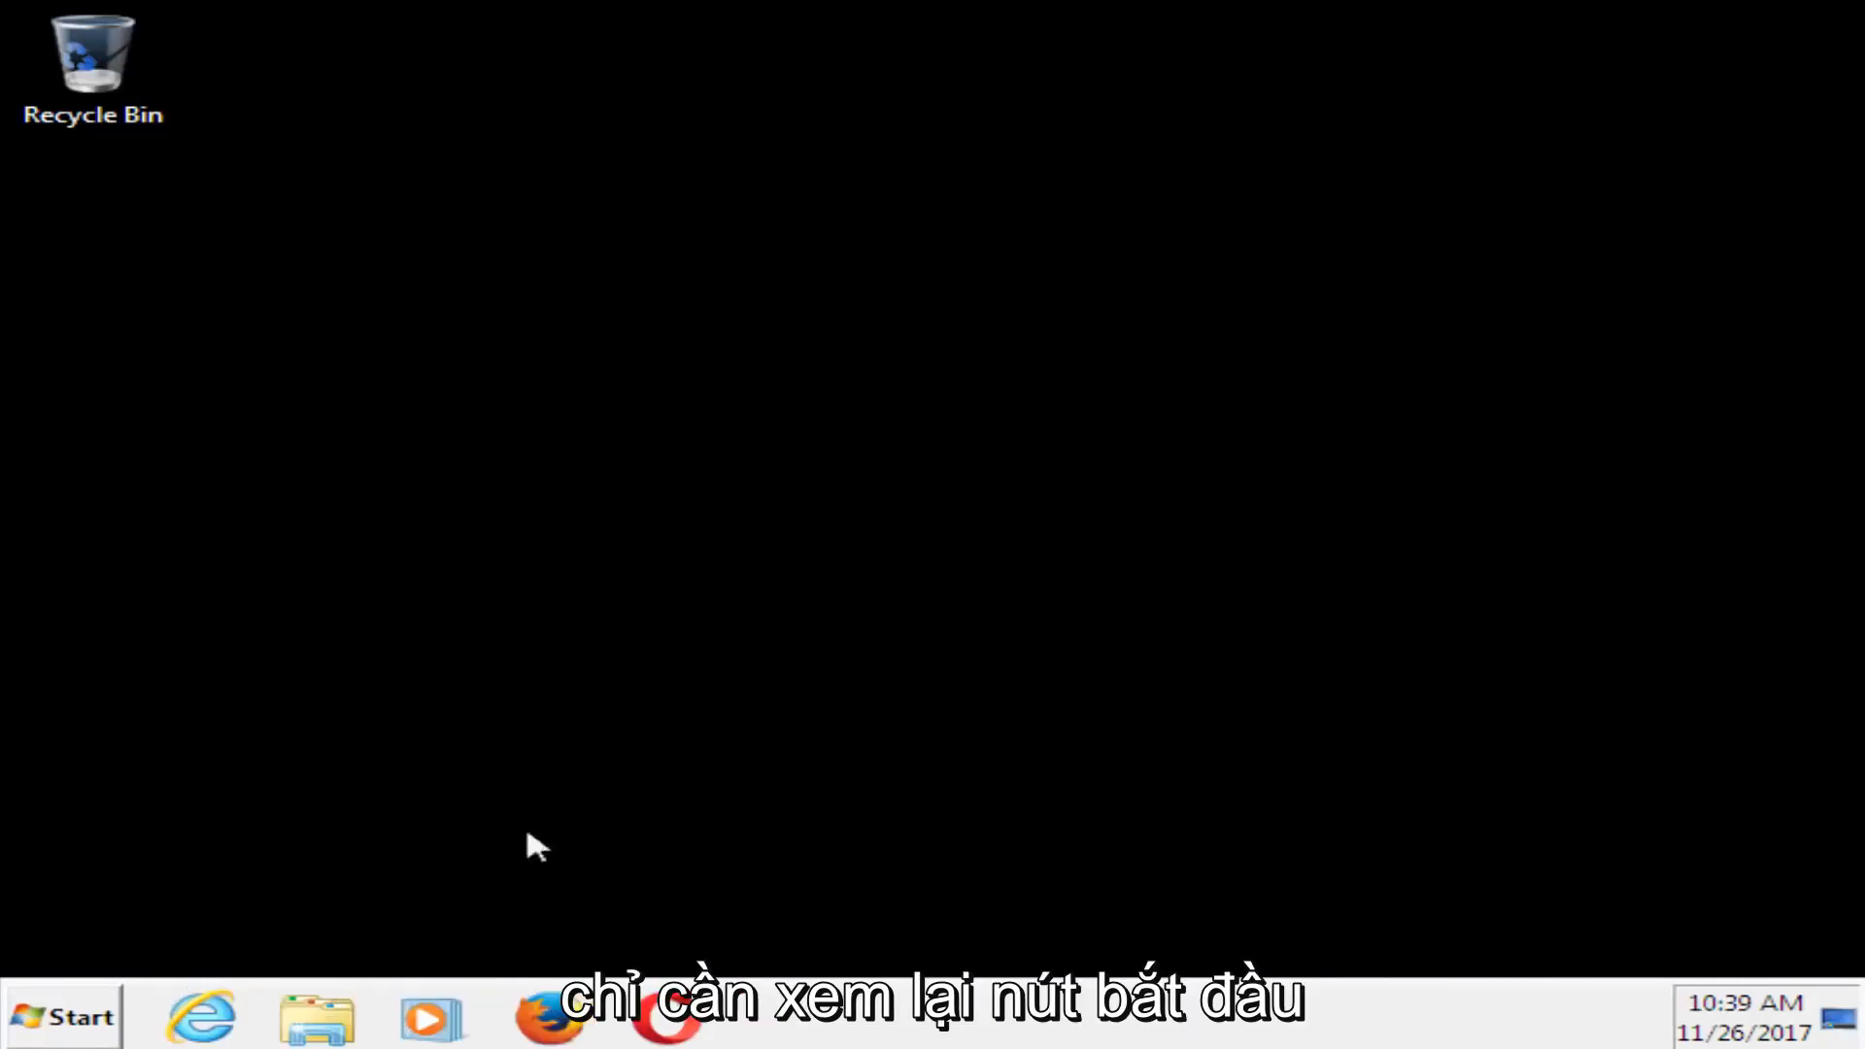
Search 'reg' from the Start menu and run regedit as administrator
click(62, 1017)
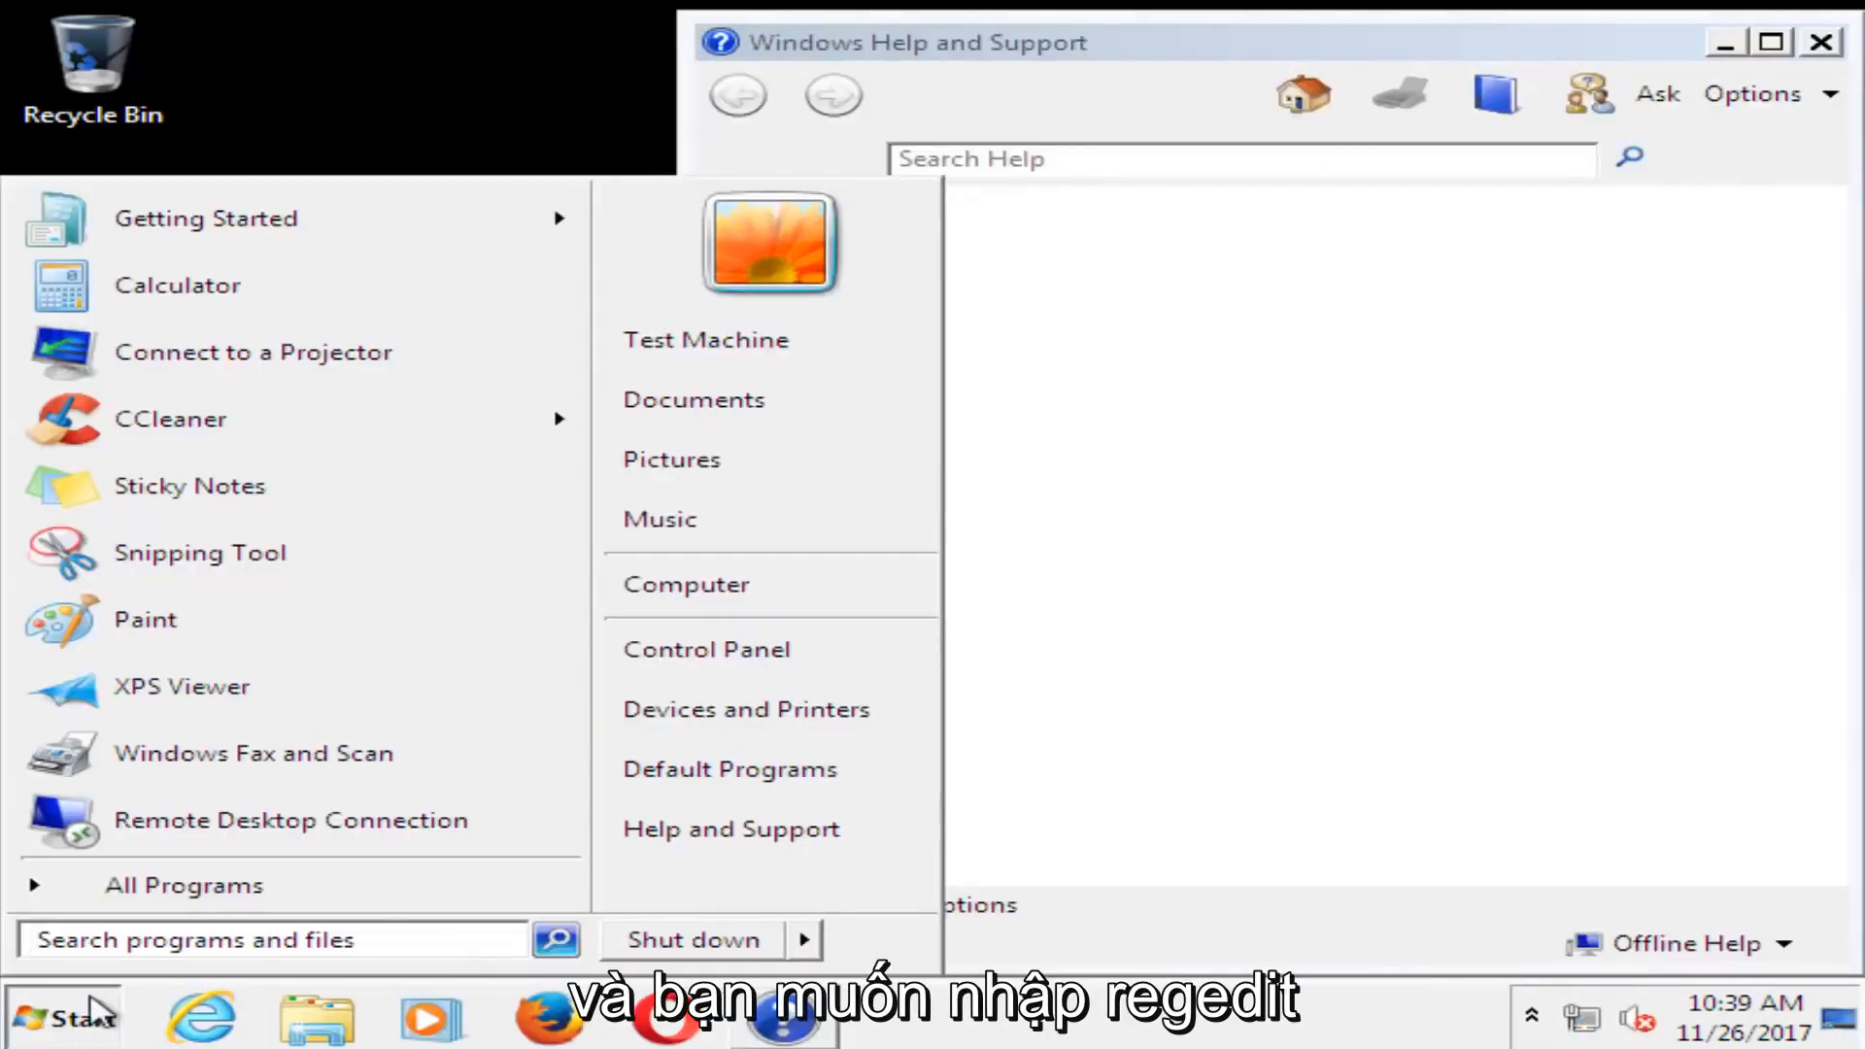
text(regedit)
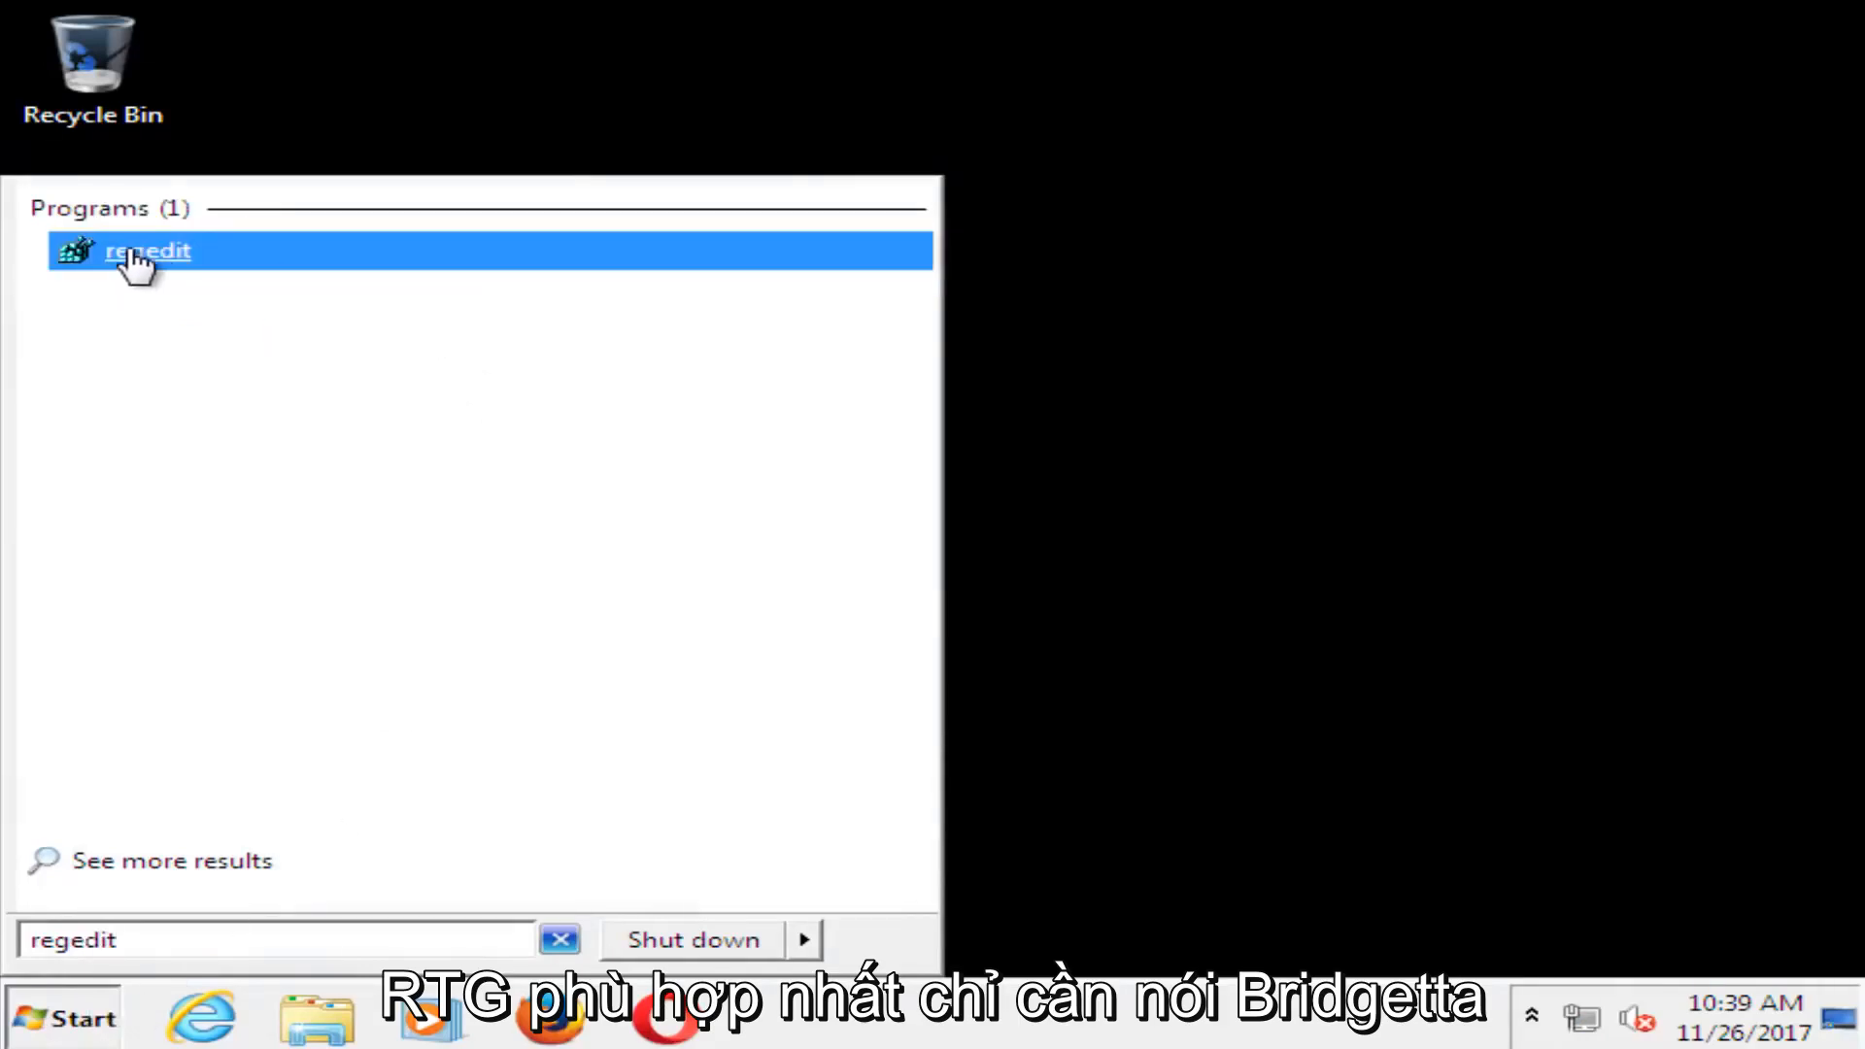
right_click(148, 251)
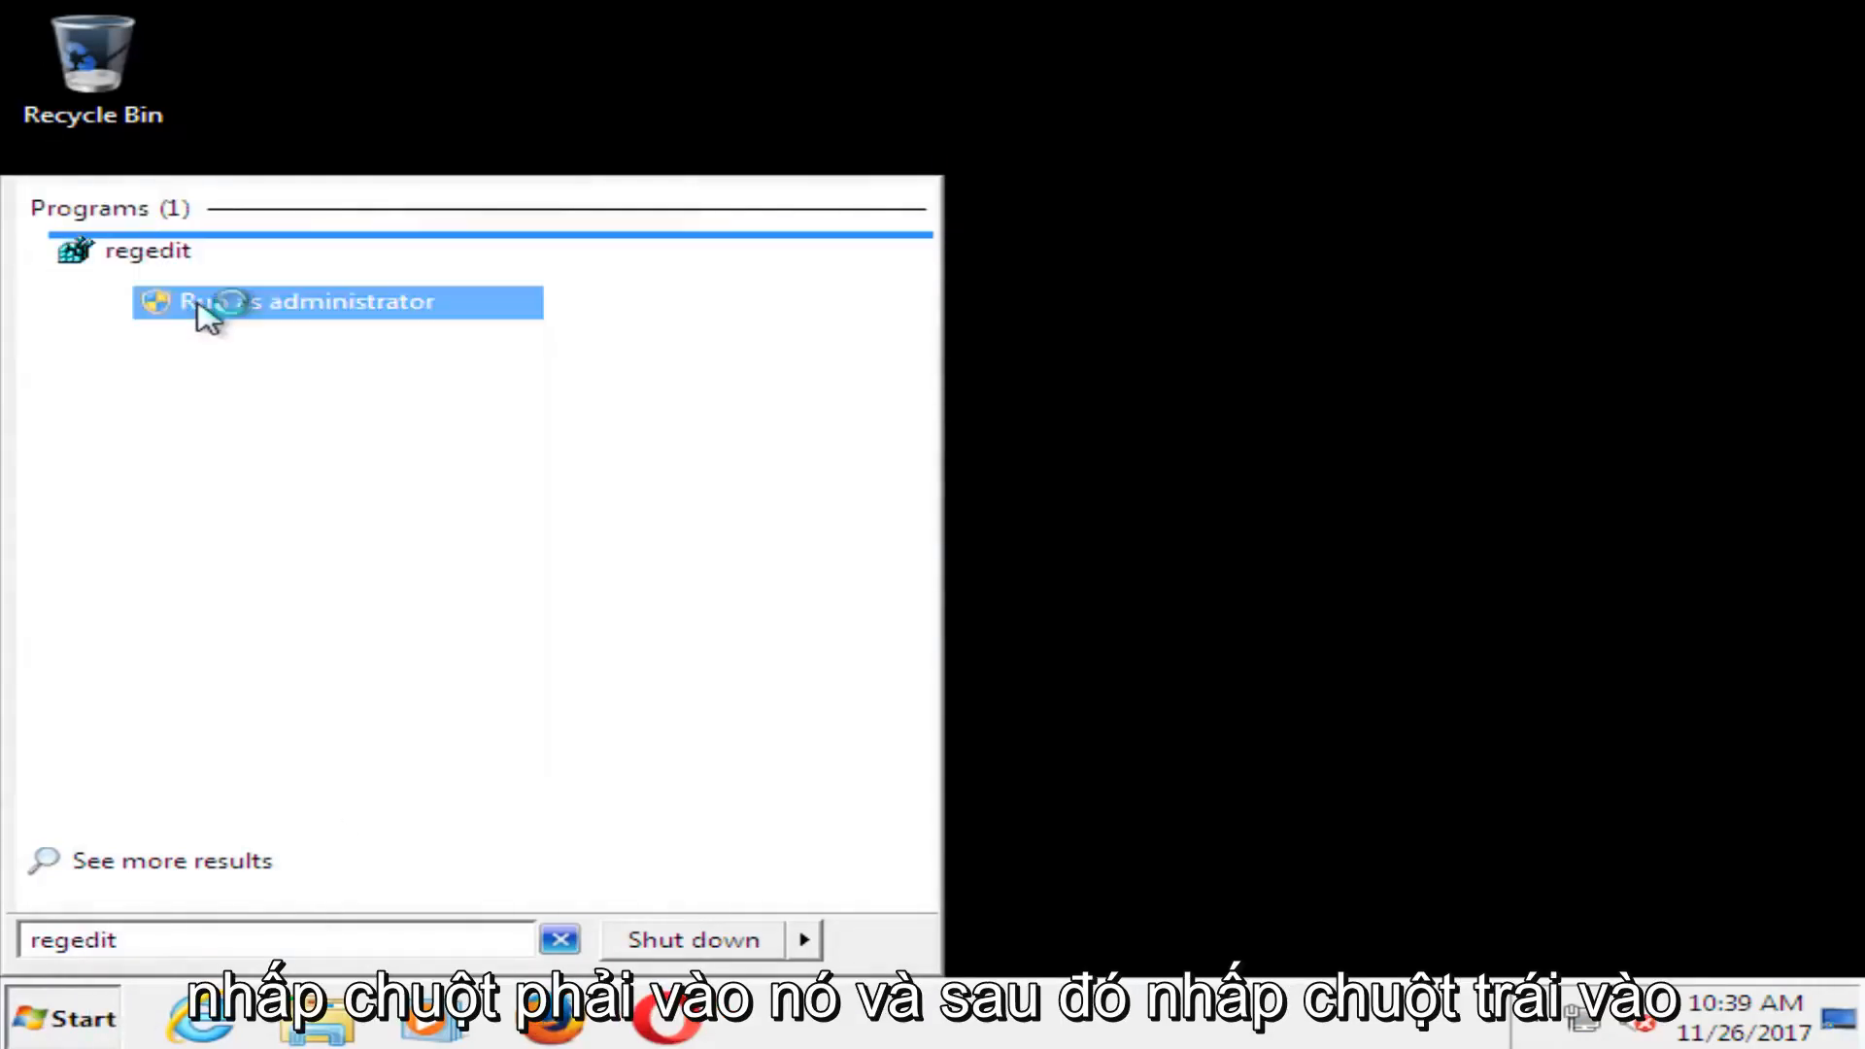
click(309, 301)
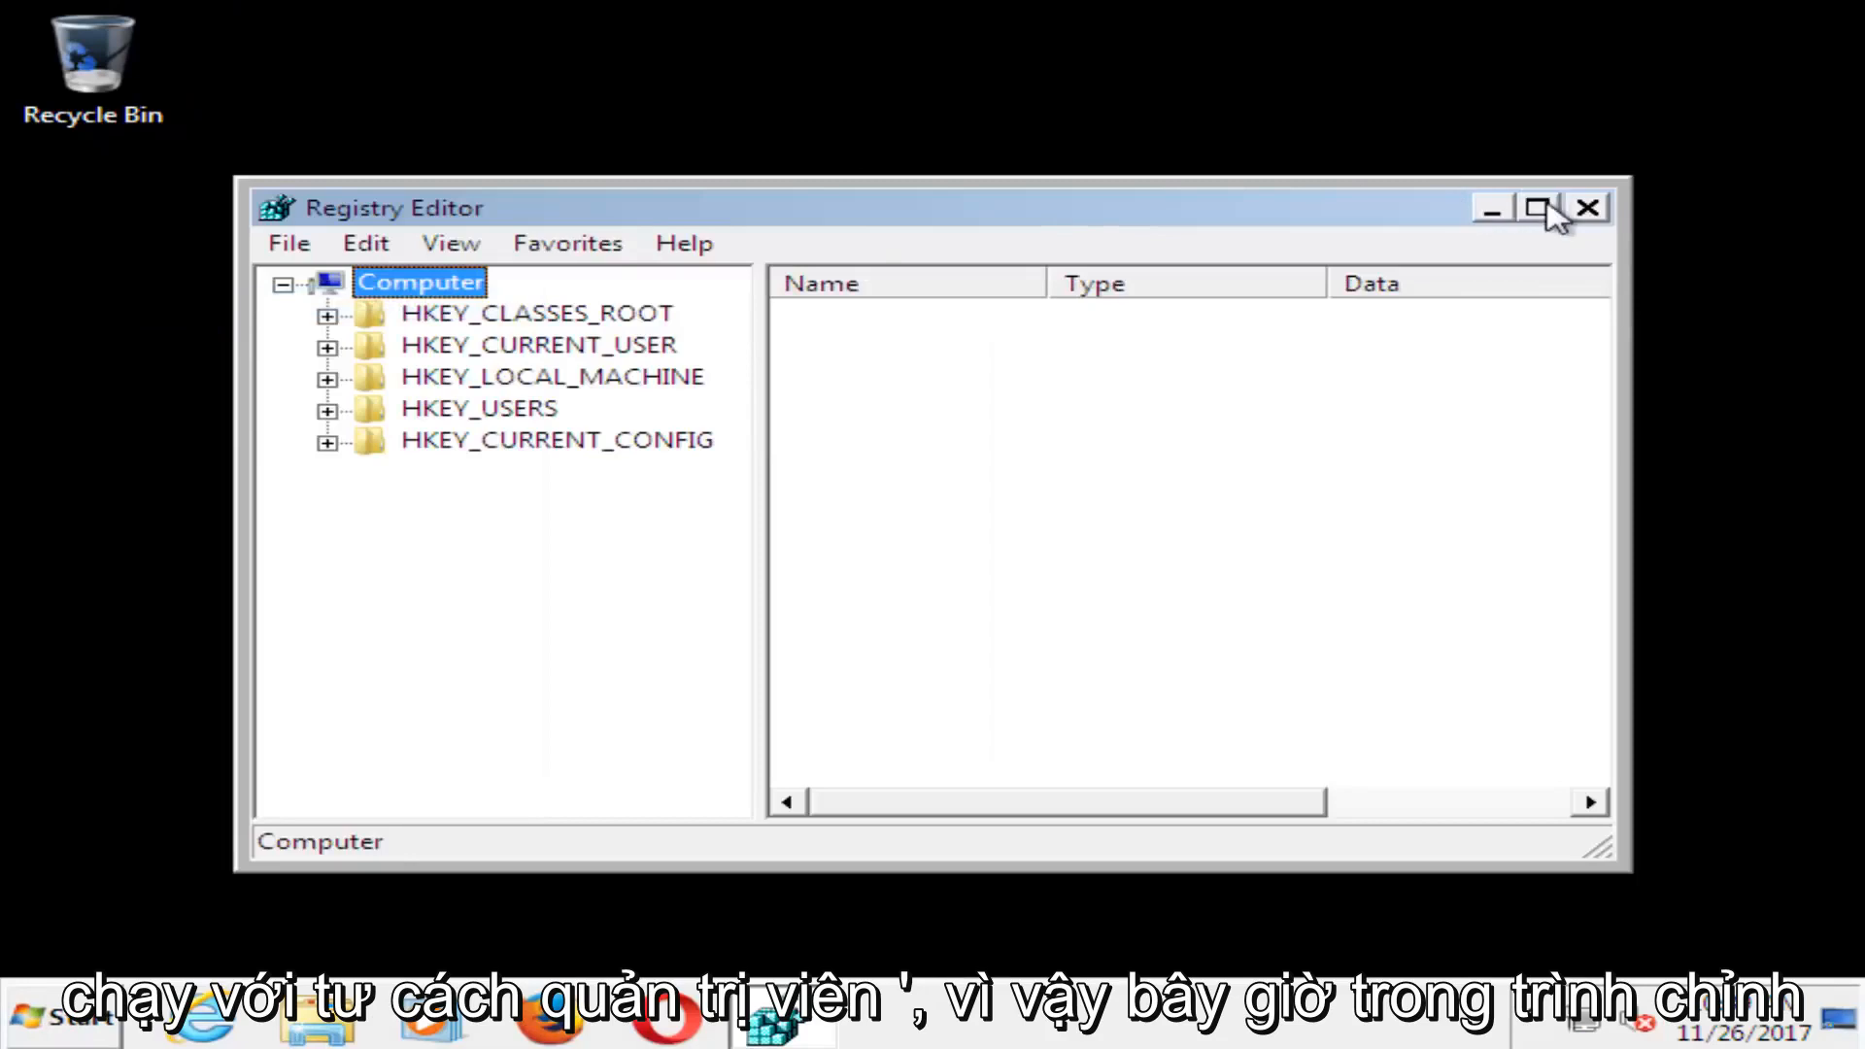
Maximize Registry Editor and expand HKLM\SOFTWARE\Microsoft\Windows NT\CurrentVersion
click(1538, 207)
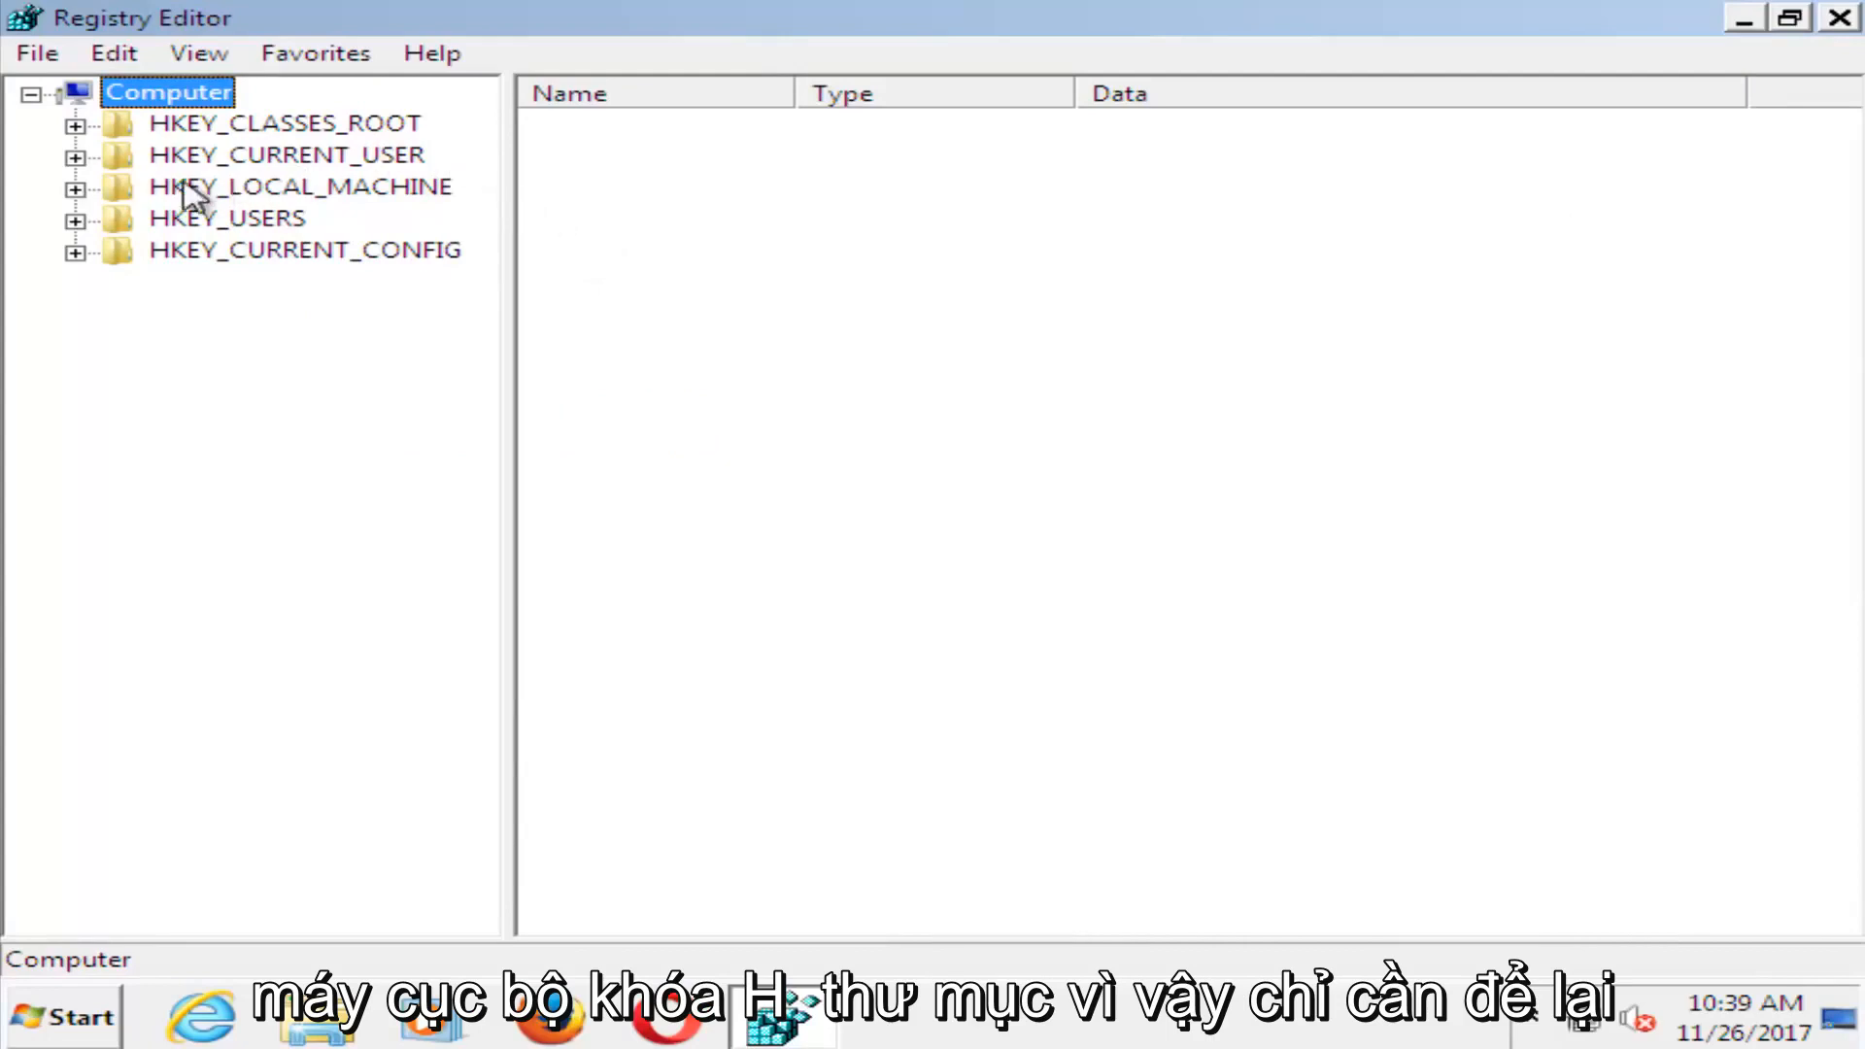
click(301, 185)
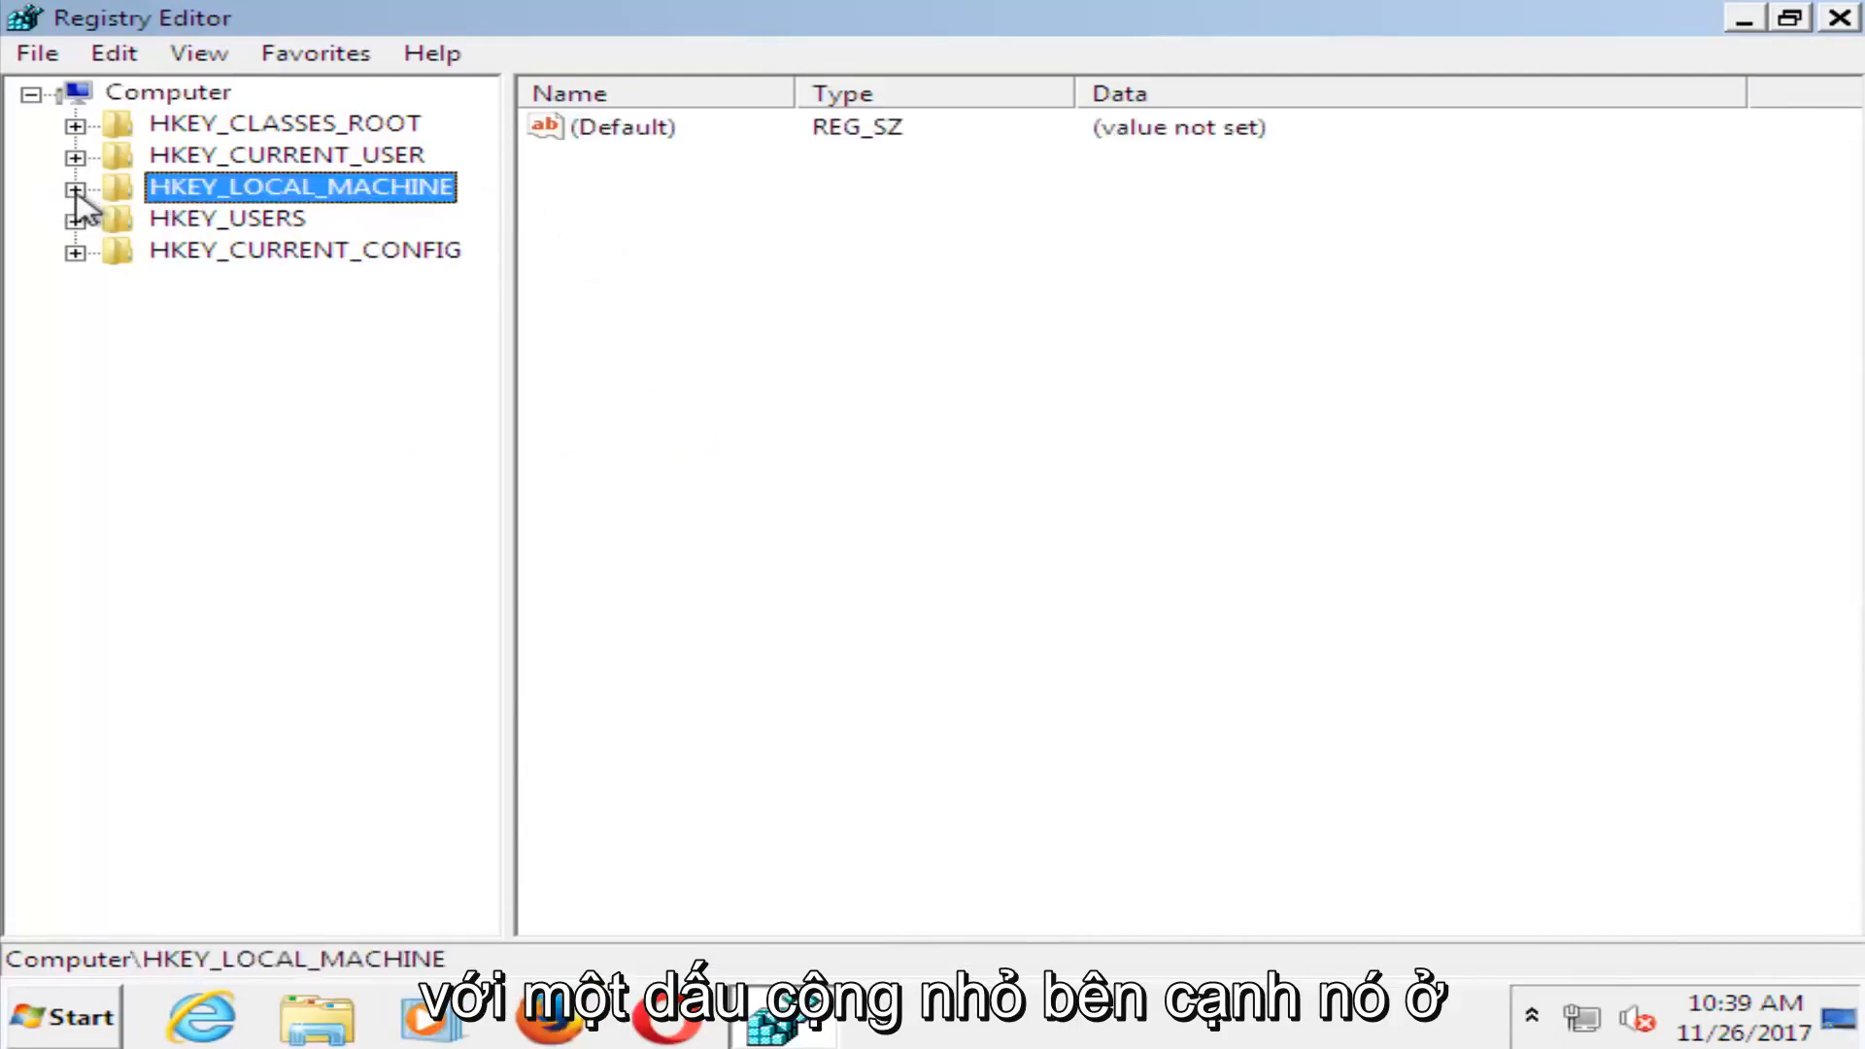
click(74, 186)
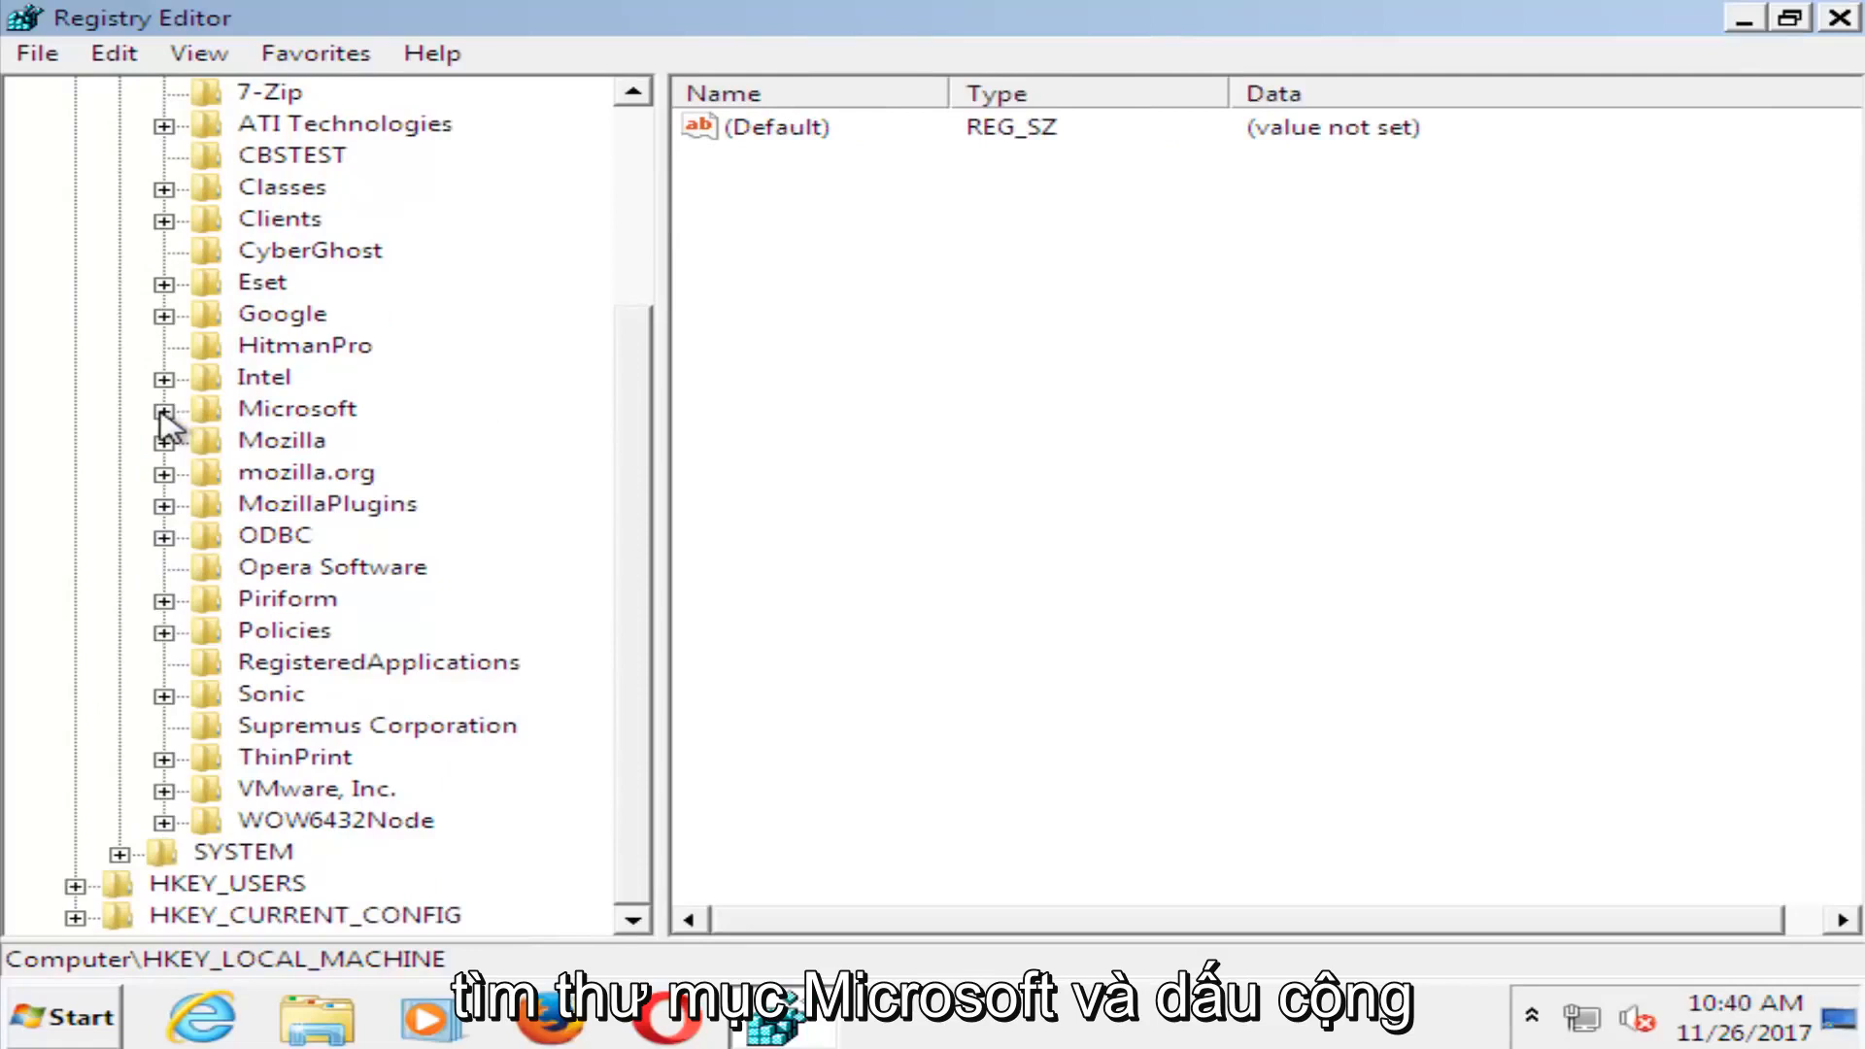
click(164, 408)
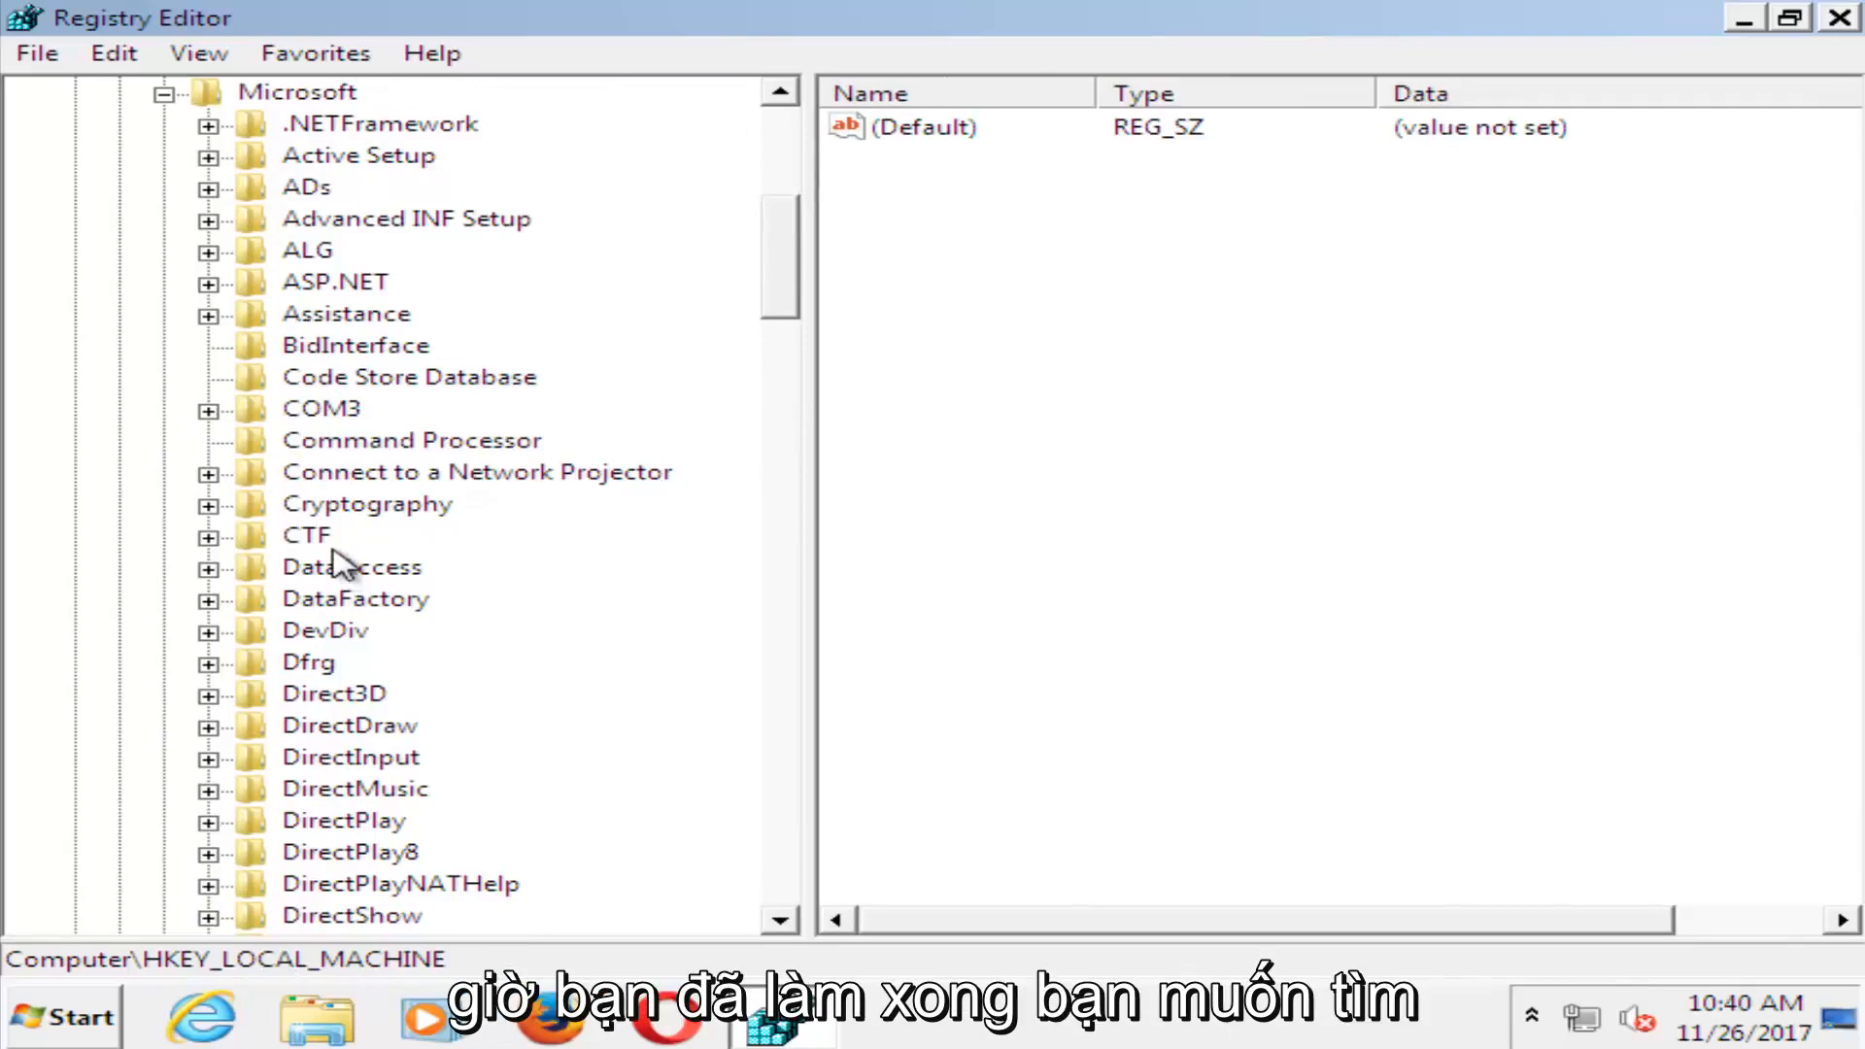
scroll(down, 3)
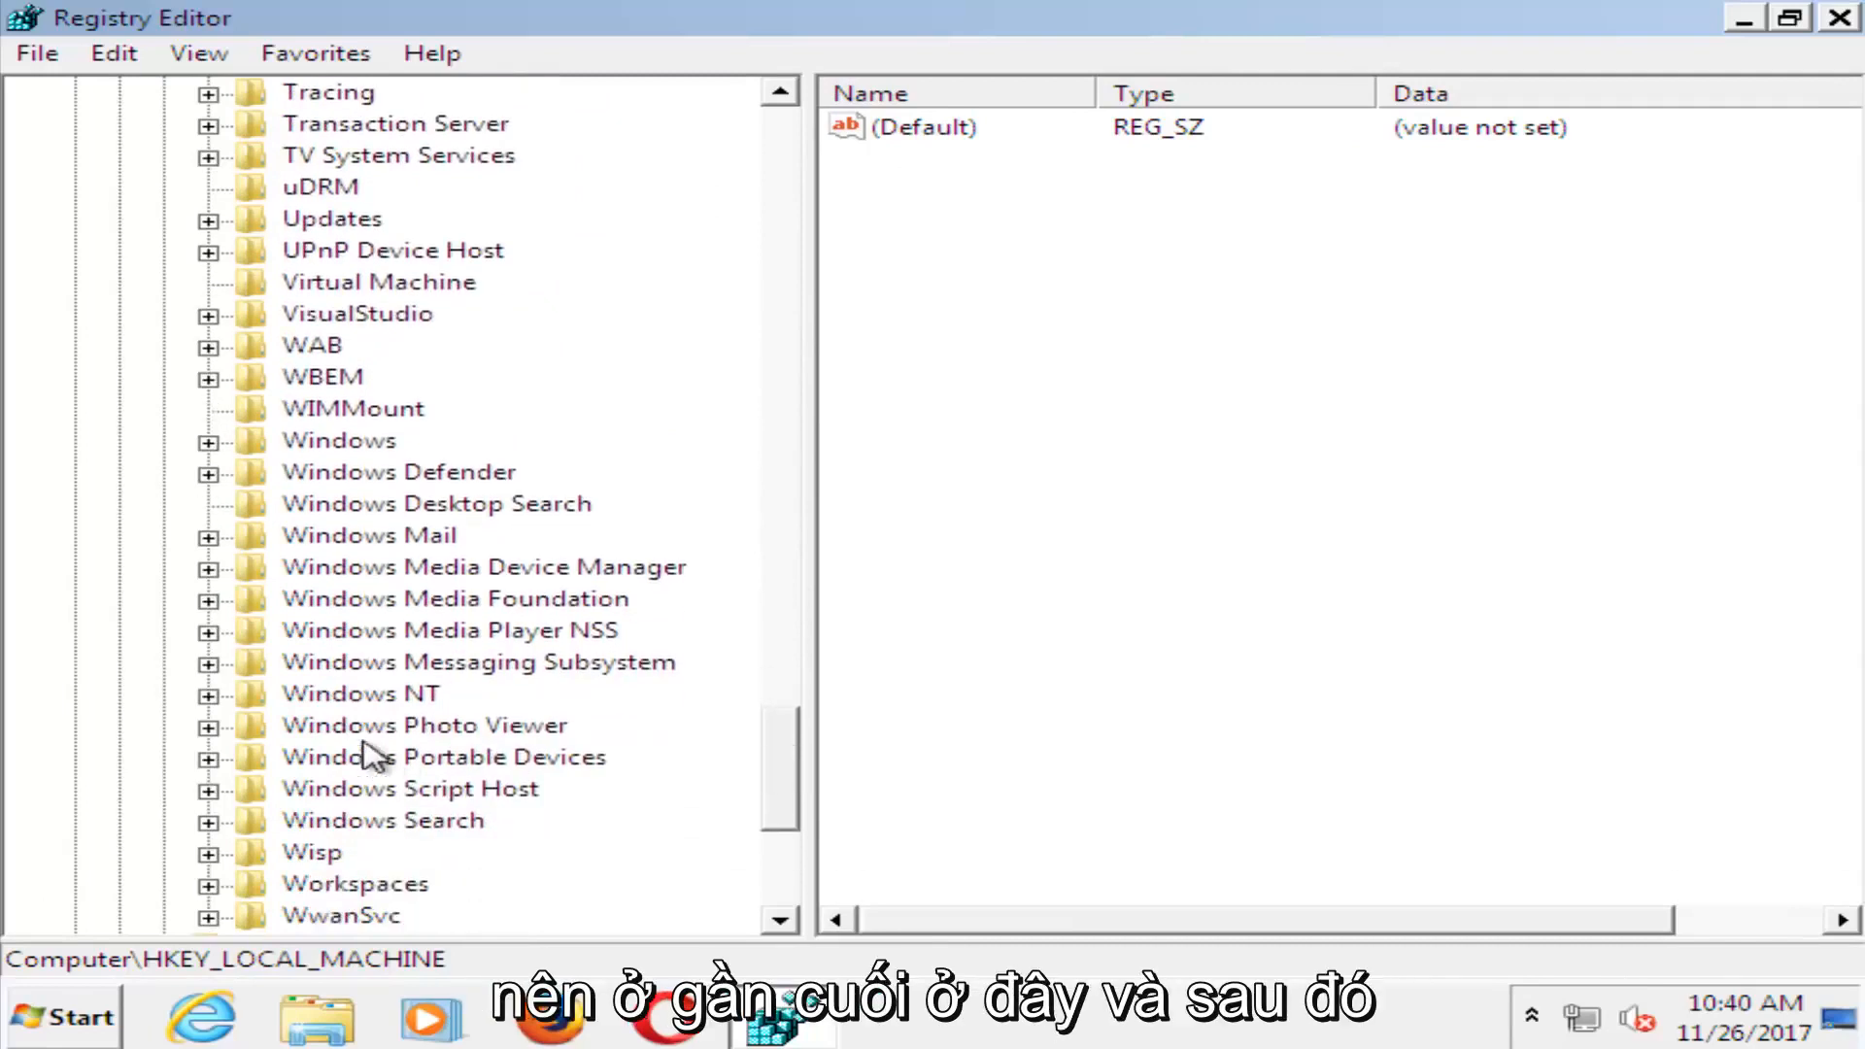
click(361, 694)
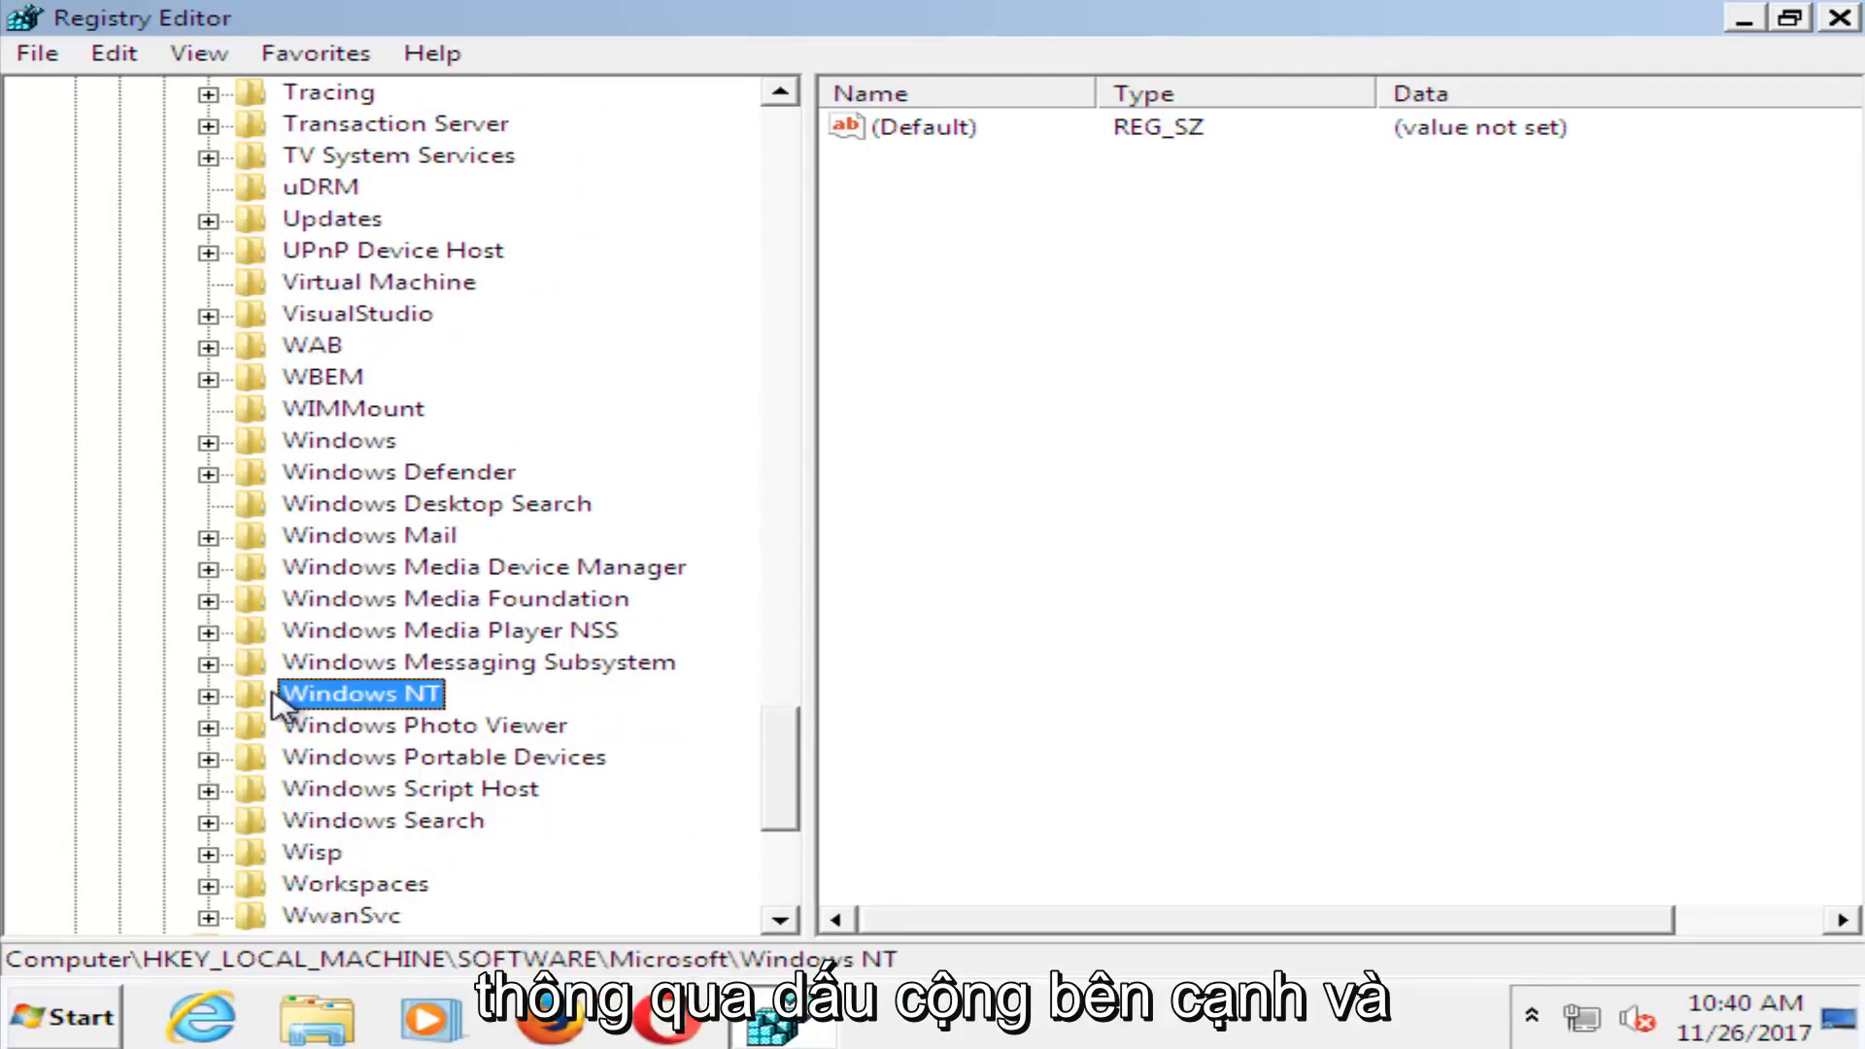
click(207, 693)
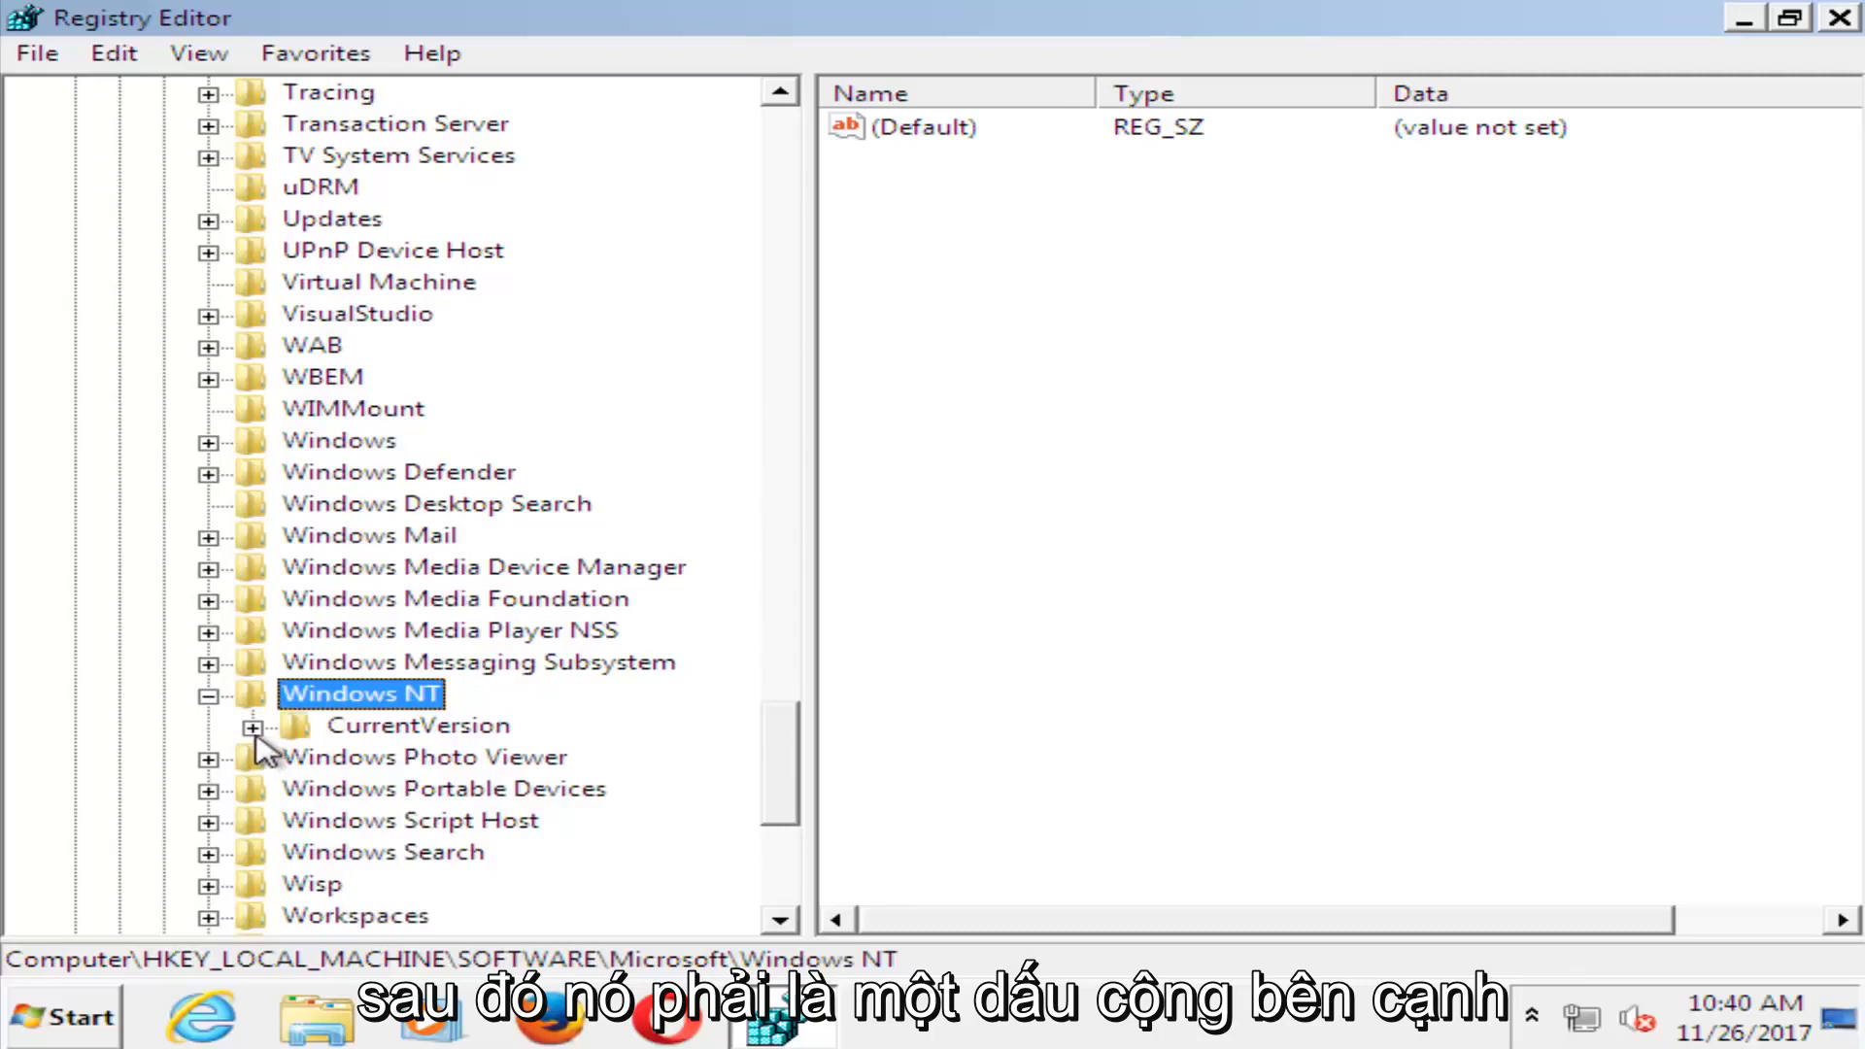
click(253, 726)
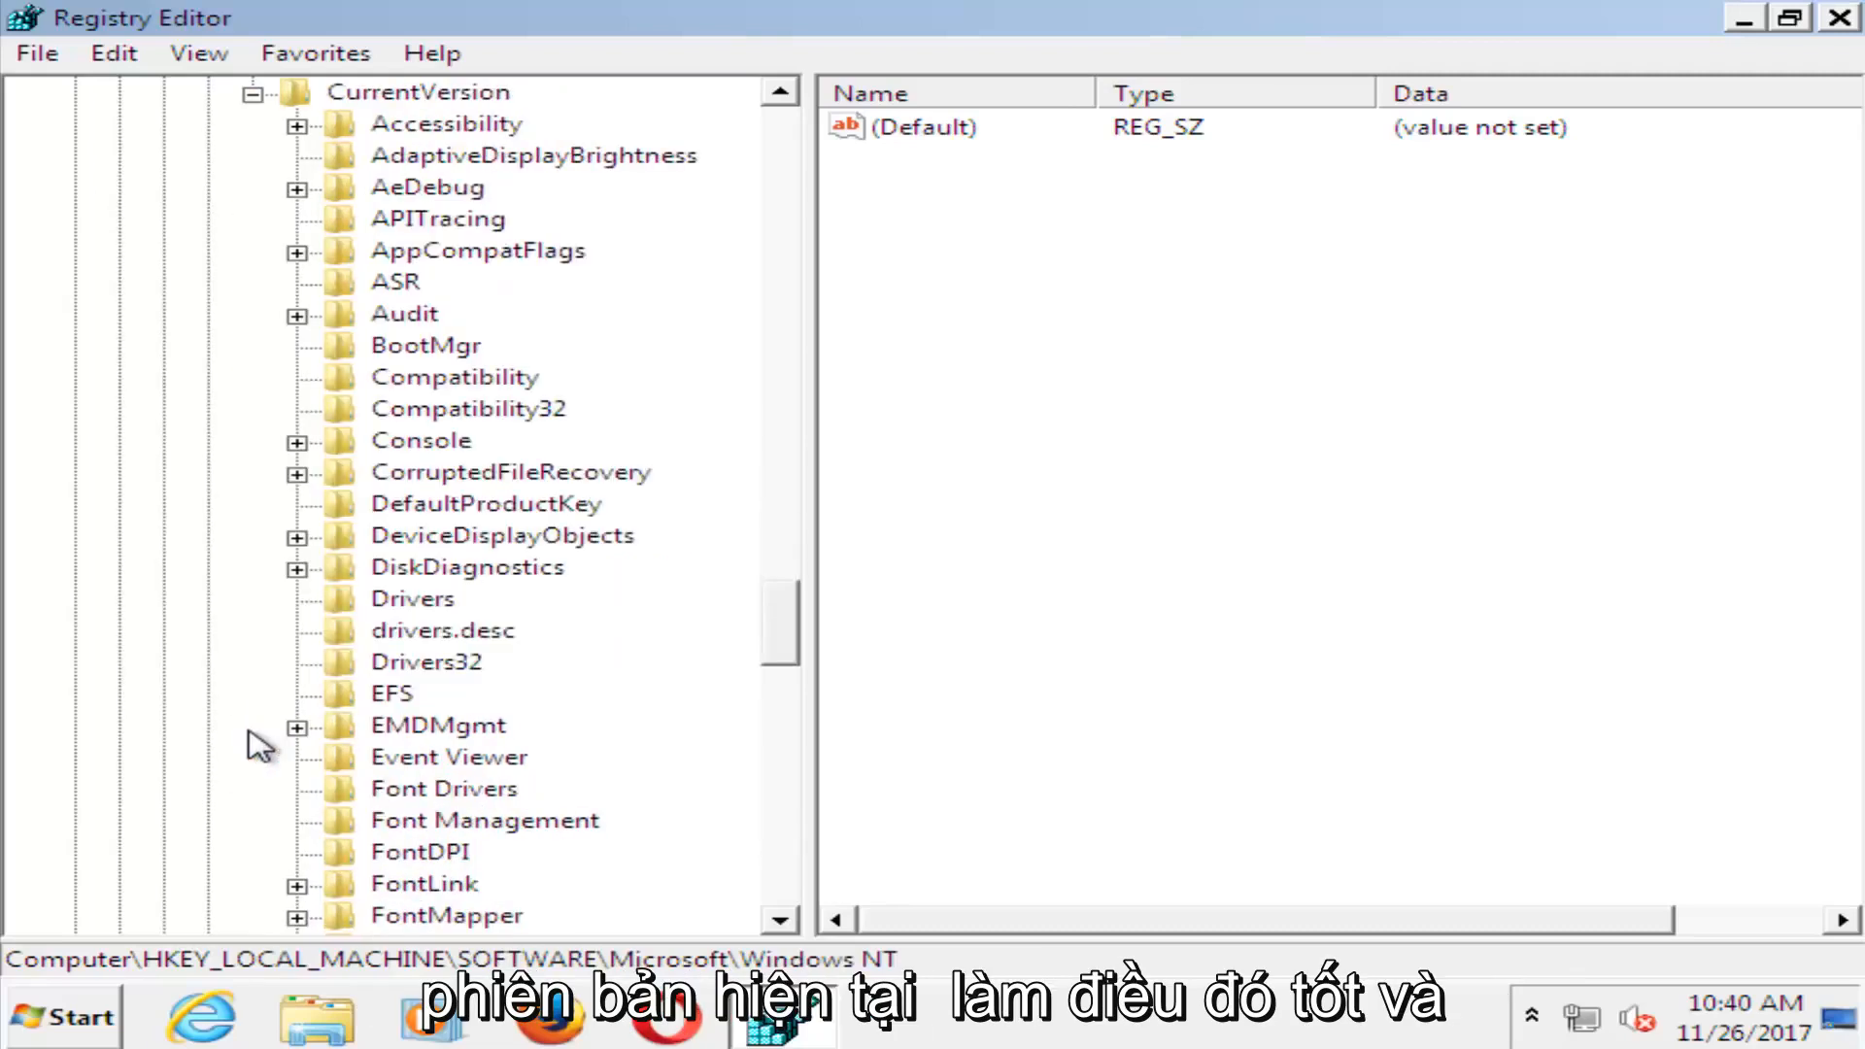
mouse_move(853, 641)
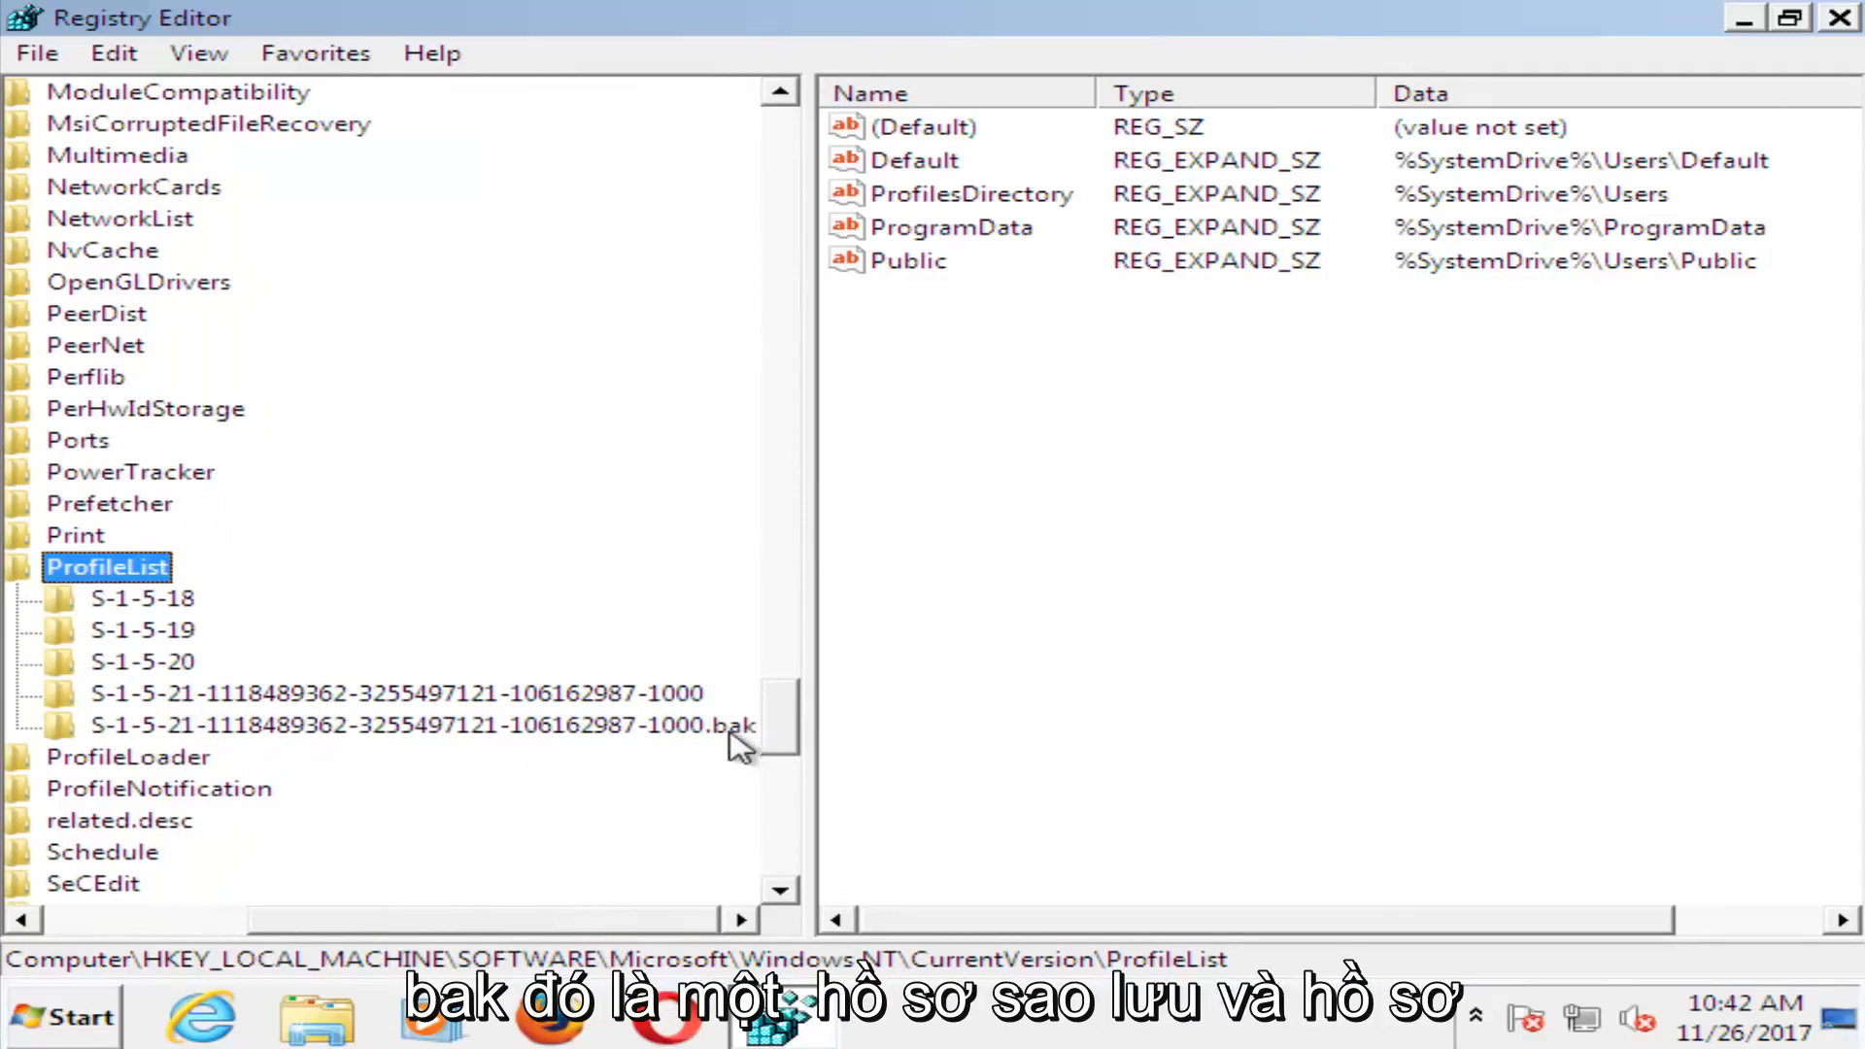
mouse_move(708, 736)
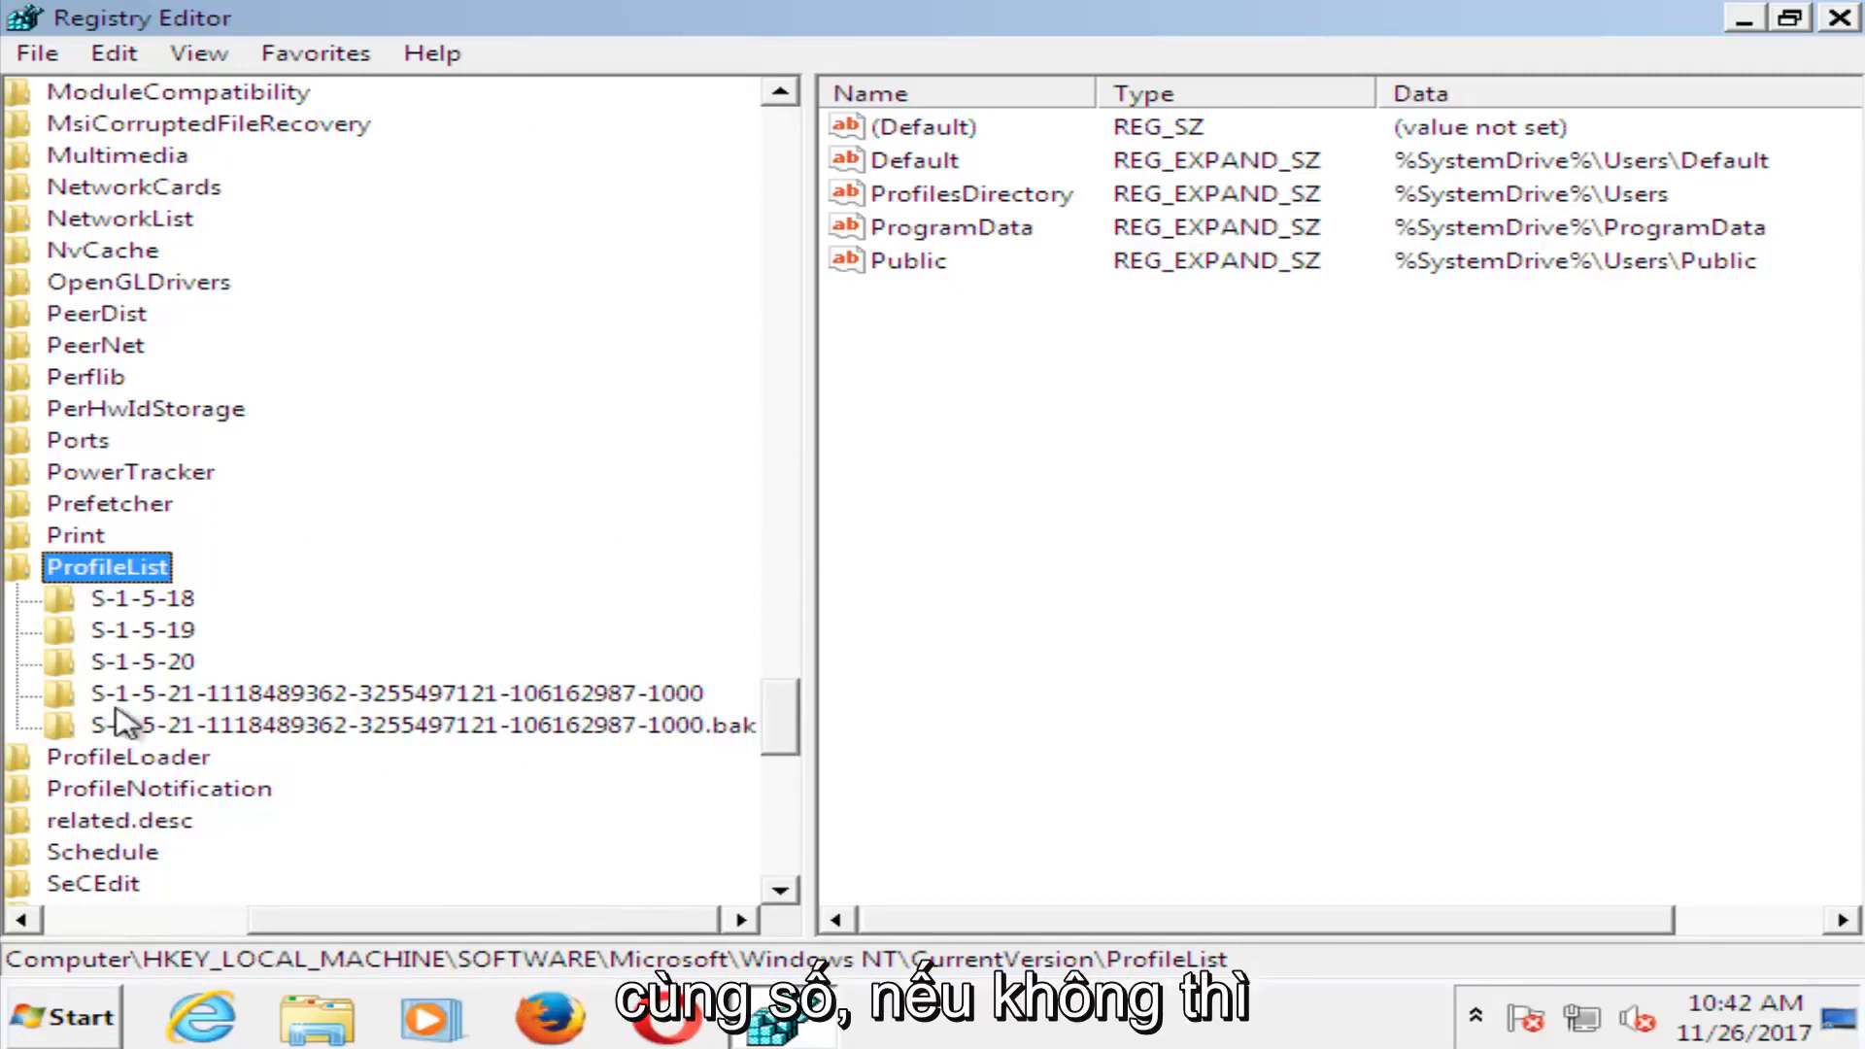
mouse_move(708, 749)
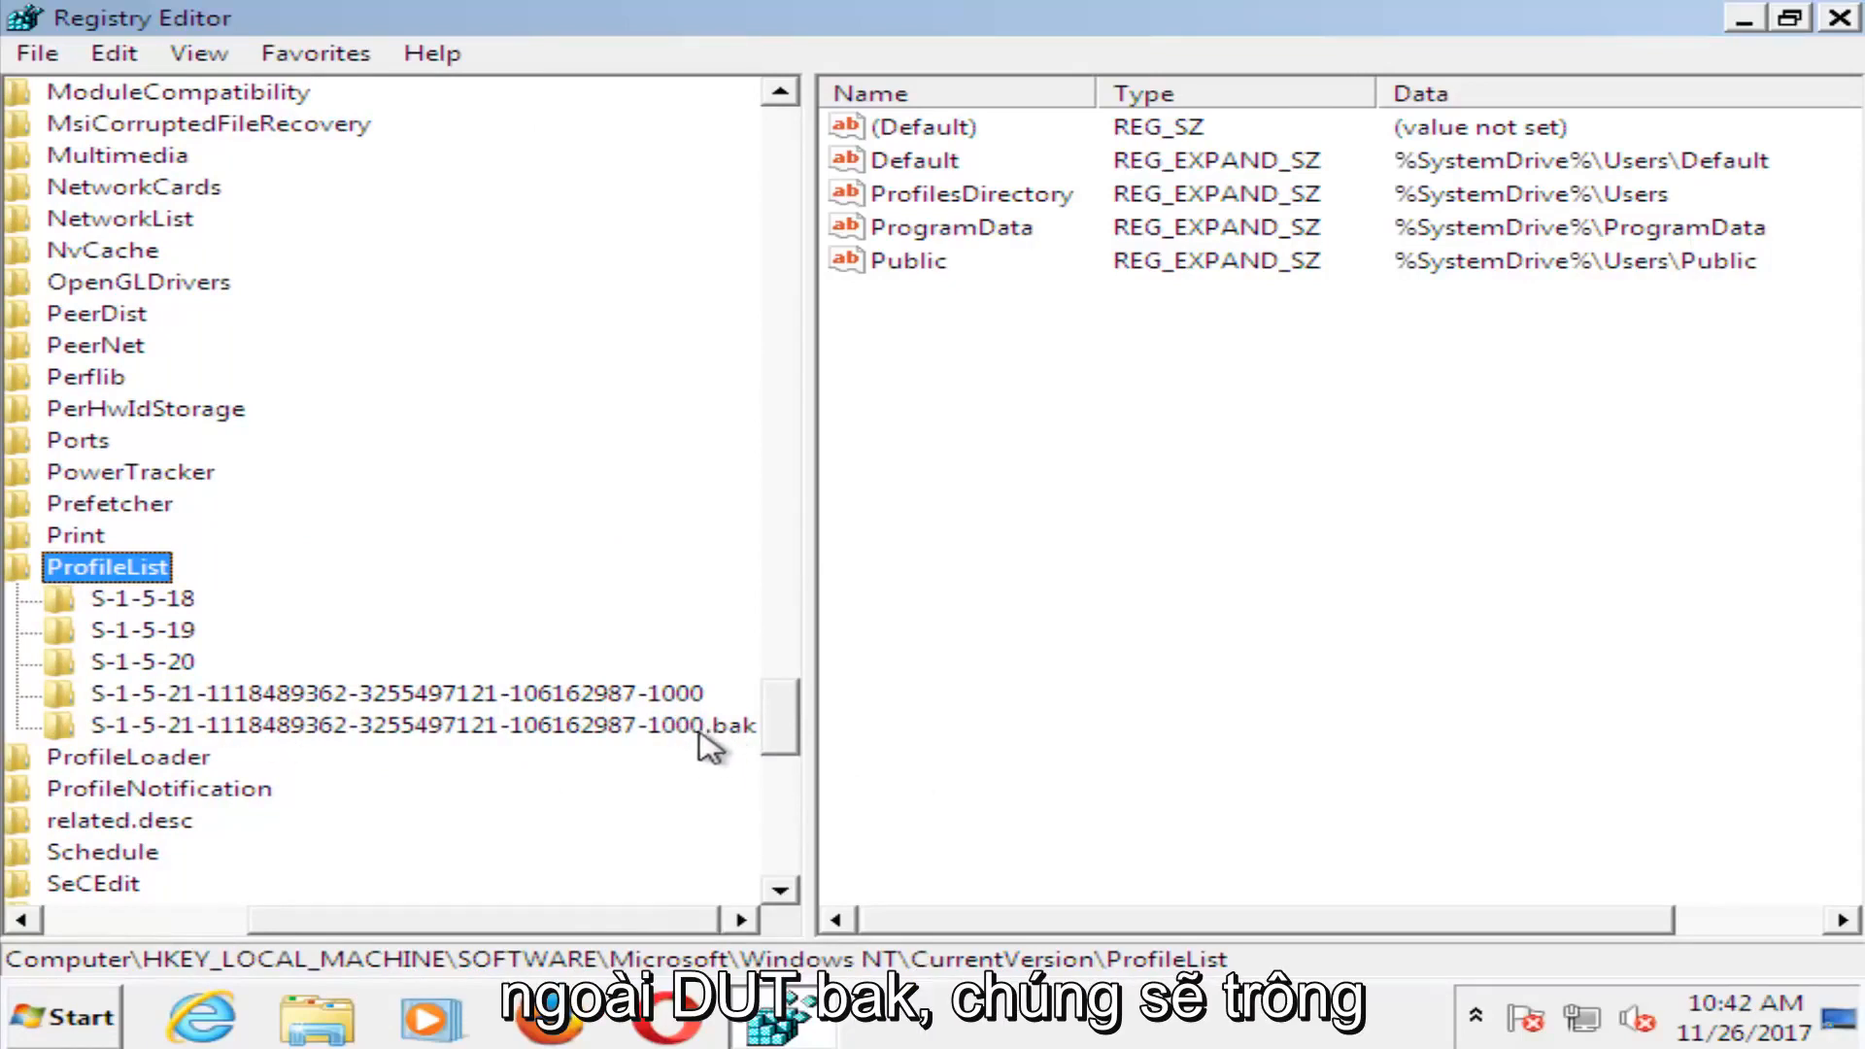
mouse_move(255, 696)
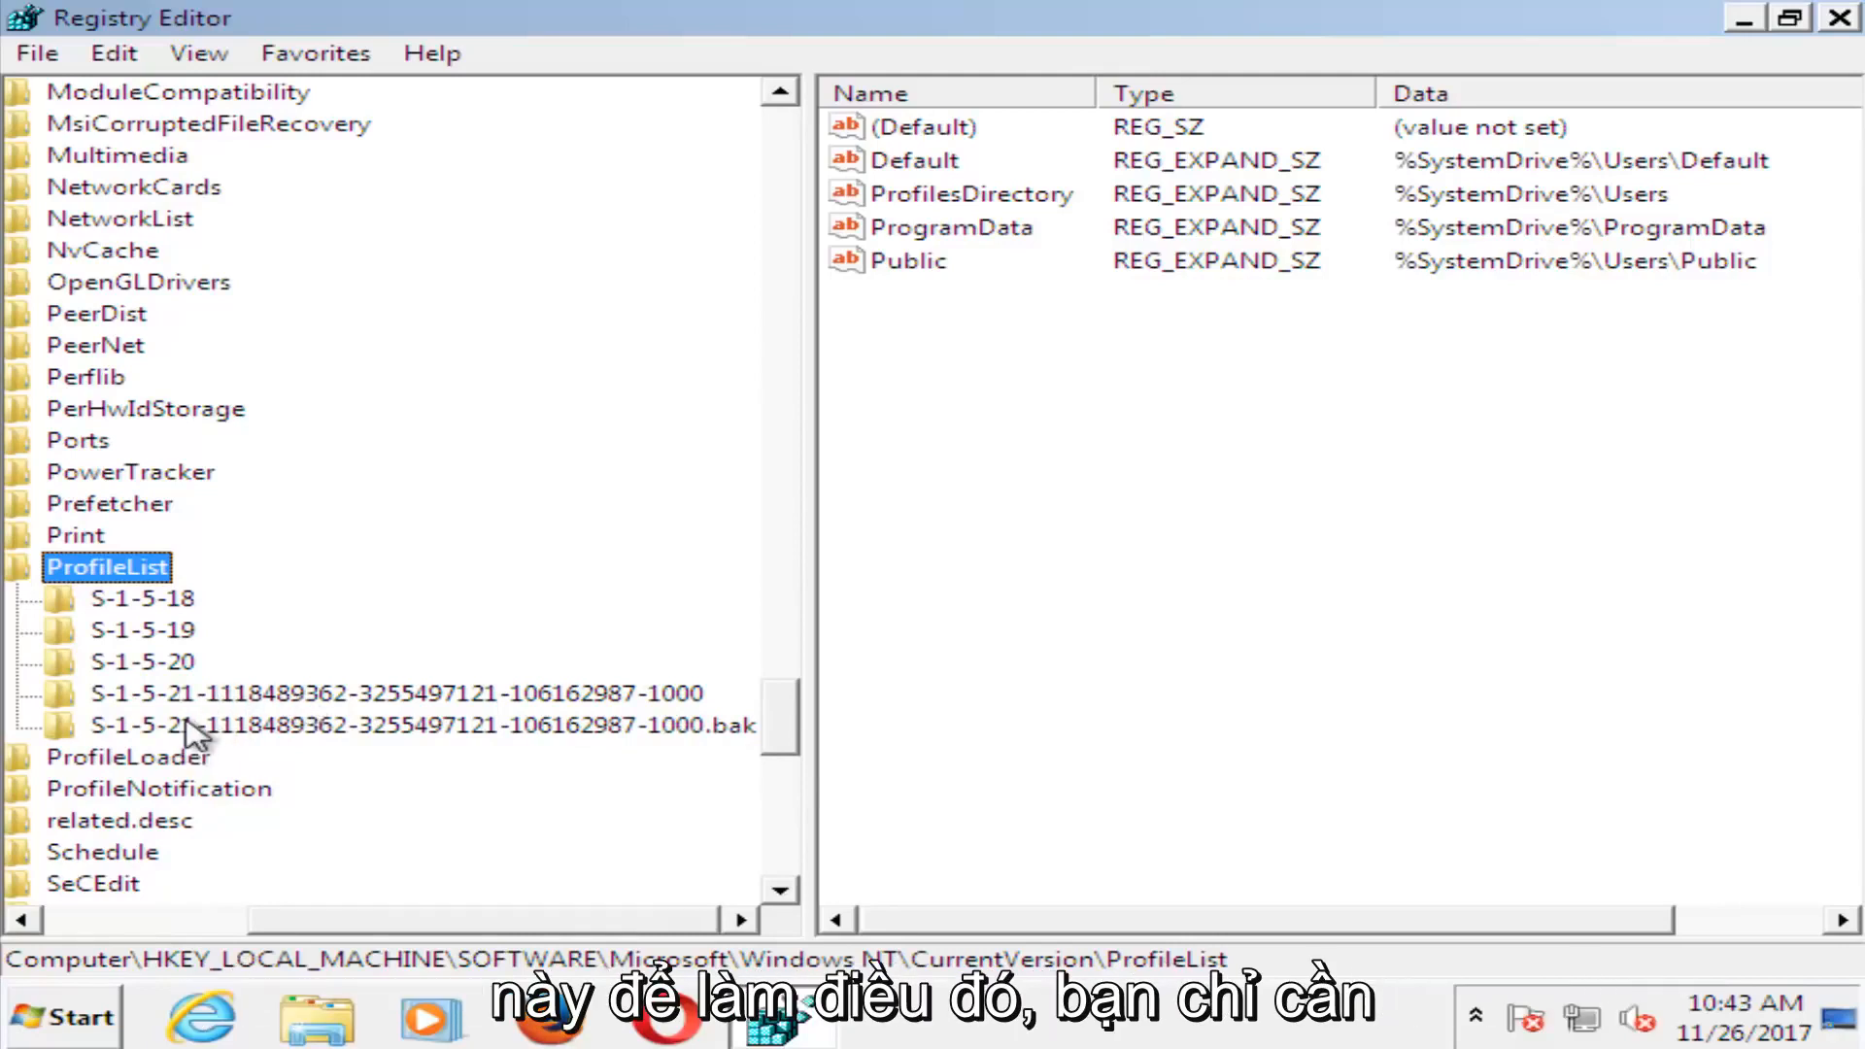
mouse_move(250, 715)
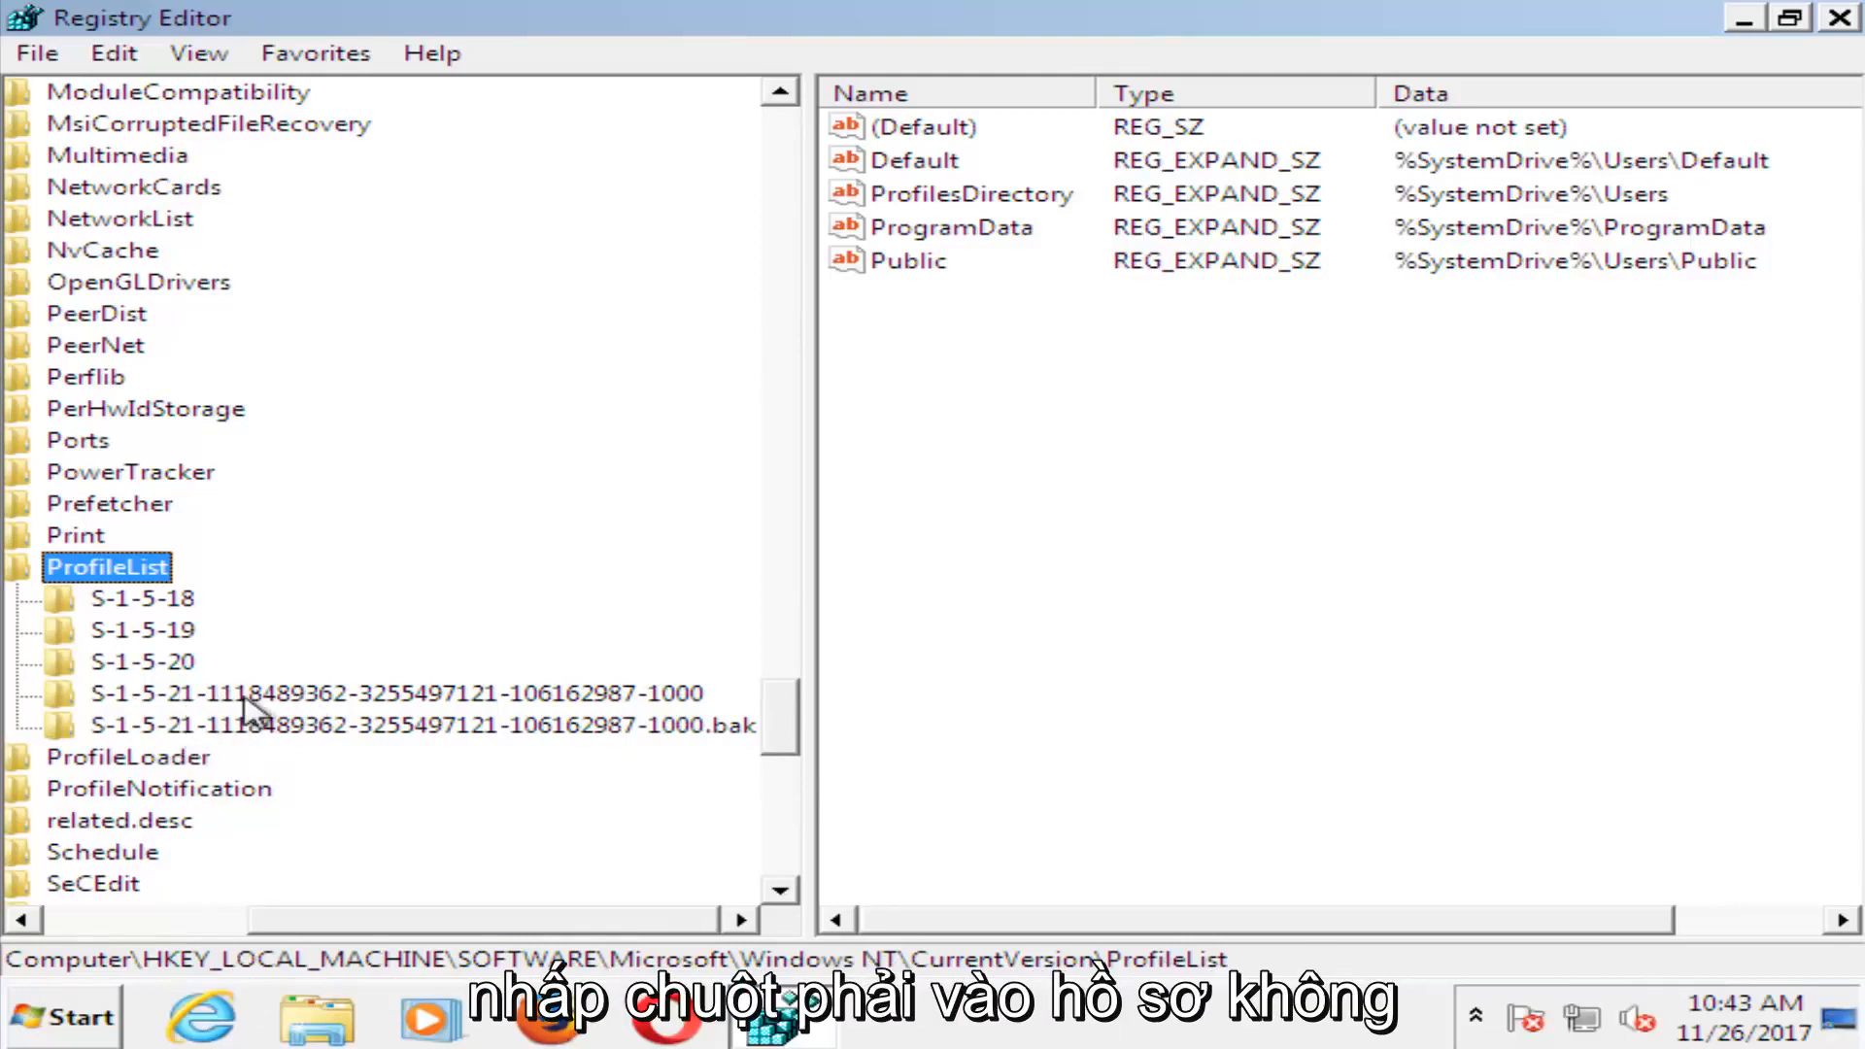
Rename the S-1-5-21-…-1000 profile key in ProfileList, adding 'kk' to its ending
click(398, 693)
text(.ba)
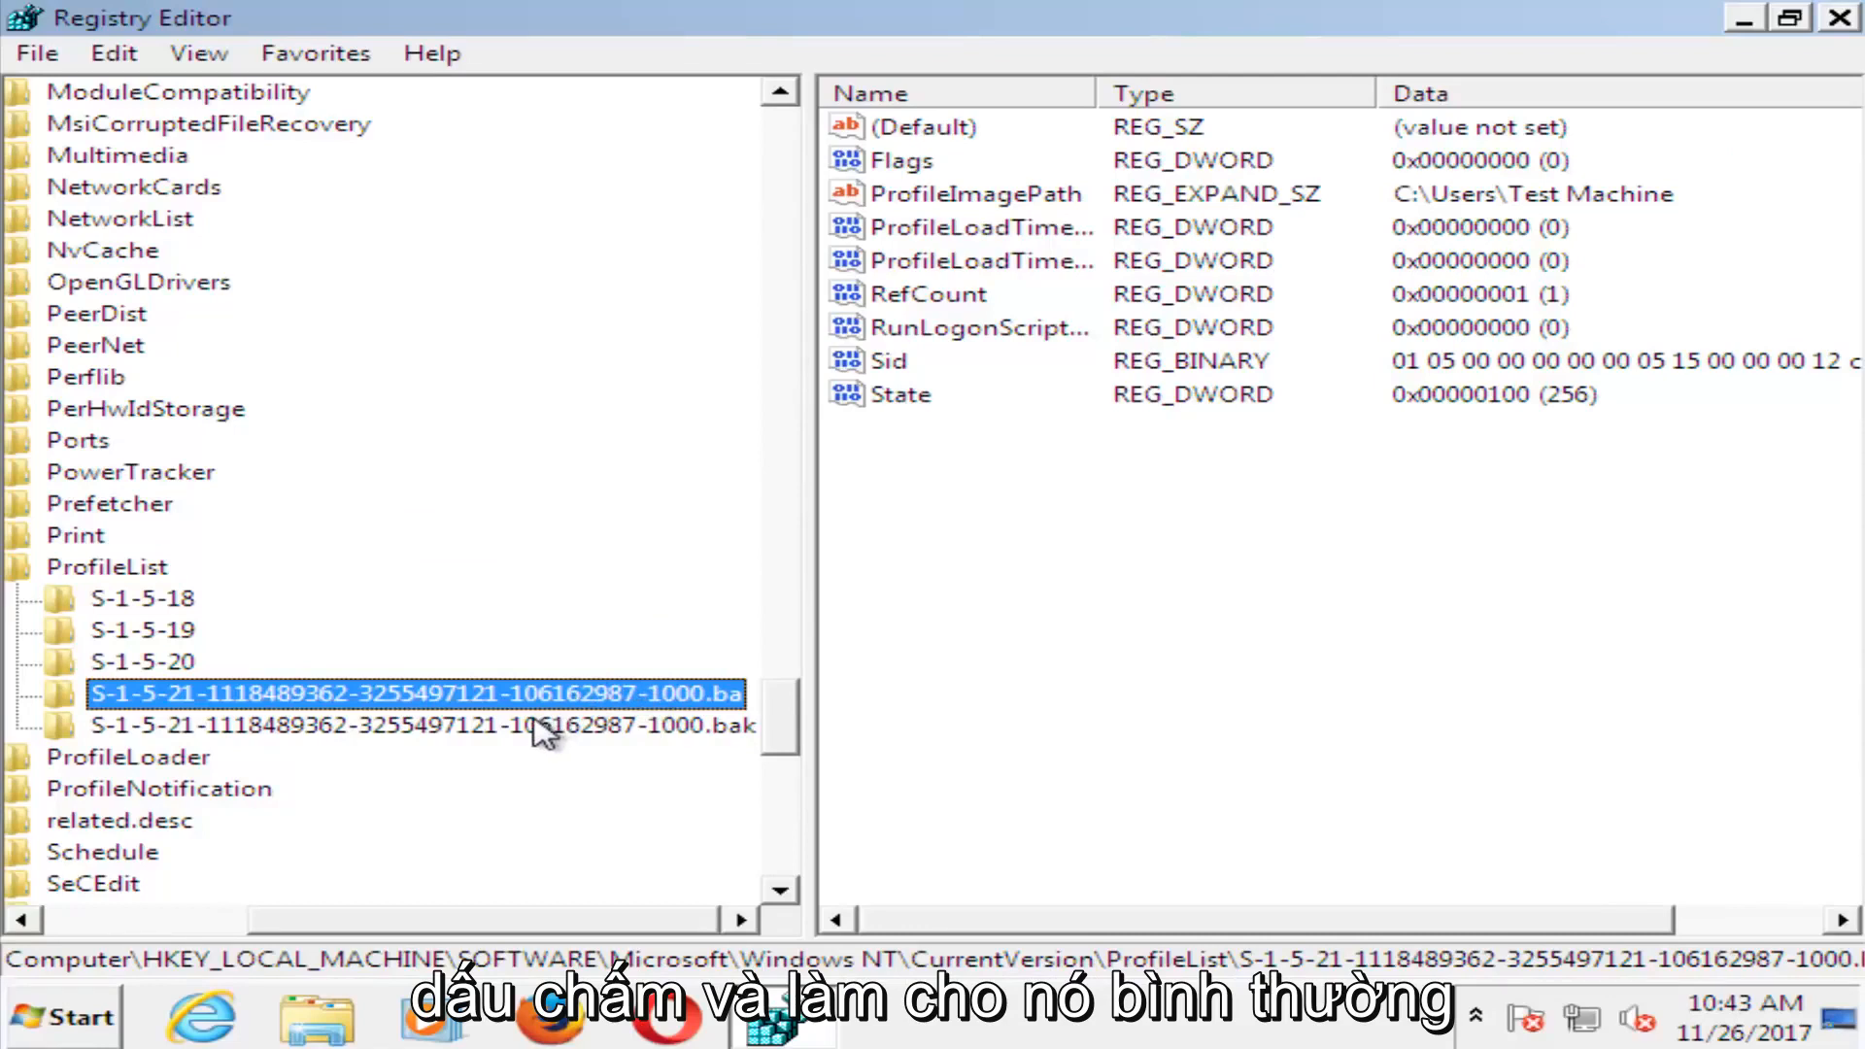
mouse_move(714, 738)
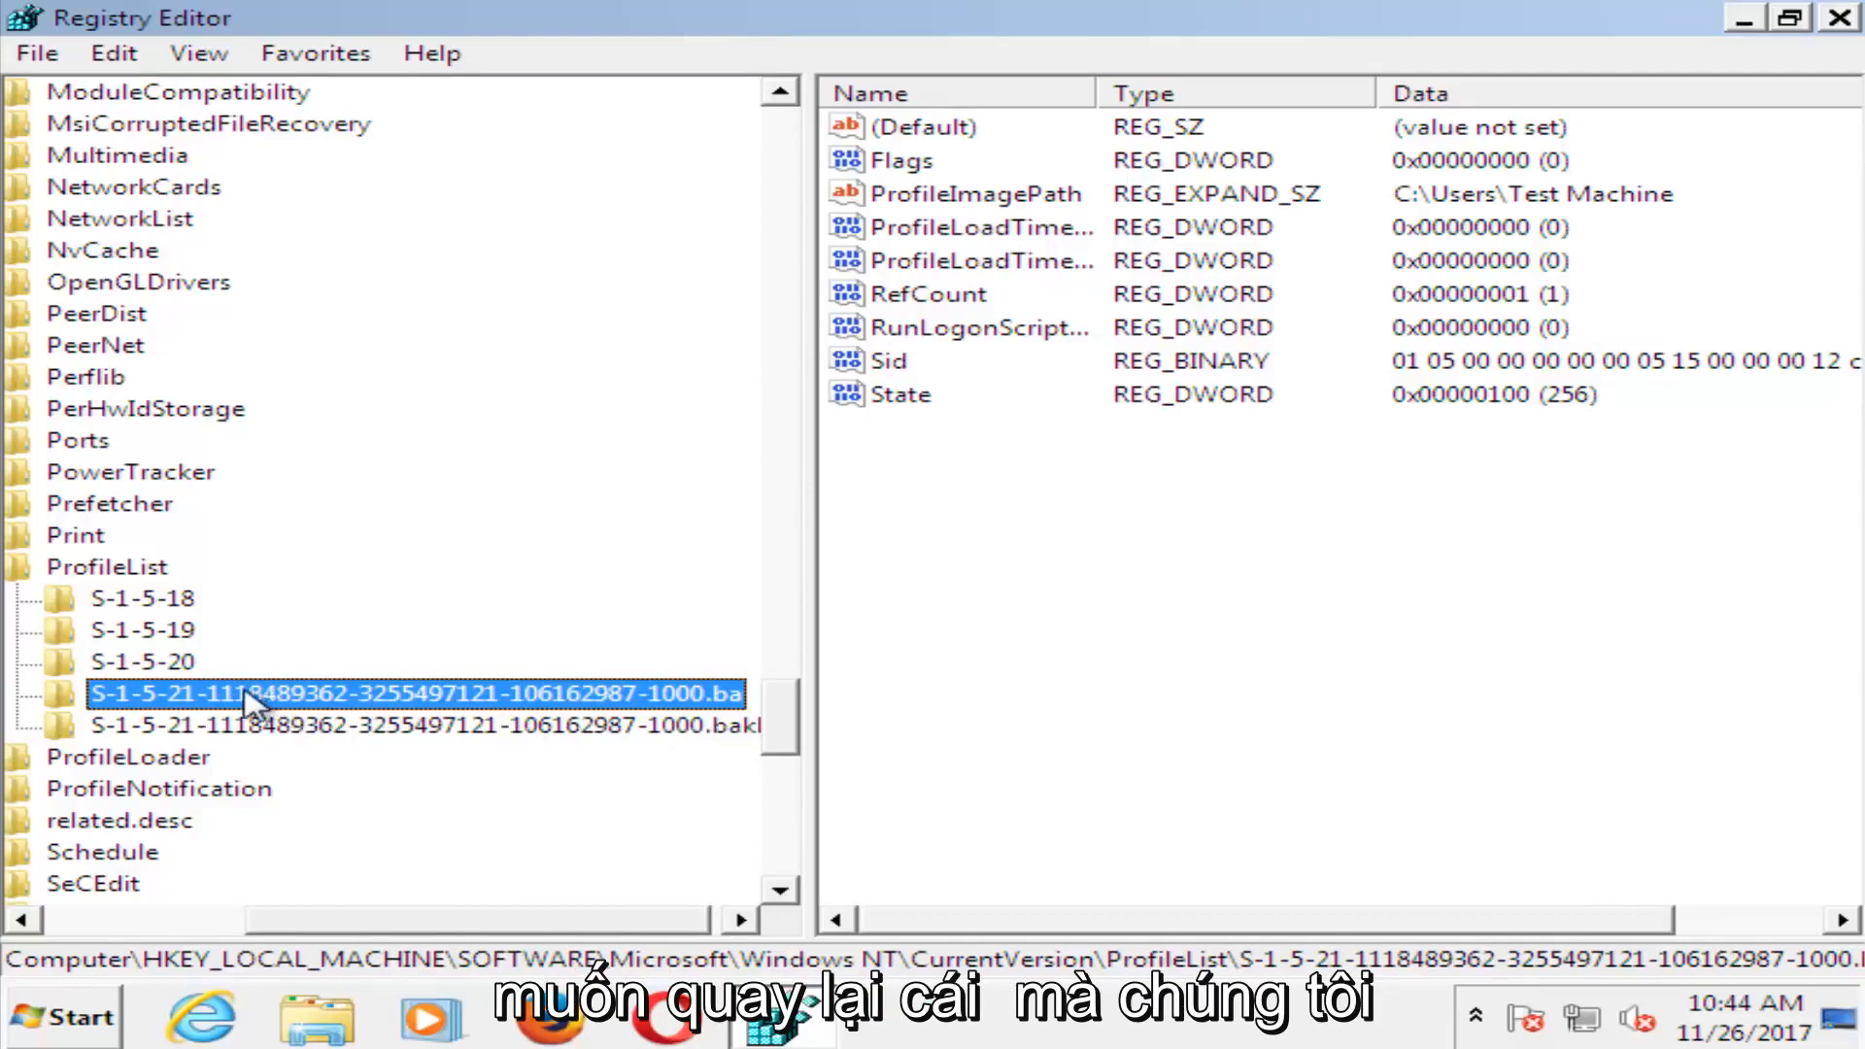
double_click(413, 694)
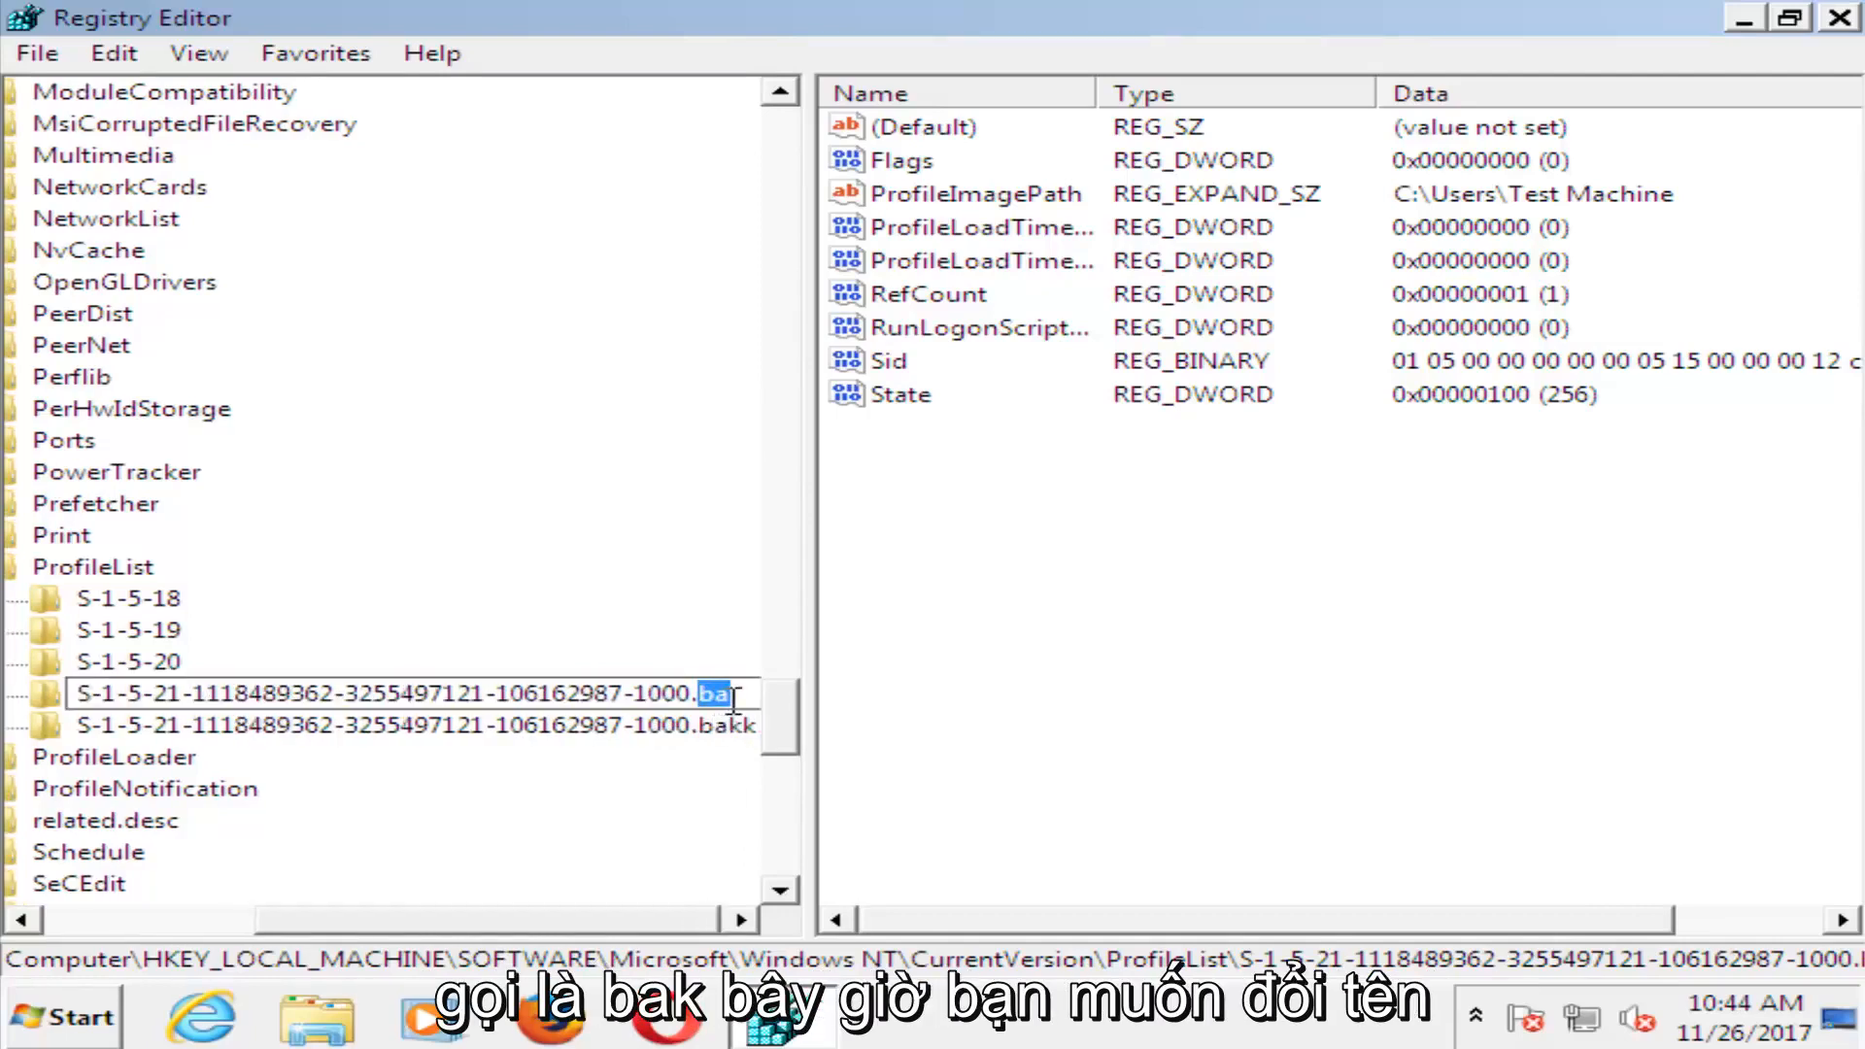
right_click(398, 693)
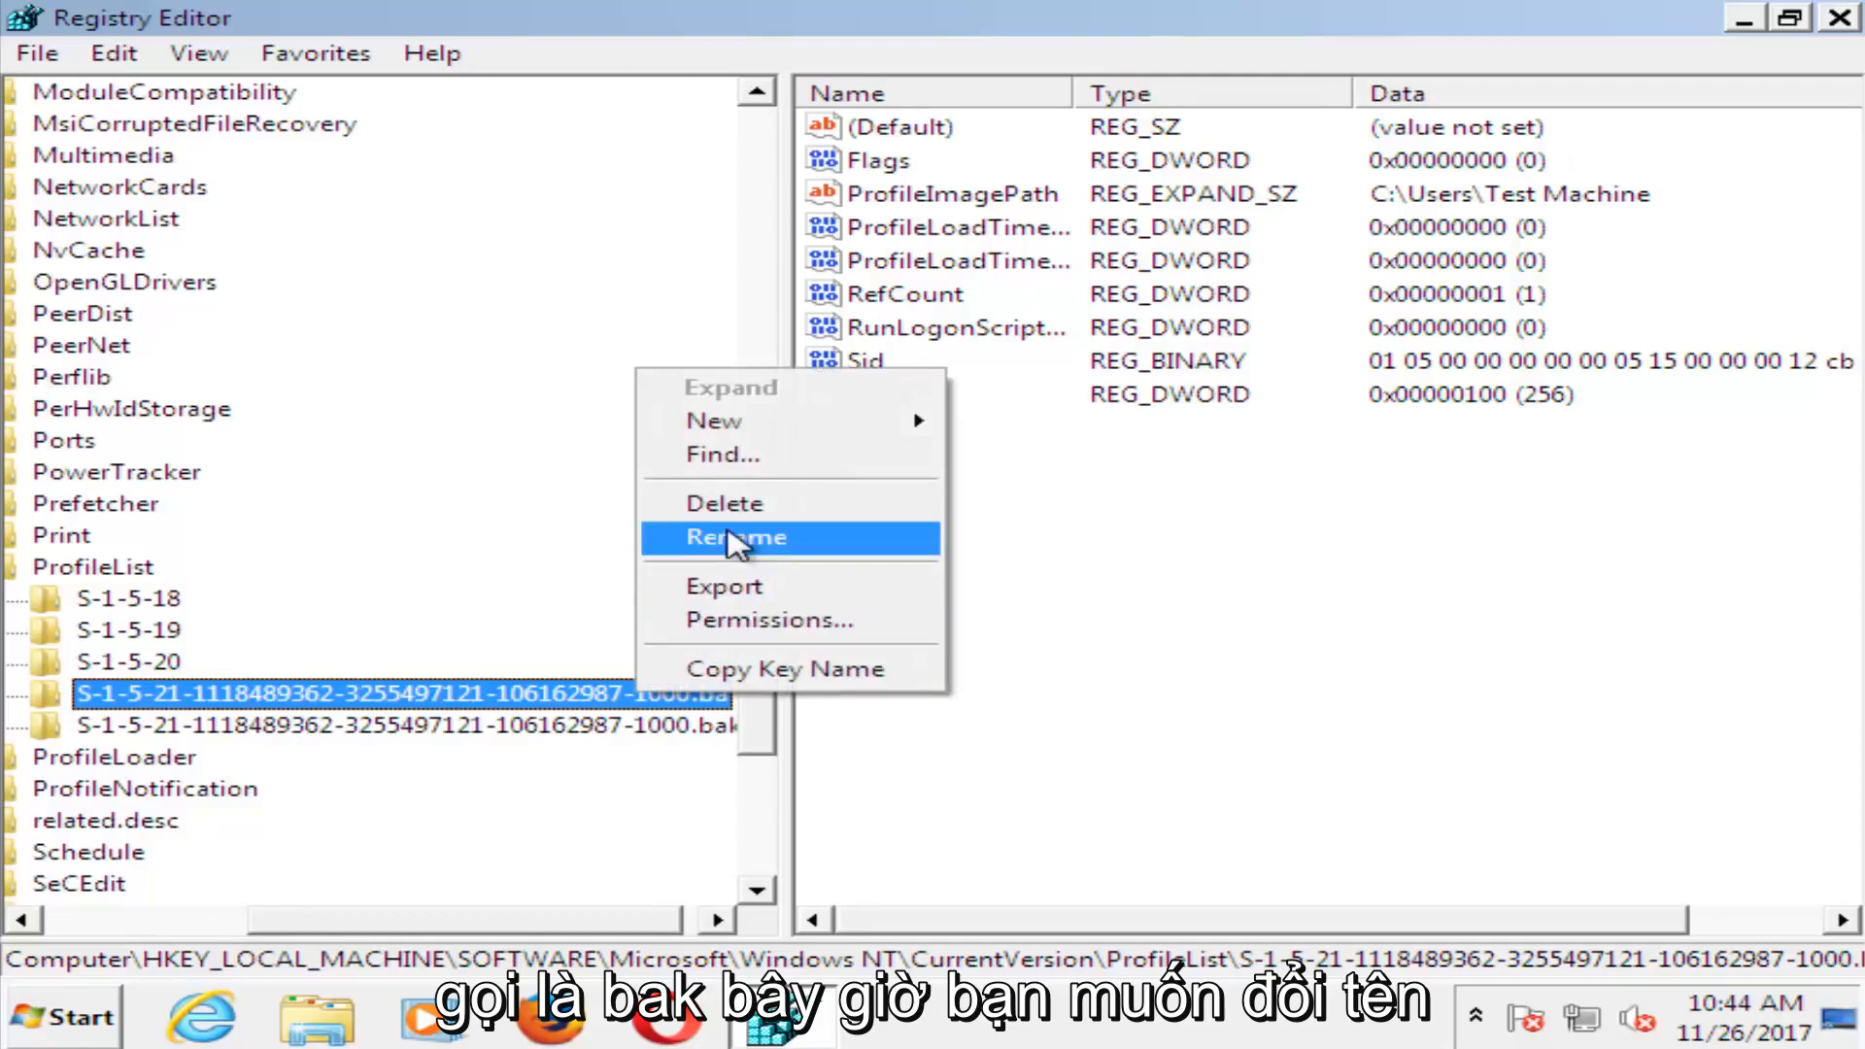
click(735, 537)
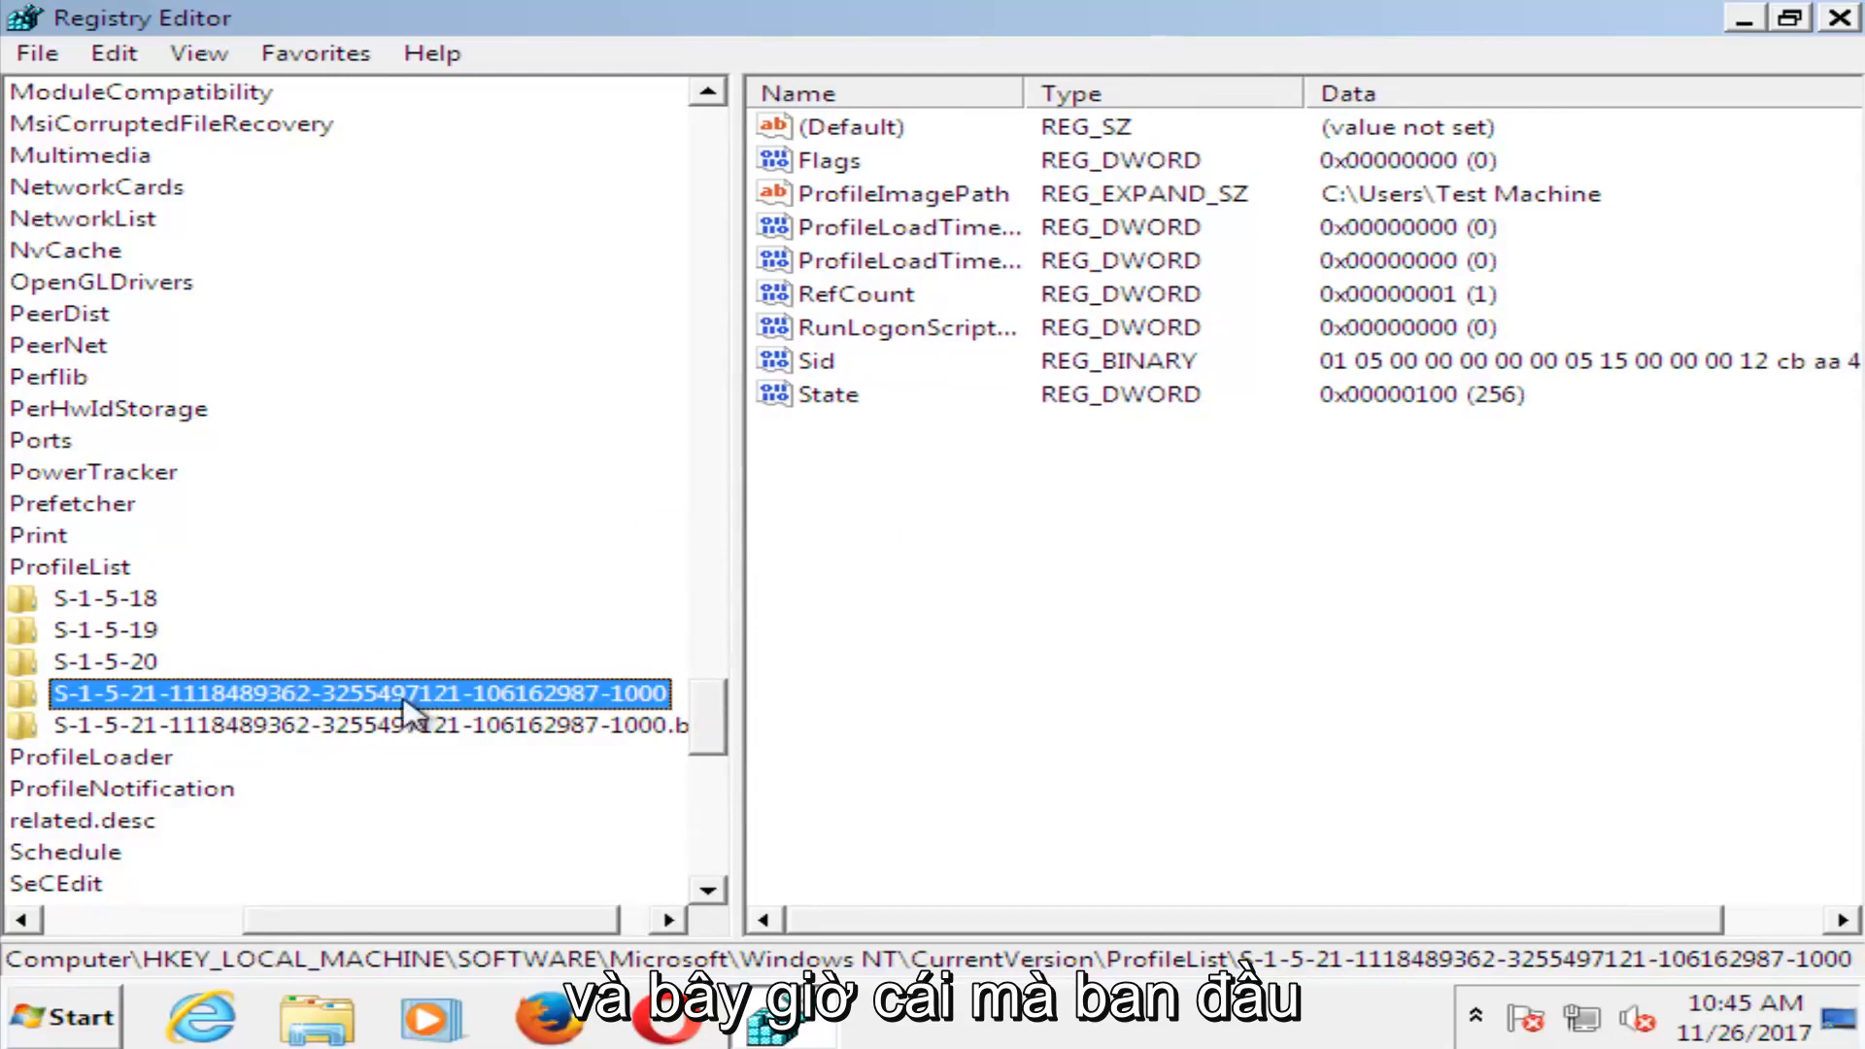
text(kk)
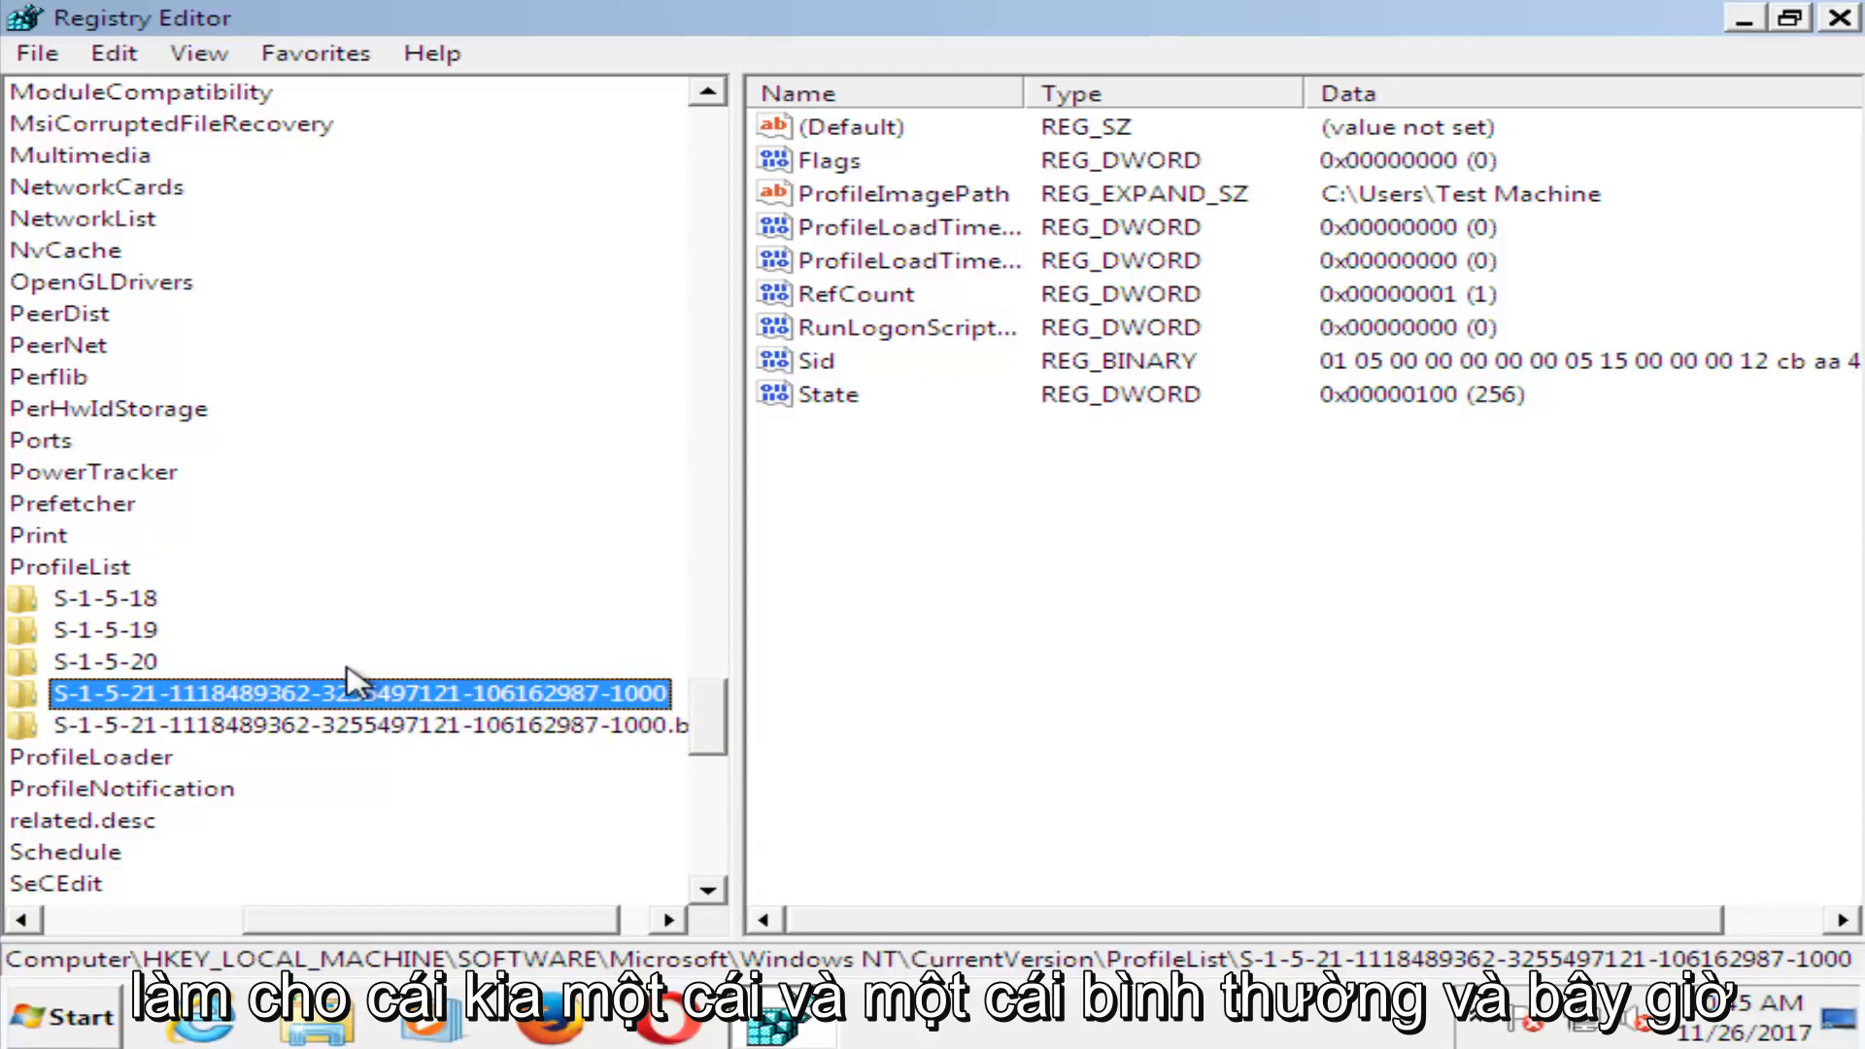
mouse_move(910, 260)
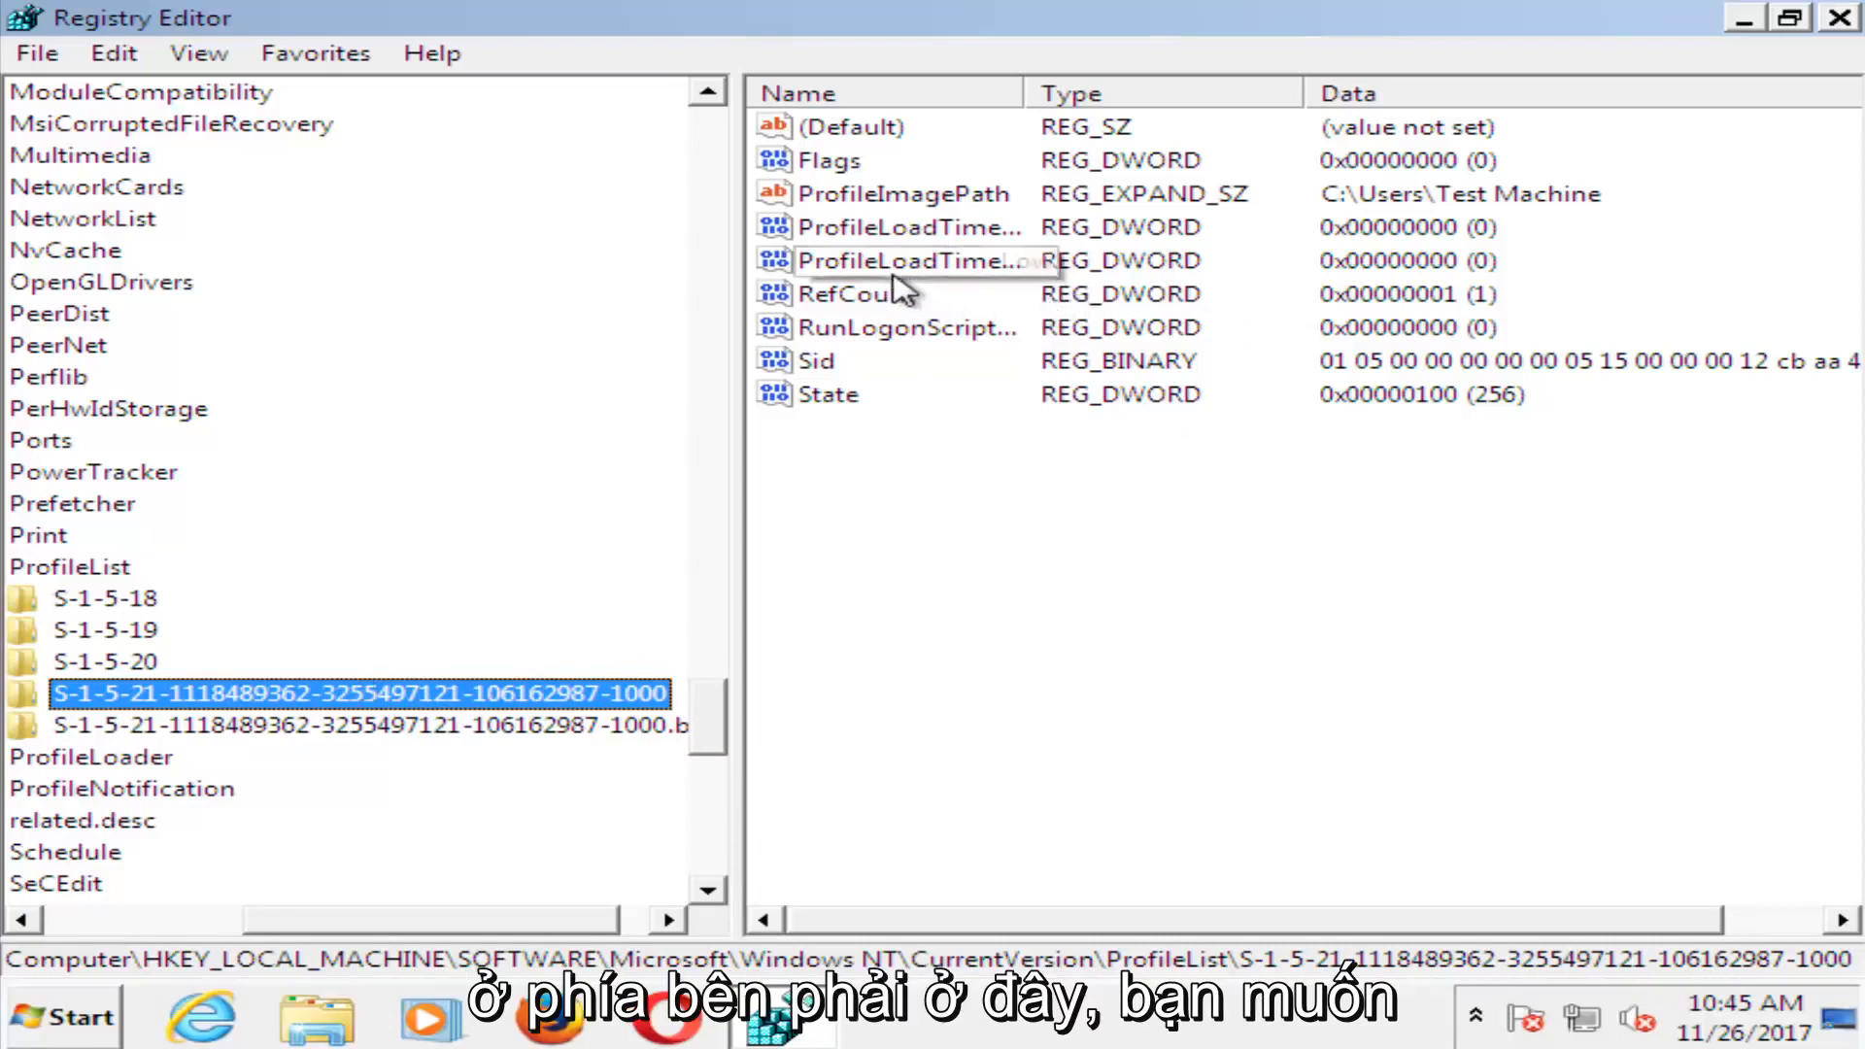
Change the plain-named profile key's RefCount to 0 and State to 0
double_click(844, 294)
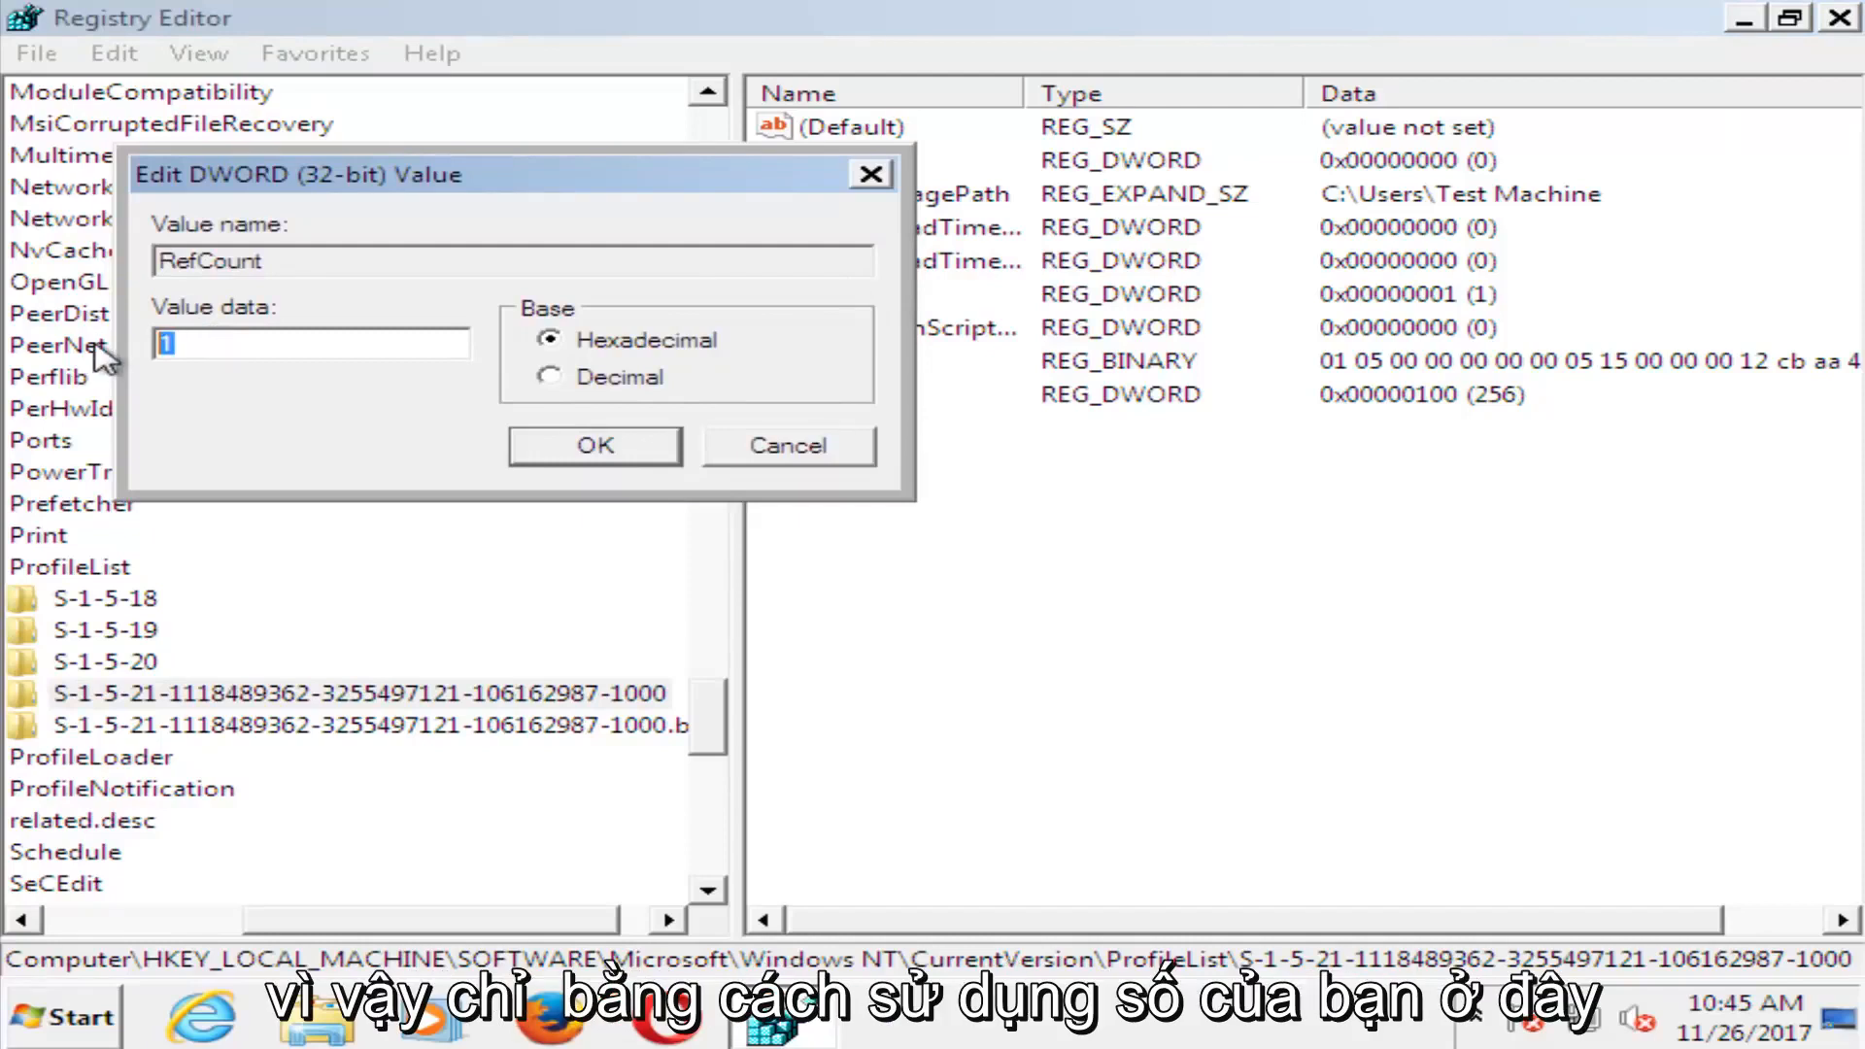
text(0)
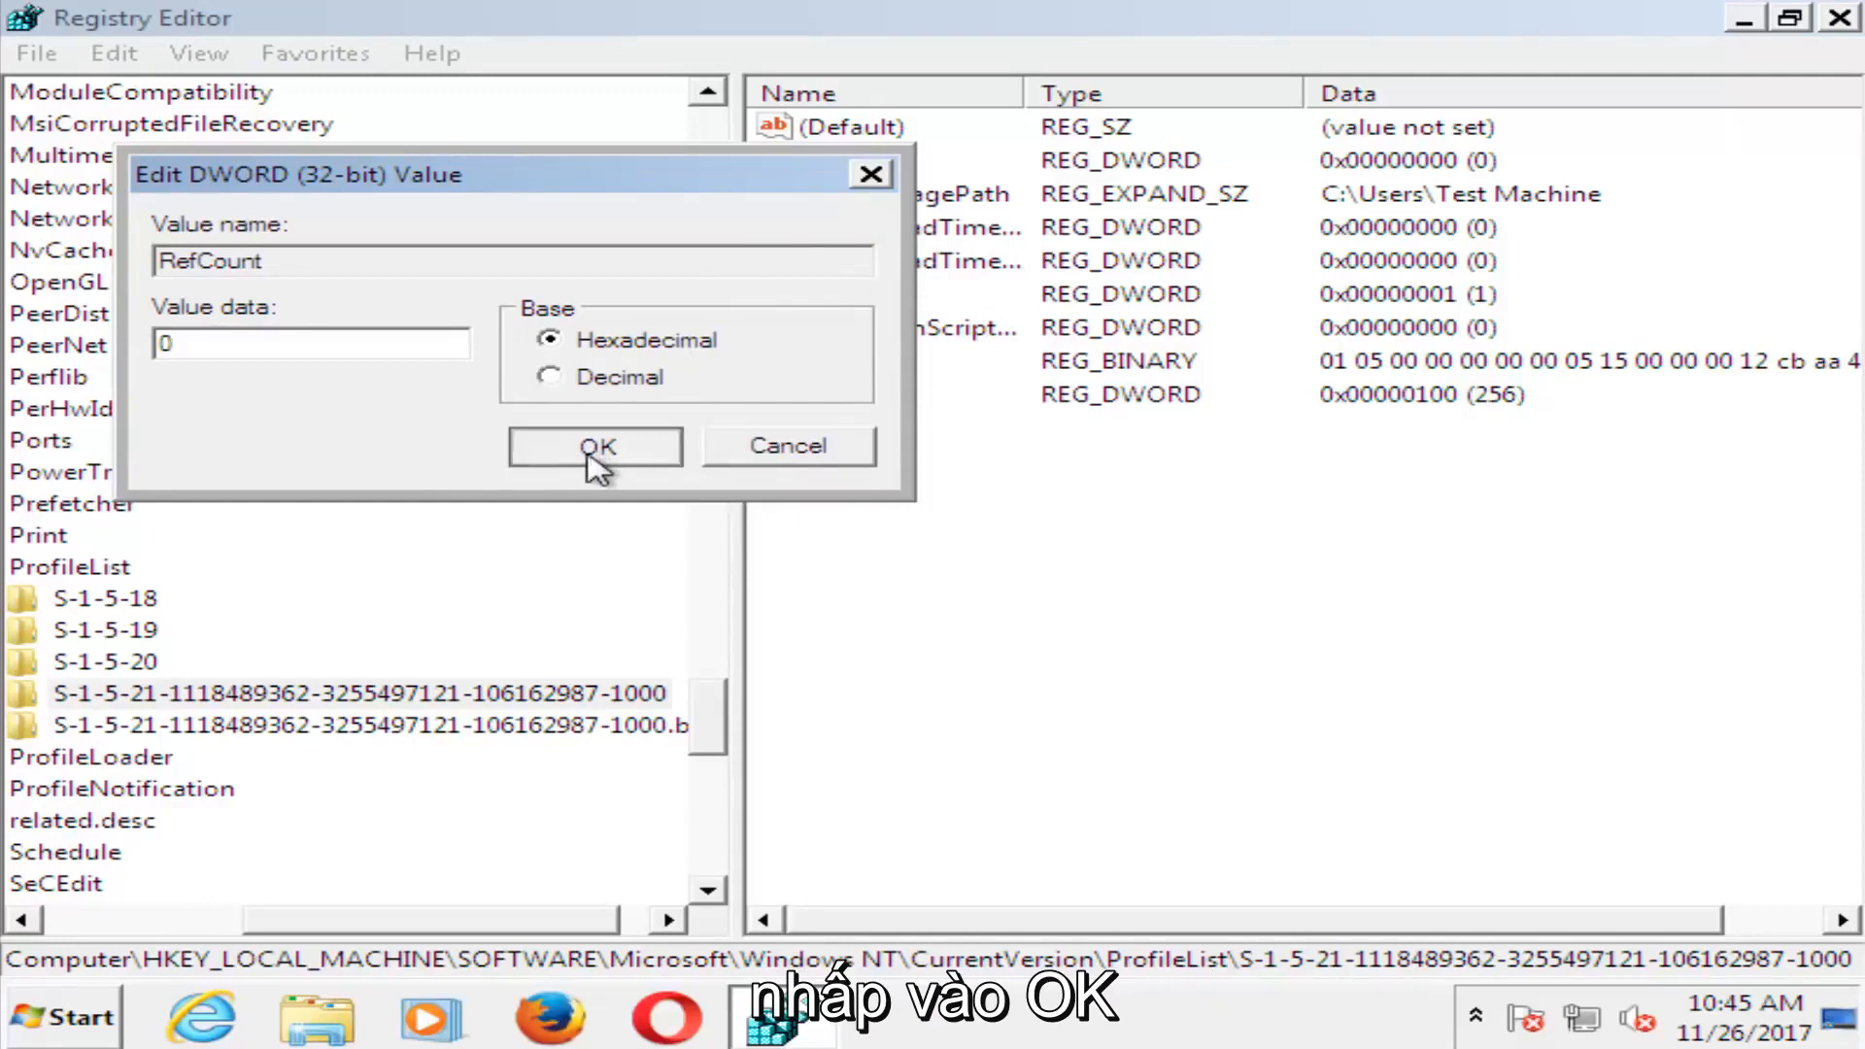
click(595, 446)
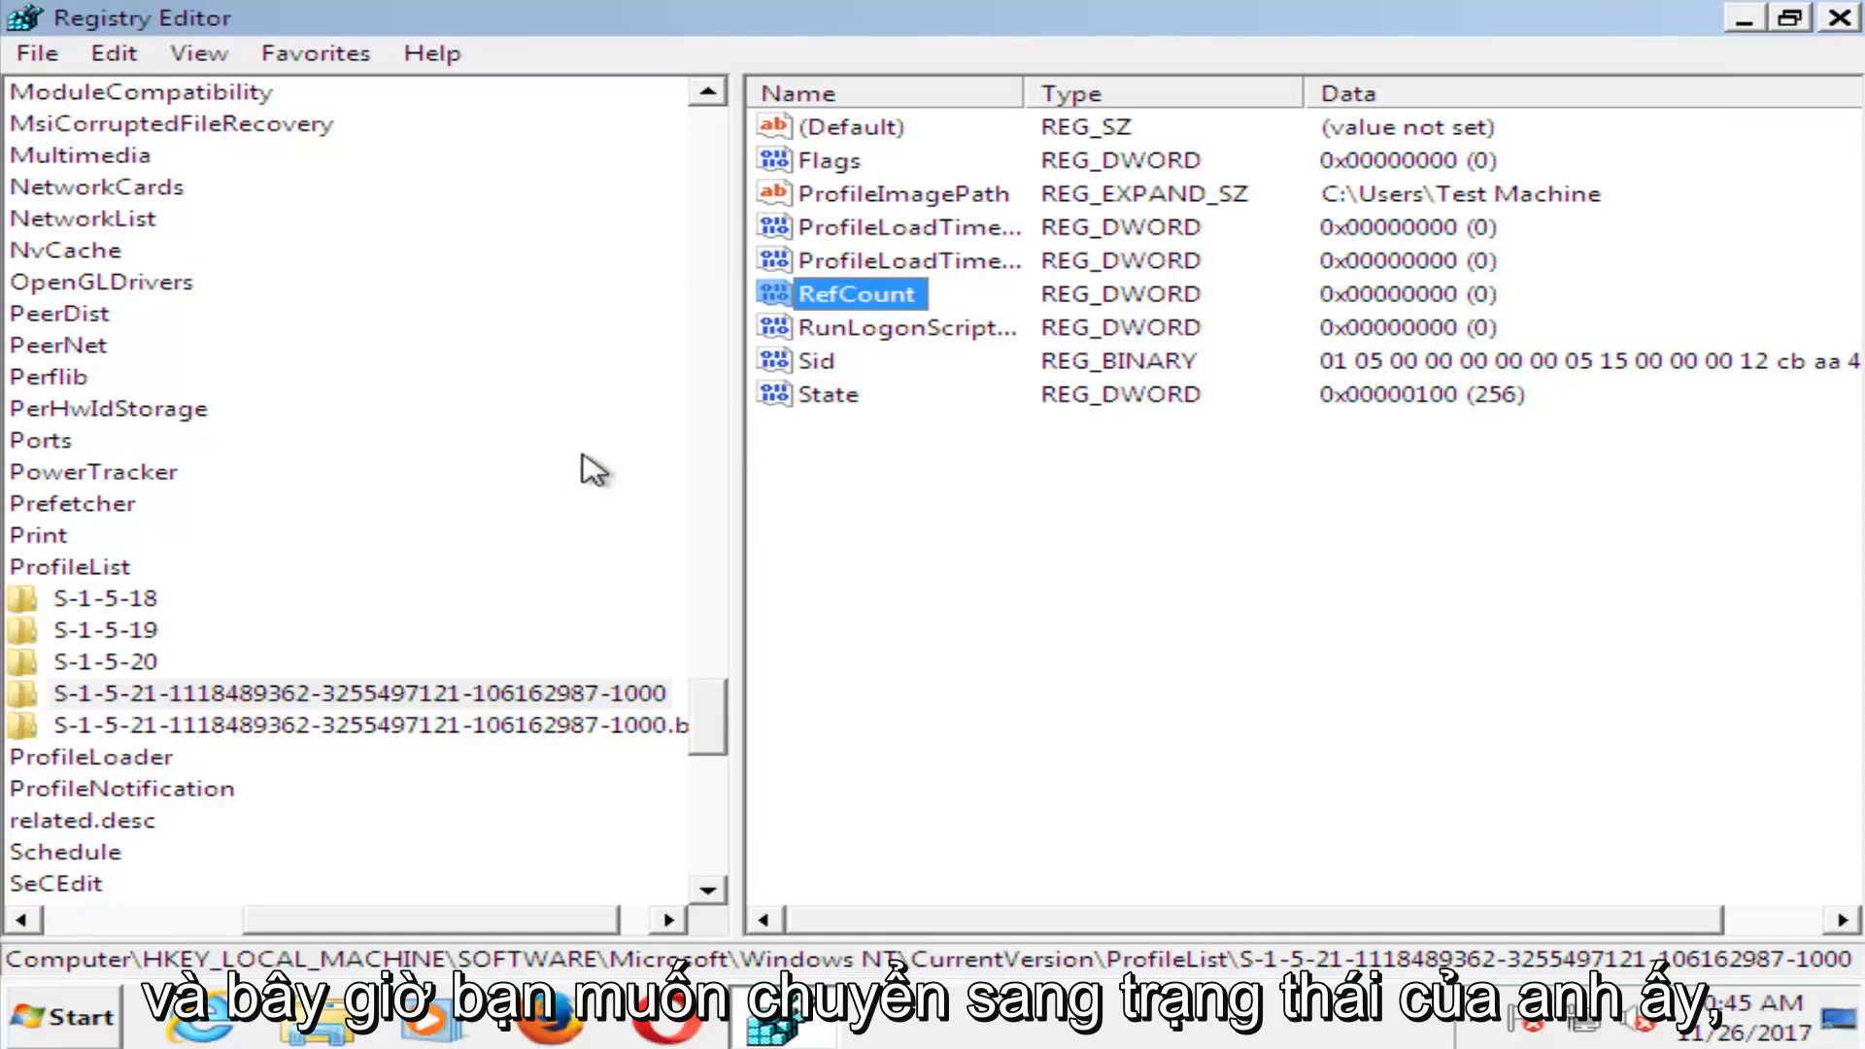
double_click(829, 394)
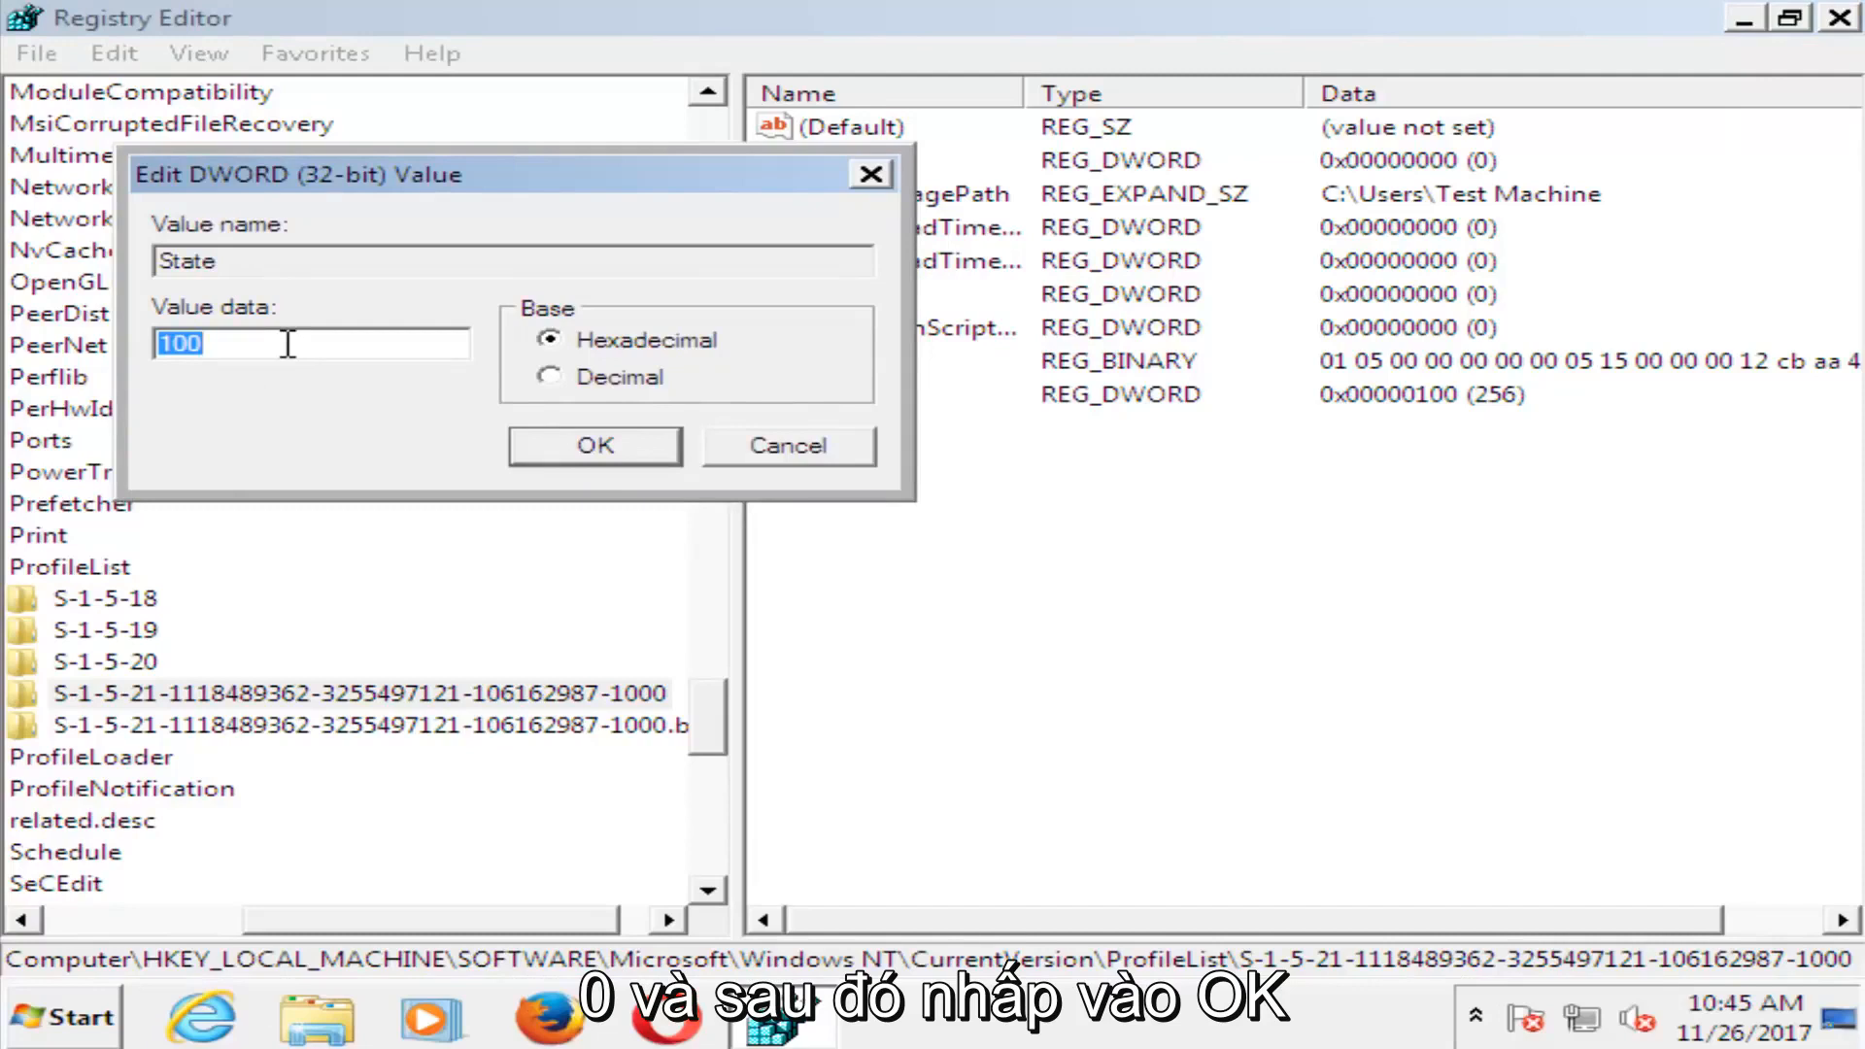
click(593, 445)
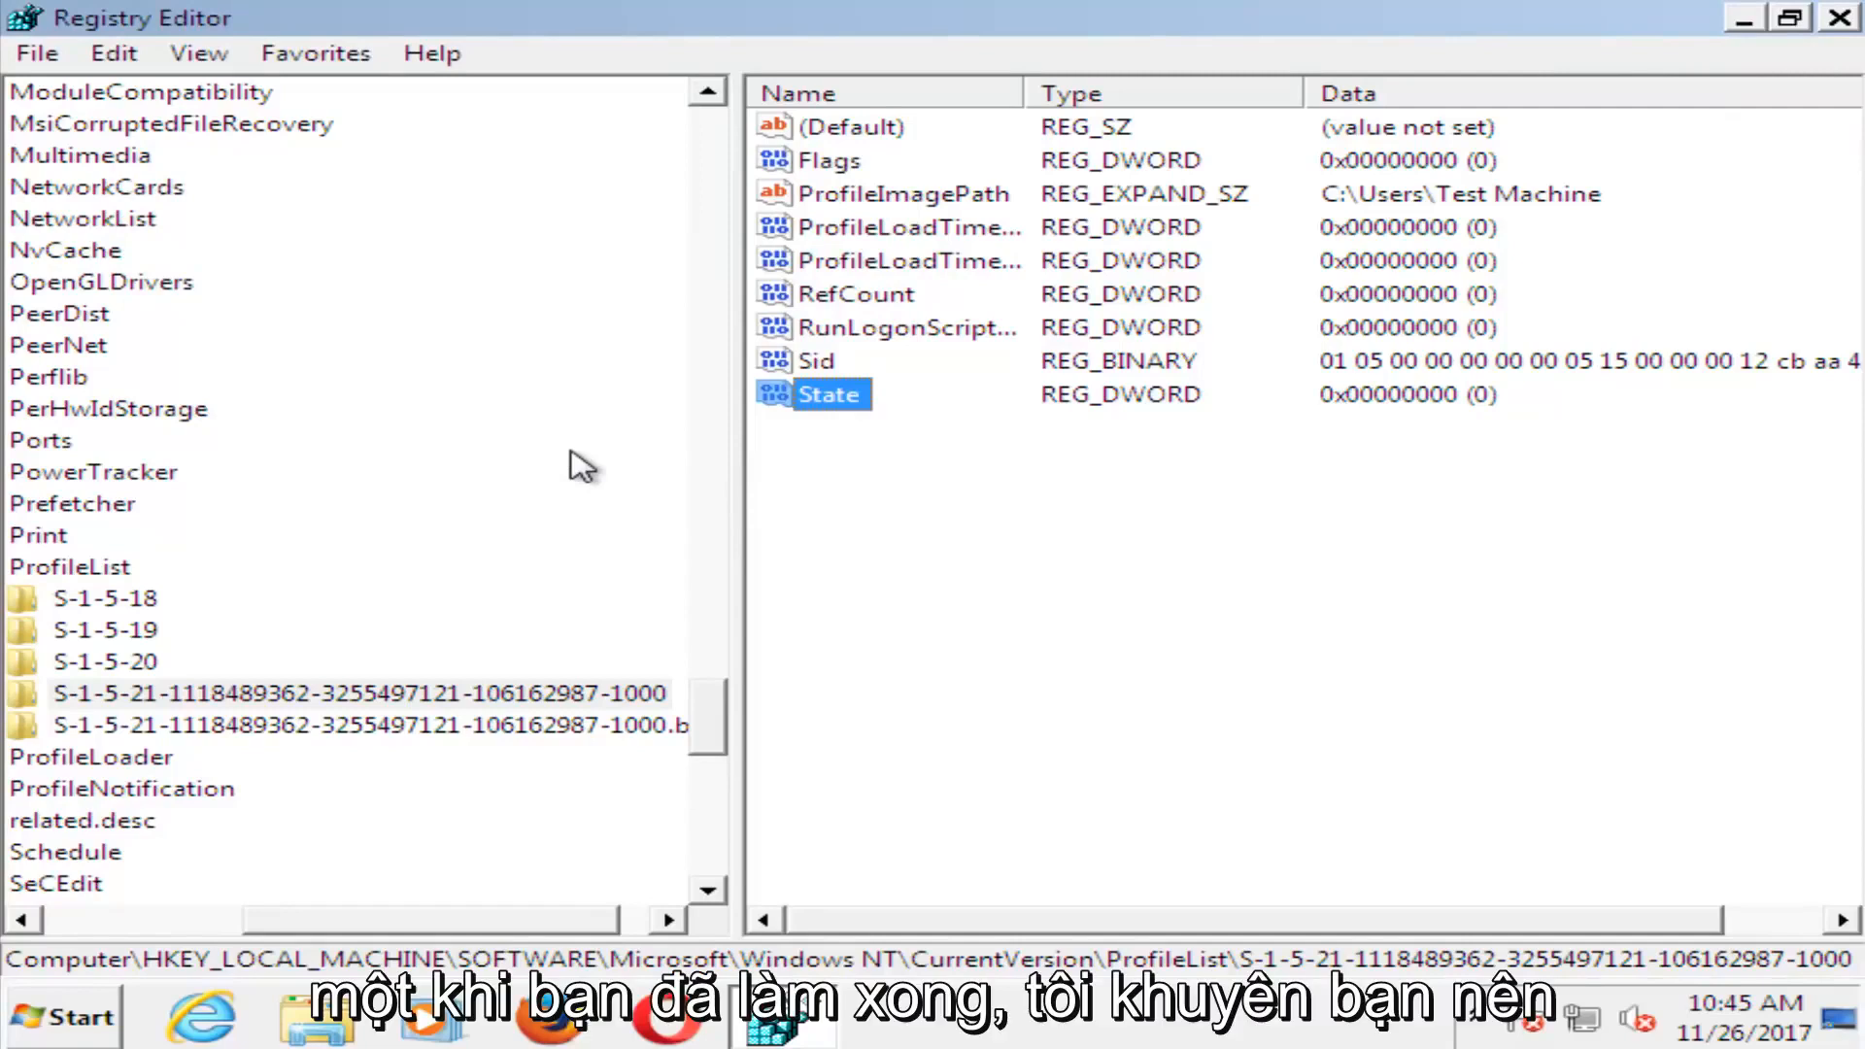
Close Registry Editor and restart Windows from the Start menu
click(1838, 17)
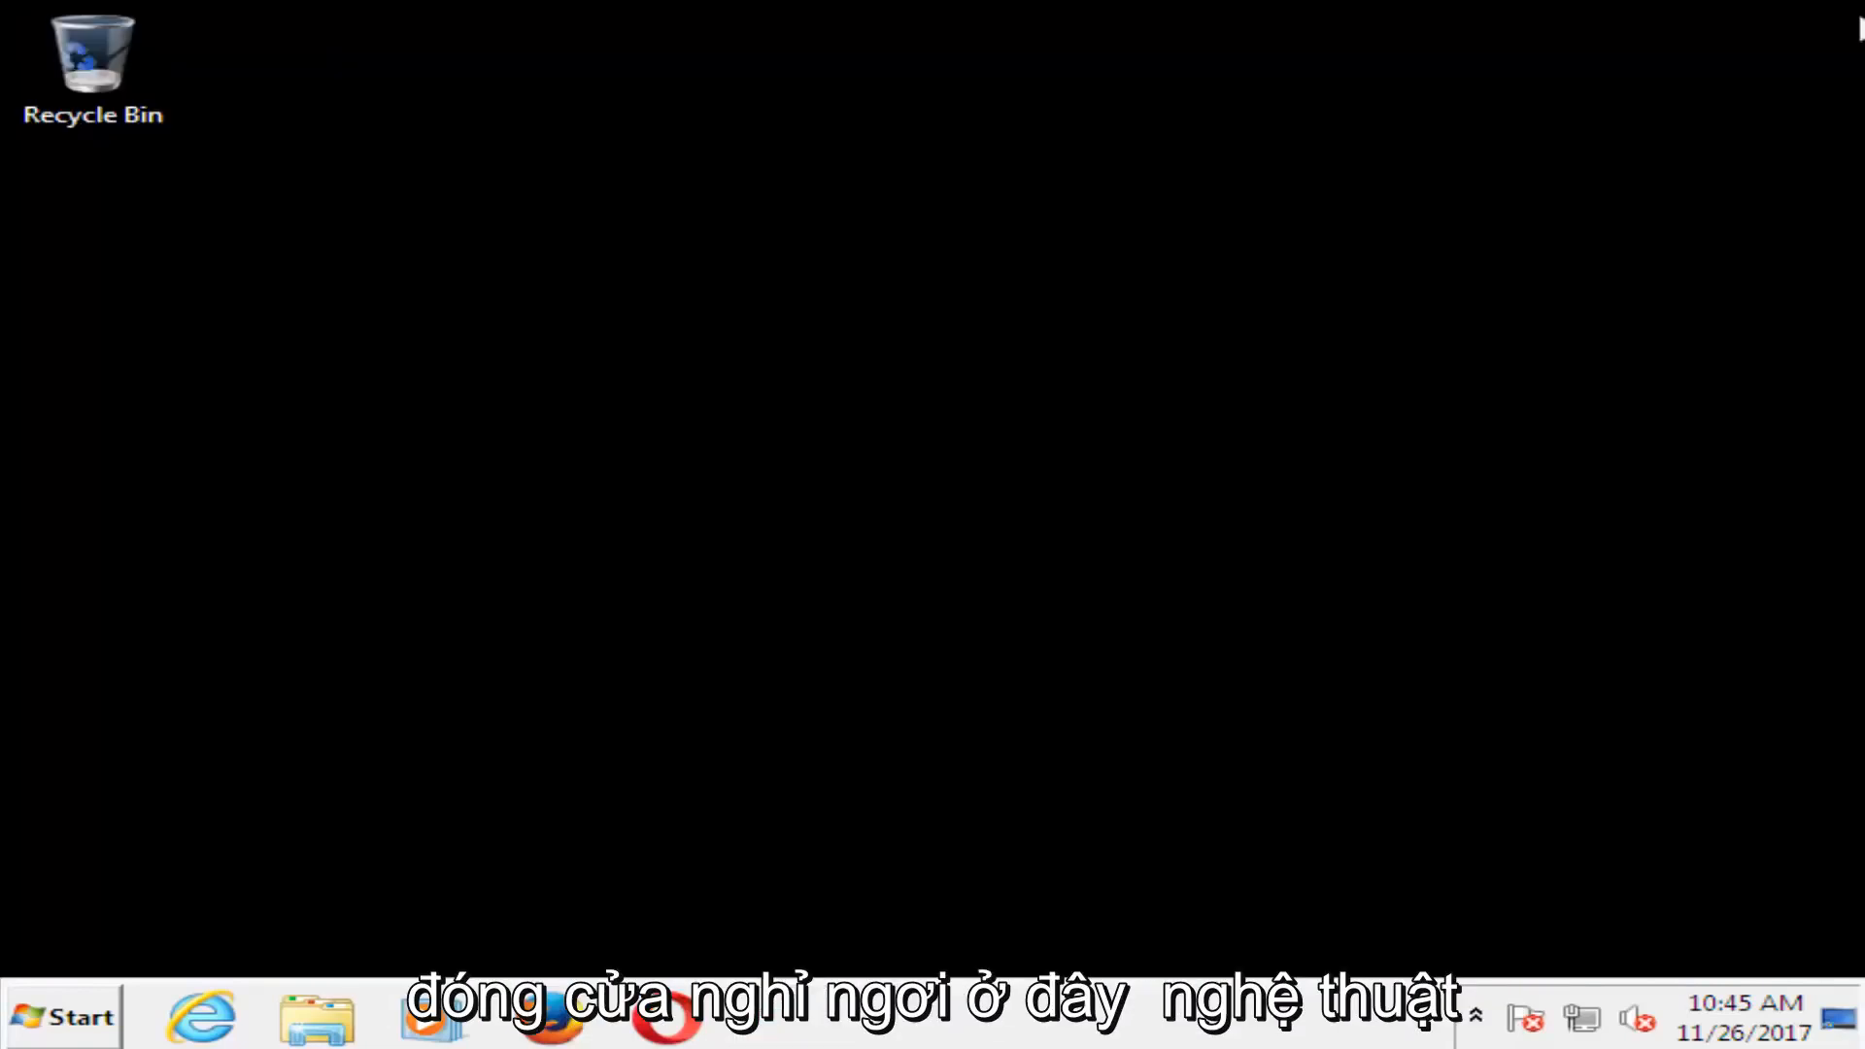
click(62, 1017)
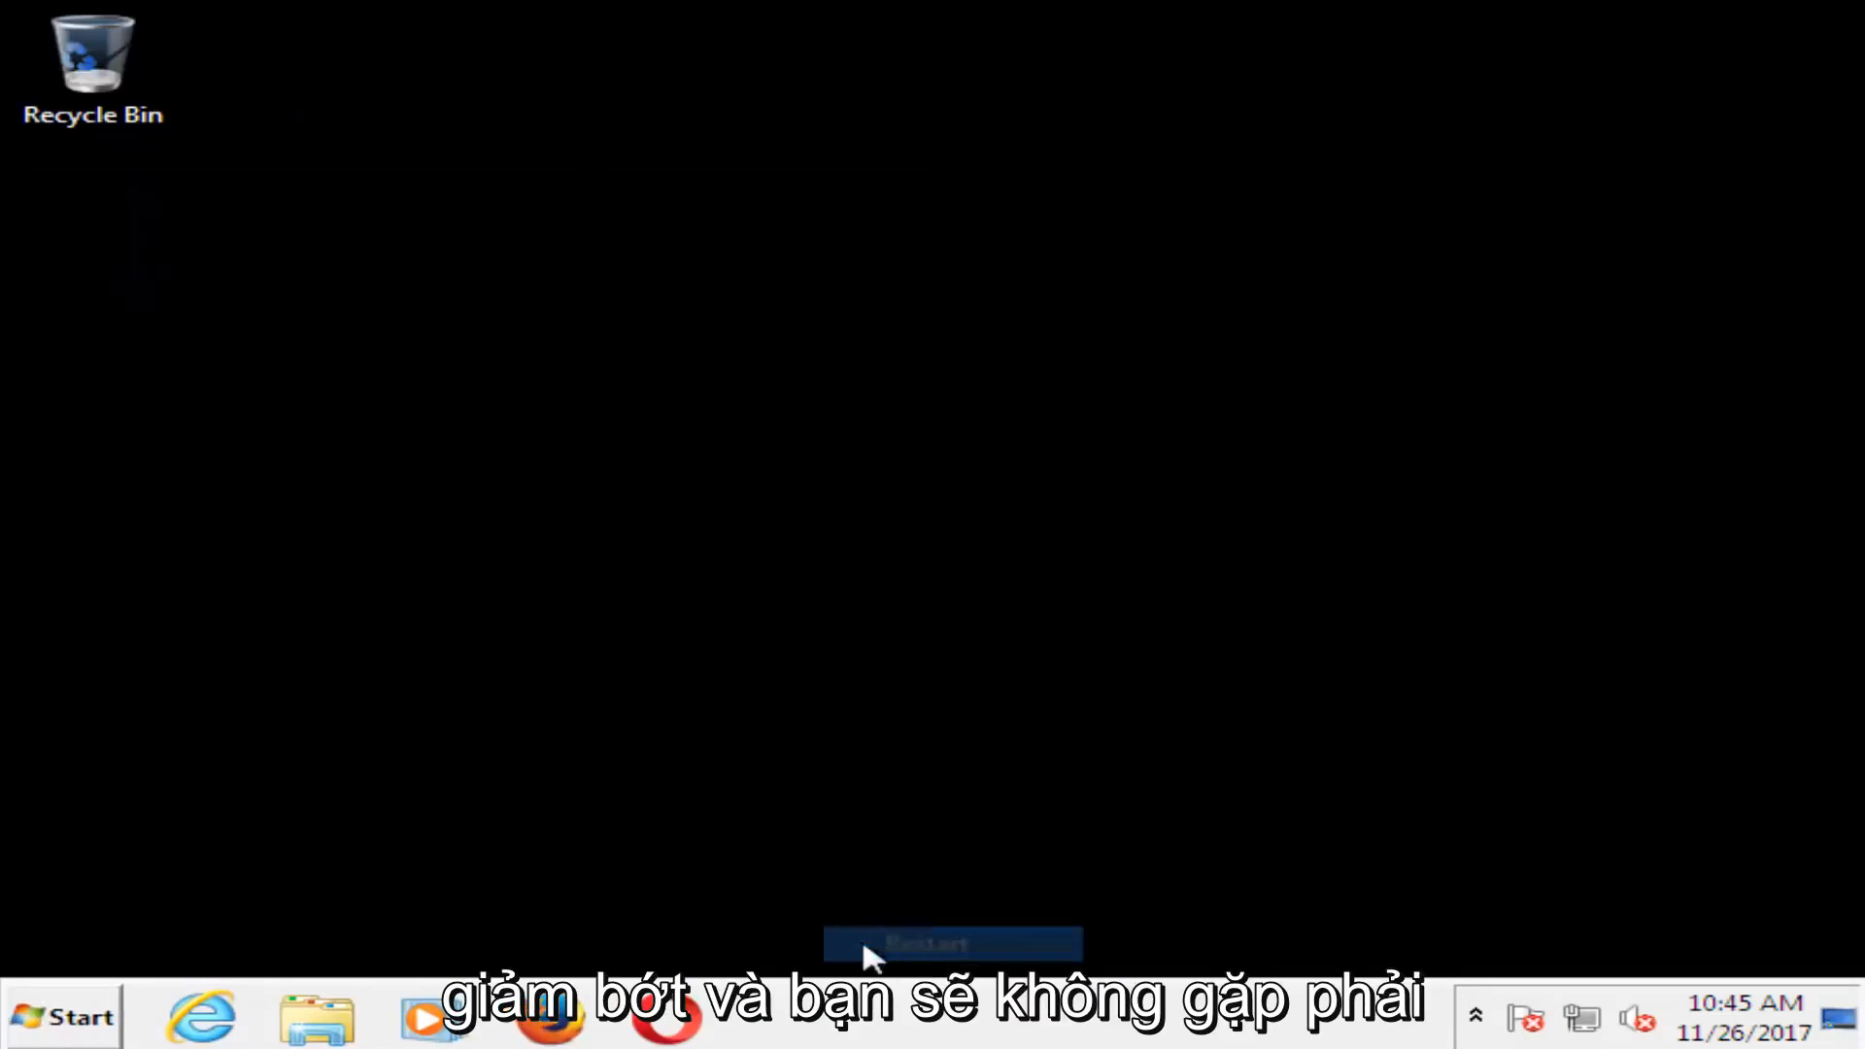
click(949, 943)
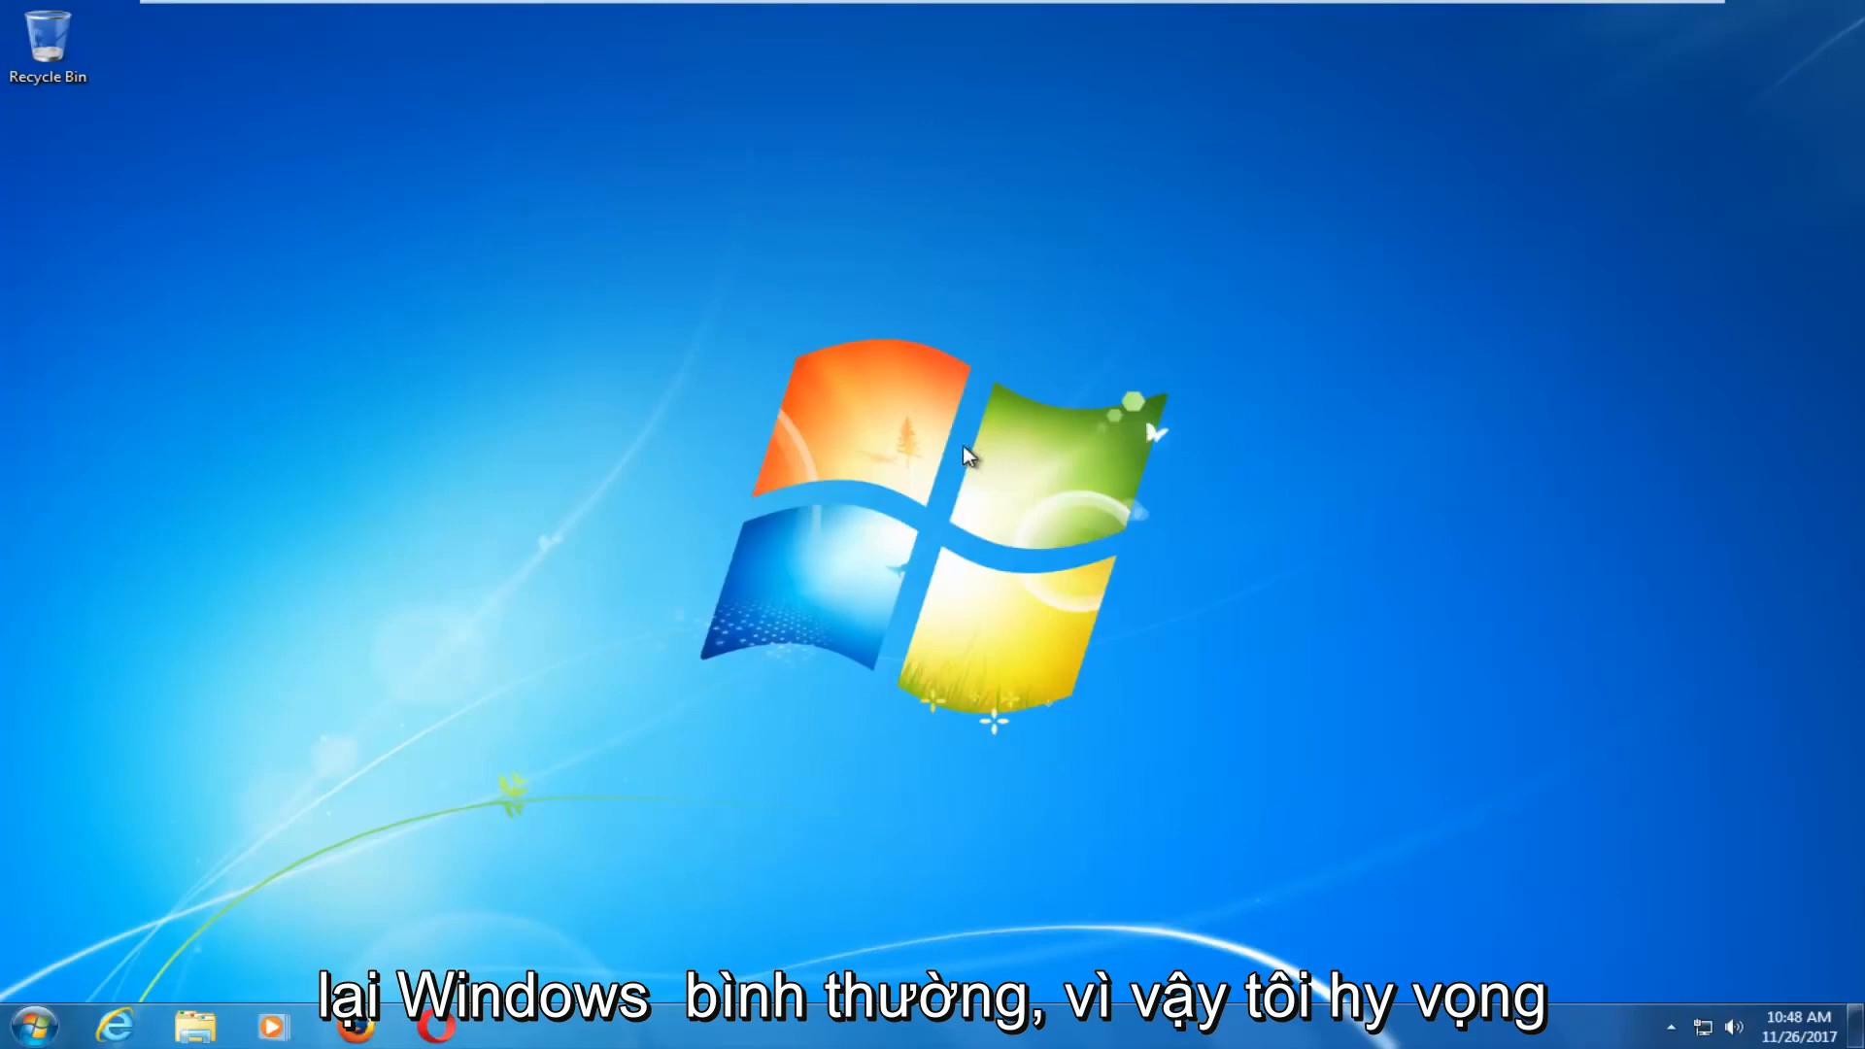
mouse_move(666, 433)
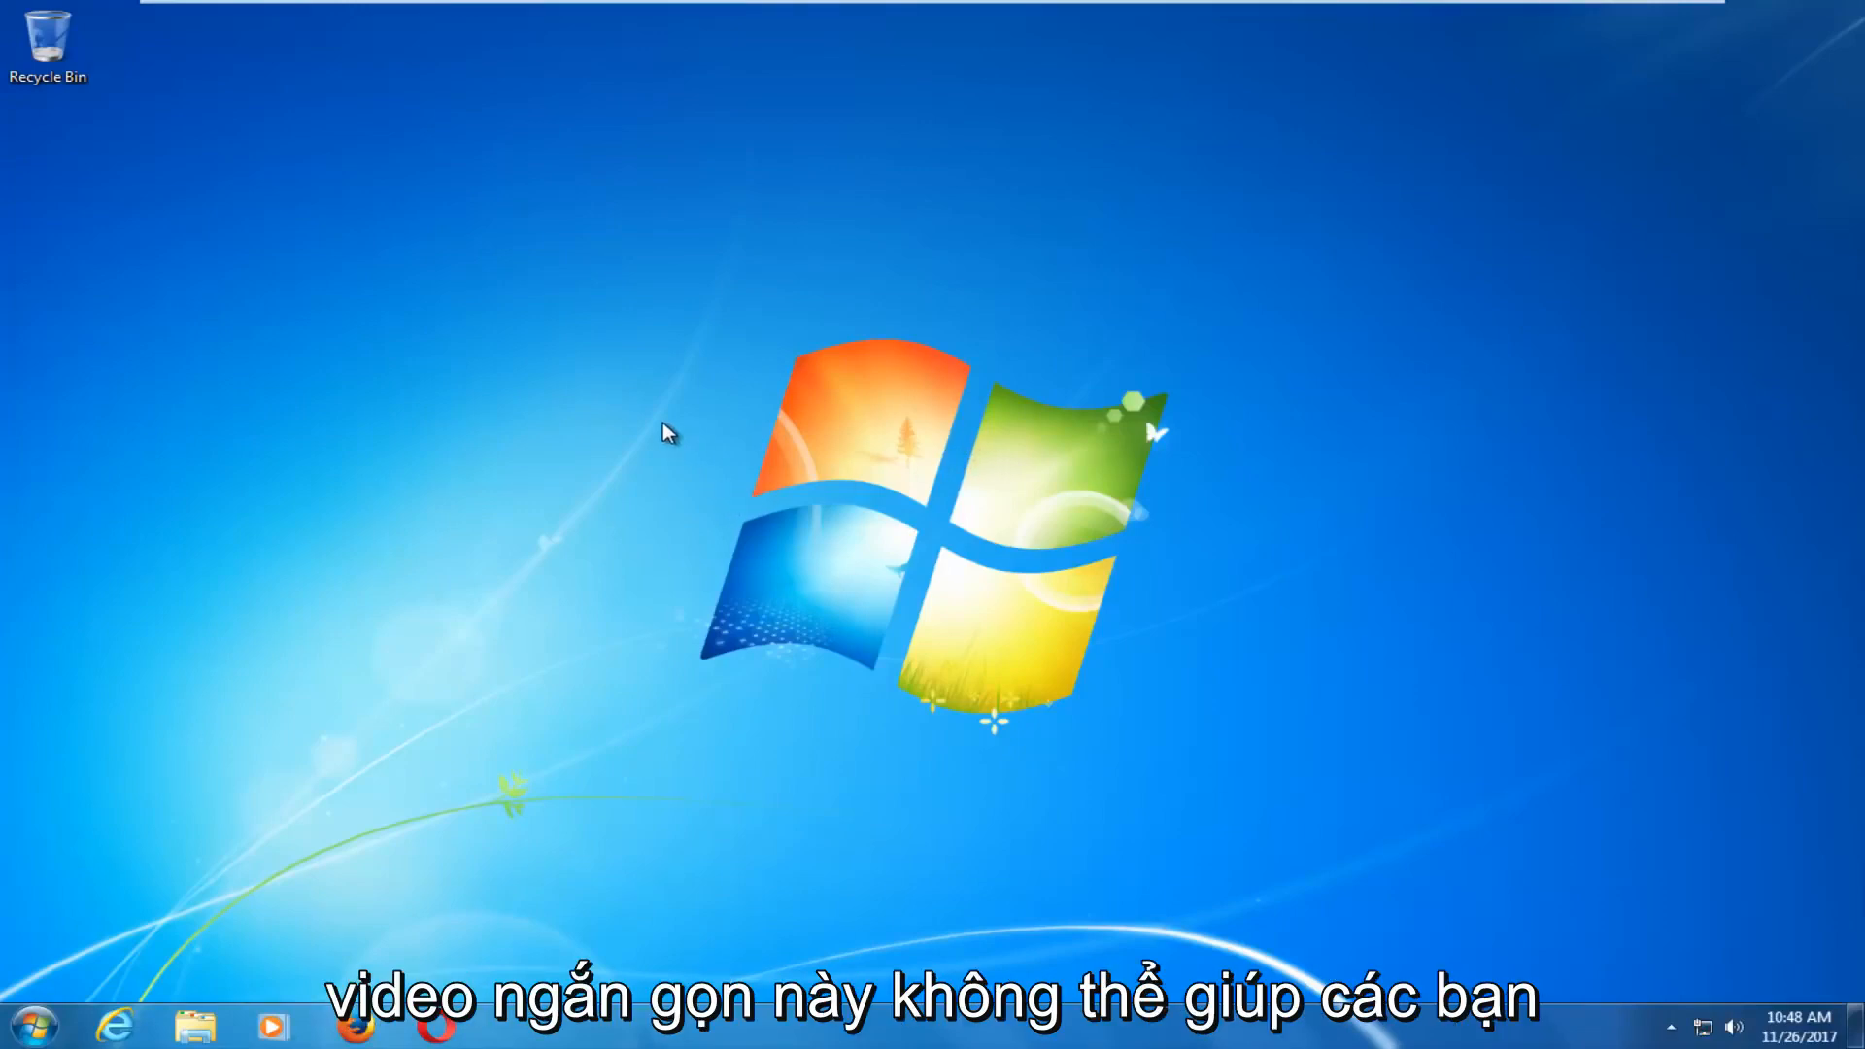